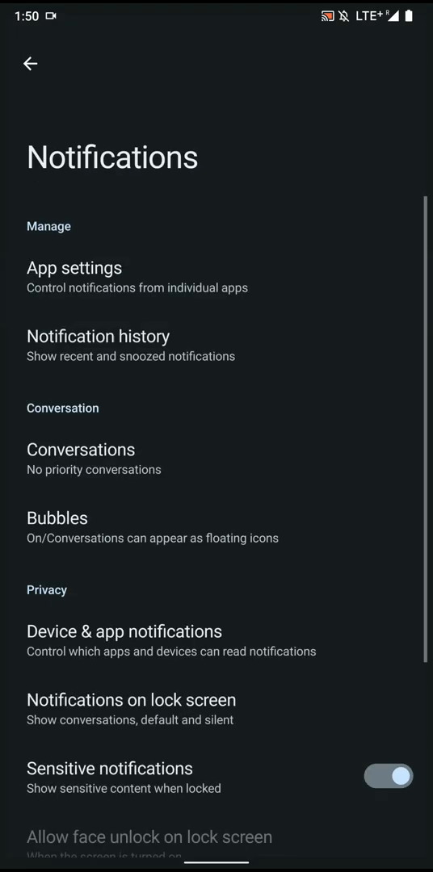
Browse the Icons page and its Icon pack choices without changing anything.
{"action": "scroll", "scroll_direction": "down", "scroll_amount": 3}
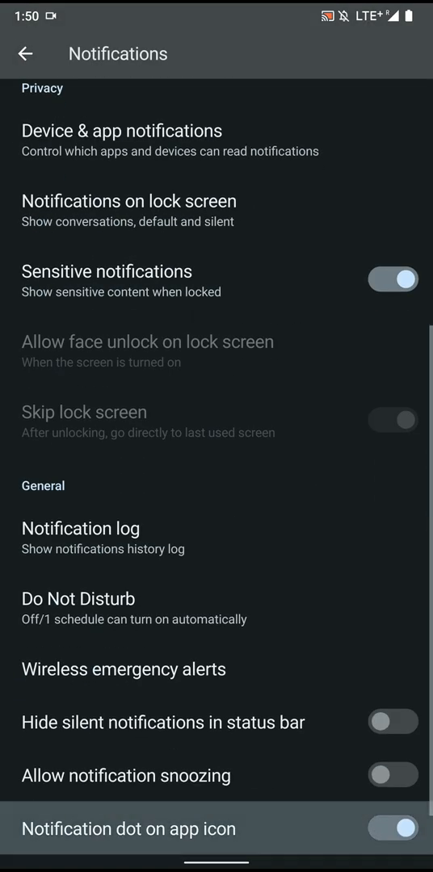
{"action": "left_click", "coordinate": [129, 828]}
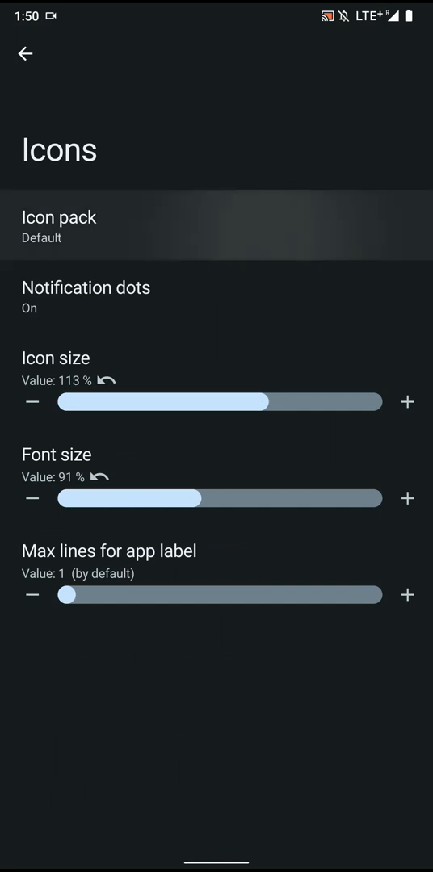
{"action": "left_click", "coordinate": [58, 226]}
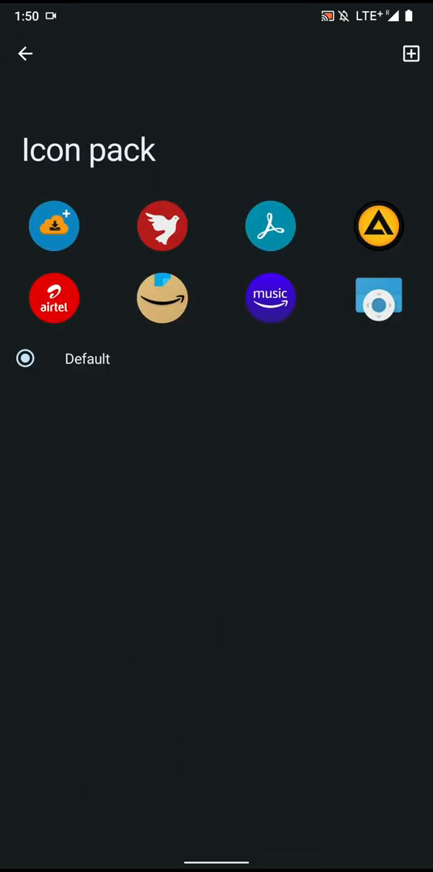
{"action": "left_click", "coordinate": [24, 54]}
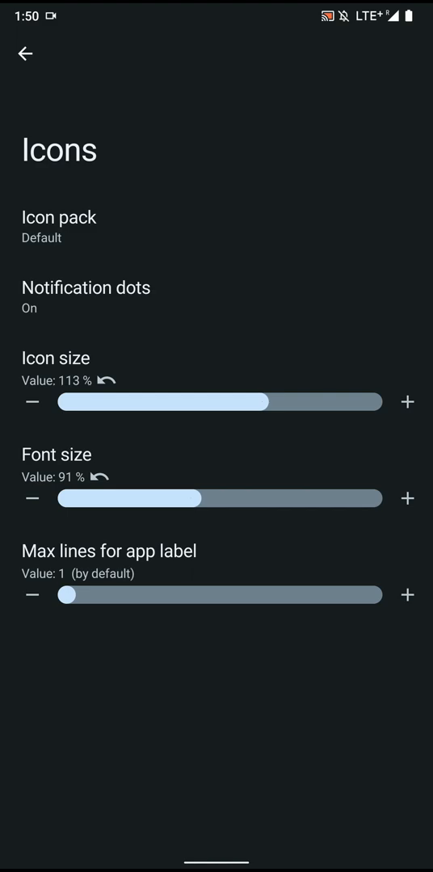
Look over the Home screen page and return to the main launcher settings list.
{"action": "left_click", "coordinate": [25, 53]}
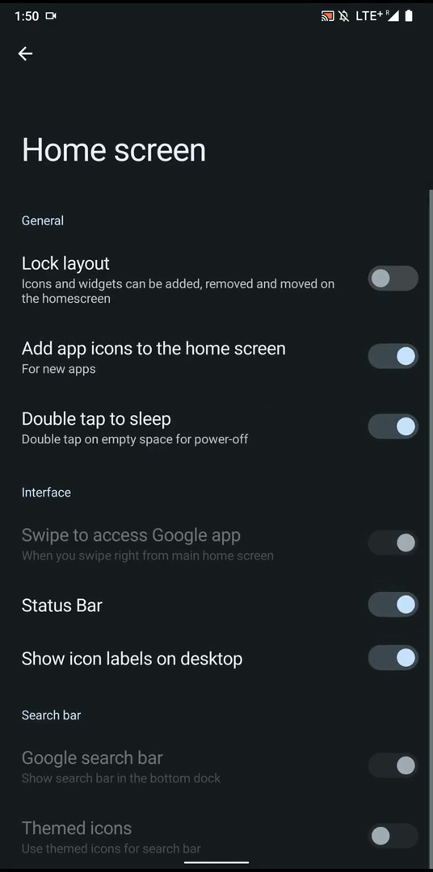
{"action": "left_click", "coordinate": [391, 278]}
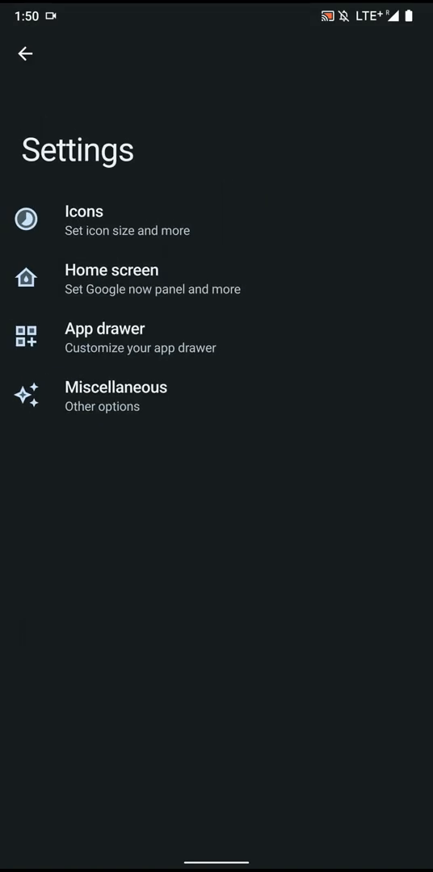
Reopen launcher settings' Miscellaneous page and switch recent apps to a grid.
{"action": "left_click", "coordinate": [26, 54]}
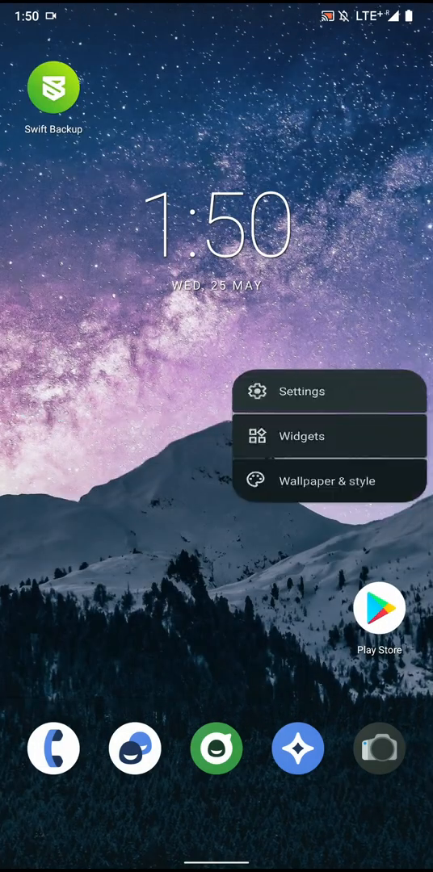
{"action": "left_click", "coordinate": [302, 391]}
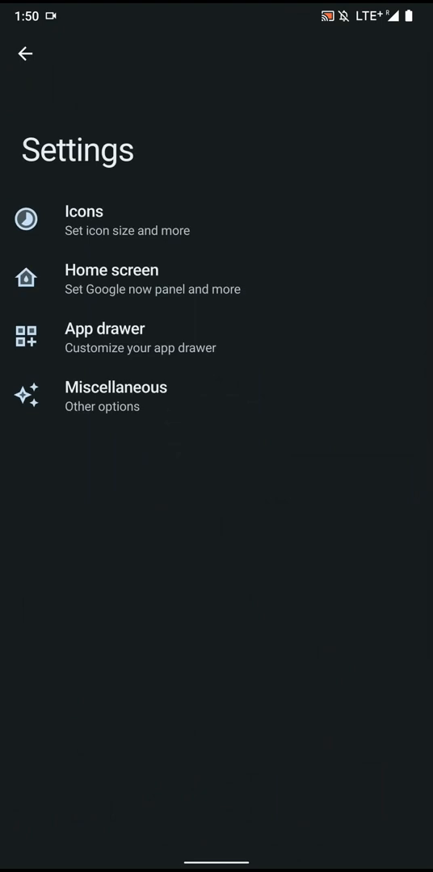
{"action": "left_click", "coordinate": [105, 338]}
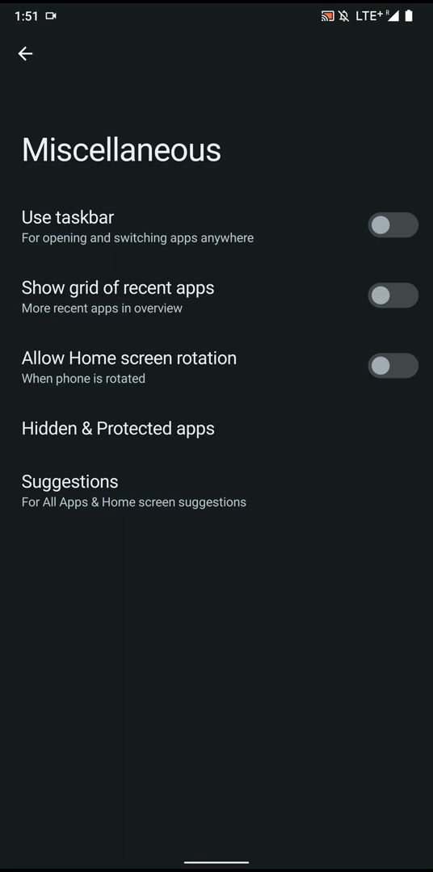
{"action": "left_click", "coordinate": [395, 296]}
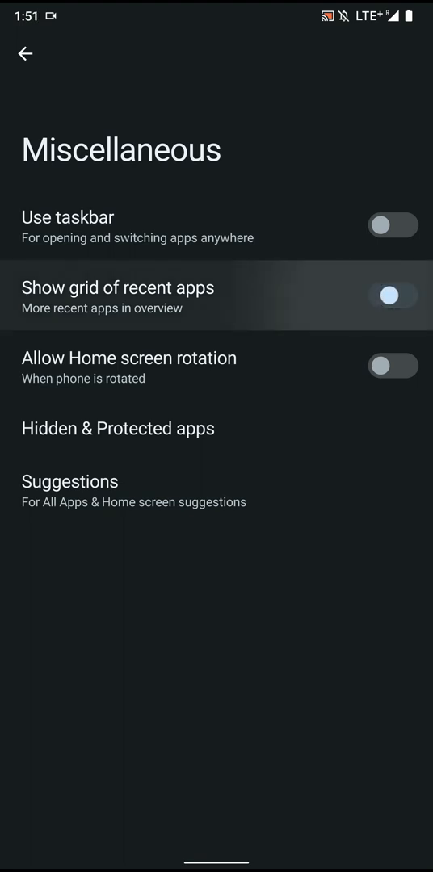
Turn off 'Suggestions in all apps list' while keeping home screen suggestions.
{"action": "left_click", "coordinate": [394, 296]}
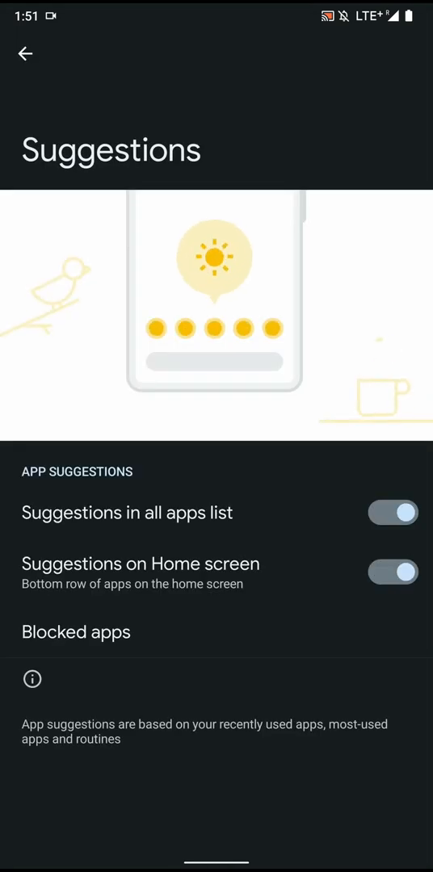
{"action": "left_click", "coordinate": [394, 513]}
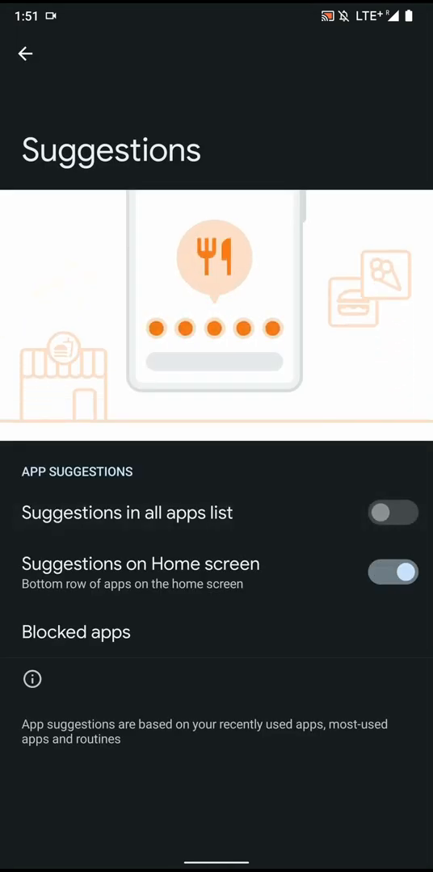
Bring up the recents overview in its grid layout and swipe through the app cards.
{"action": "left_click", "coordinate": [394, 572]}
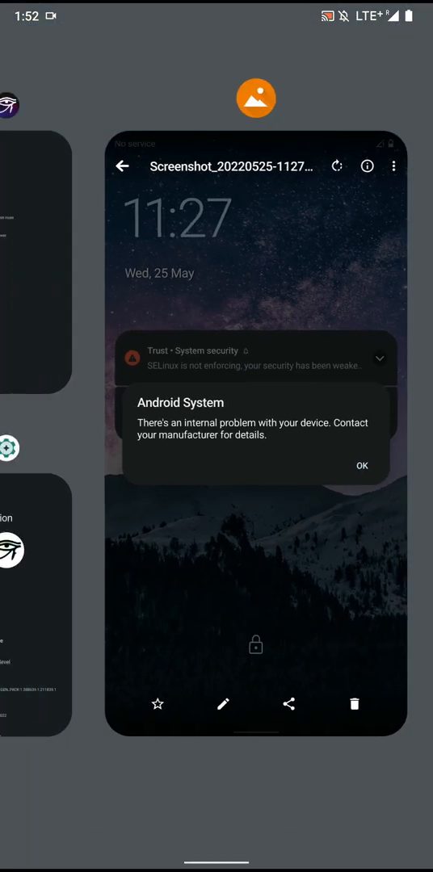
{"action": "scroll", "scroll_direction": "right", "scroll_amount": 3}
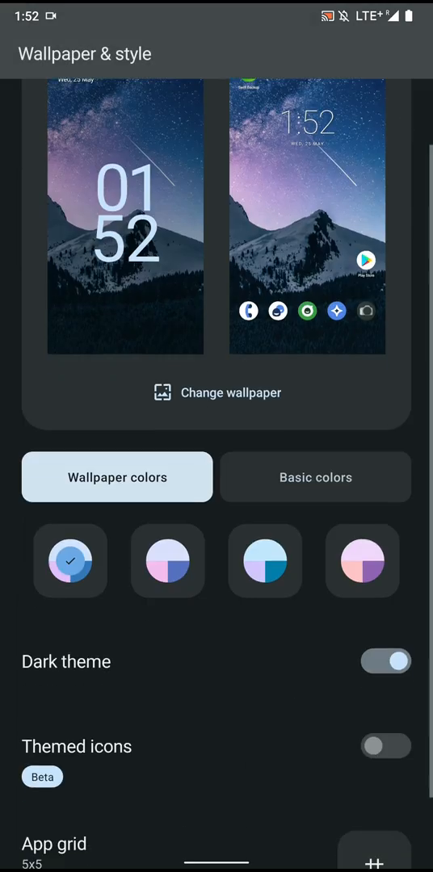
Switch on themed icons and apply the 5x5 app grid layout.
{"action": "left_click", "coordinate": [386, 724]}
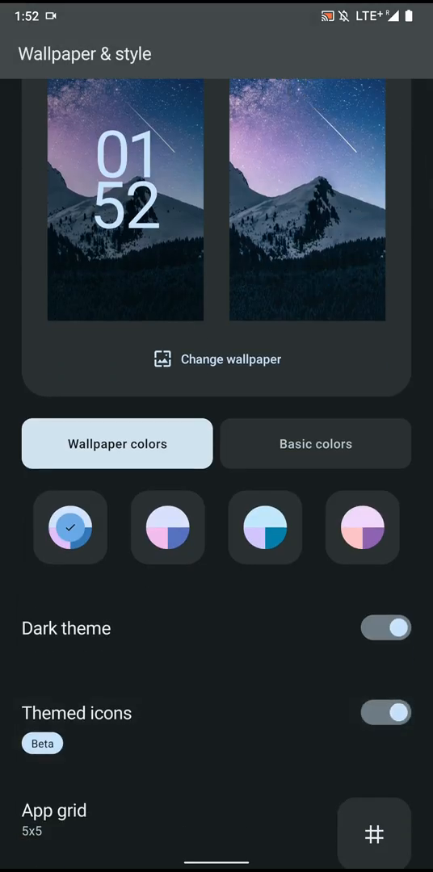
{"action": "left_click", "coordinate": [375, 834]}
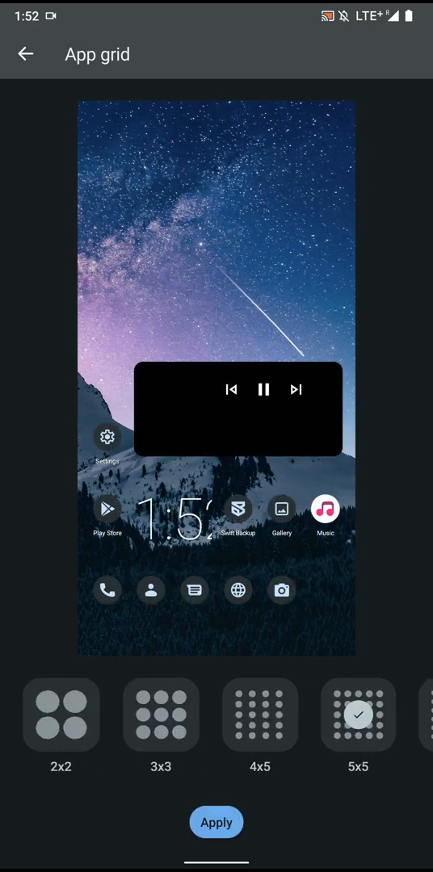
{"action": "left_click", "coordinate": [162, 714]}
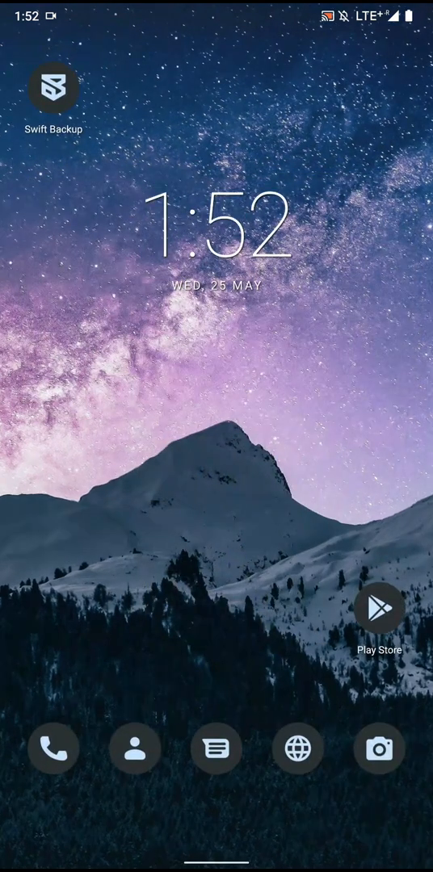
Edit the Quick Settings tiles and drag the Wi-Fi tile into the active set.
{"action": "scroll", "scroll_direction": "down", "scroll_amount": 3}
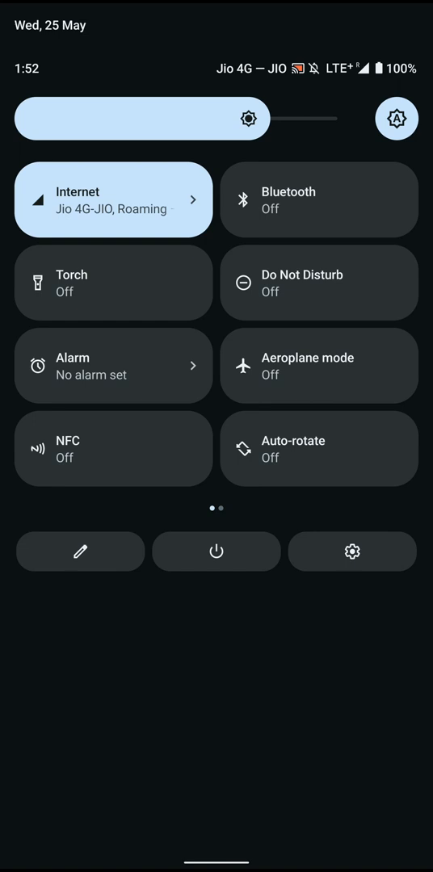
{"action": "scroll", "scroll_direction": "left", "scroll_amount": 3}
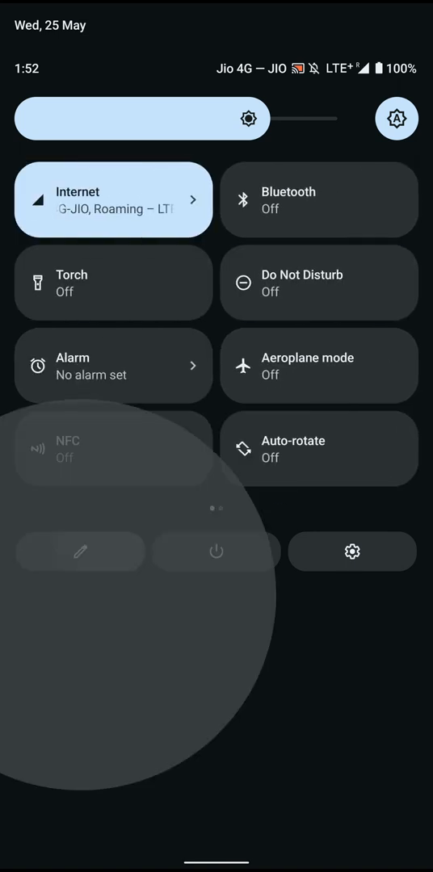
{"action": "left_click", "coordinate": [81, 553]}
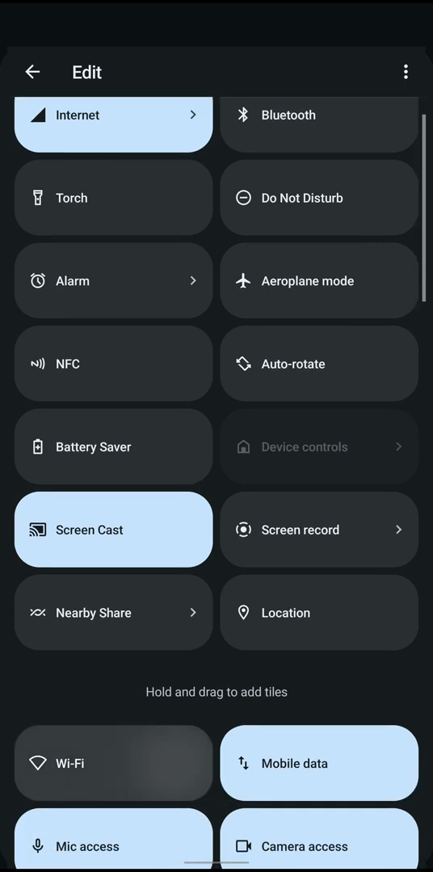
{"action": "scroll", "scroll_direction": "down", "scroll_amount": 3}
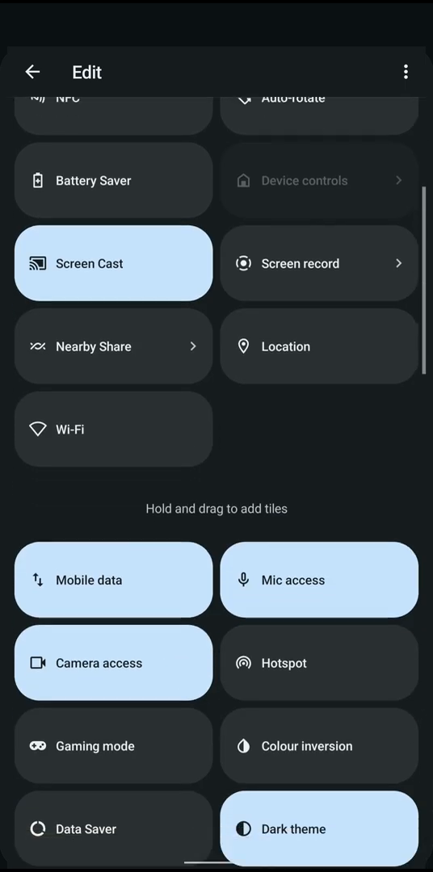
{"action": "scroll", "scroll_direction": "down", "scroll_amount": 3}
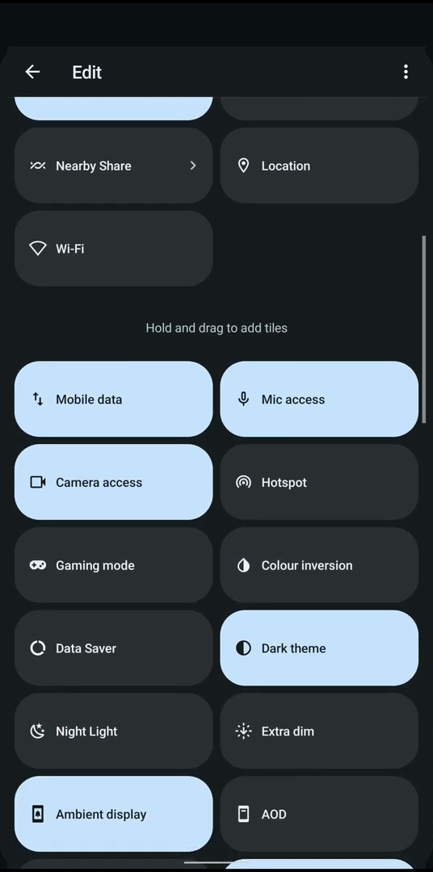
{"action": "scroll", "scroll_direction": "down", "scroll_amount": 3}
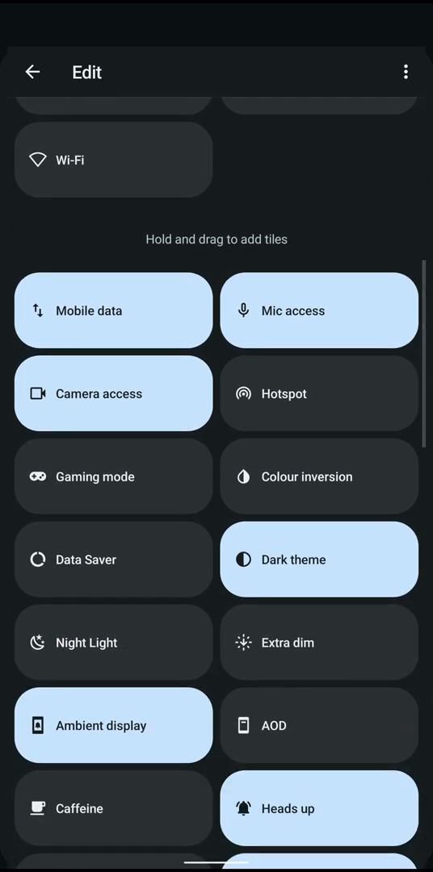
{"action": "scroll", "scroll_direction": "down", "scroll_amount": 3}
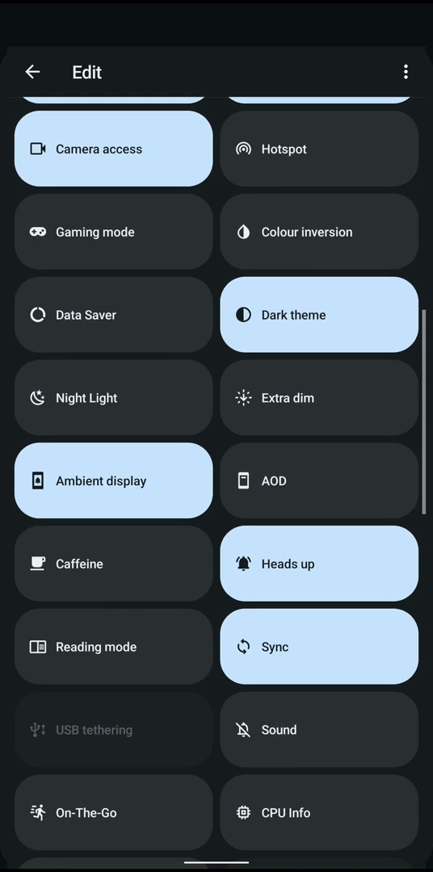
{"action": "scroll", "scroll_direction": "down", "scroll_amount": 3}
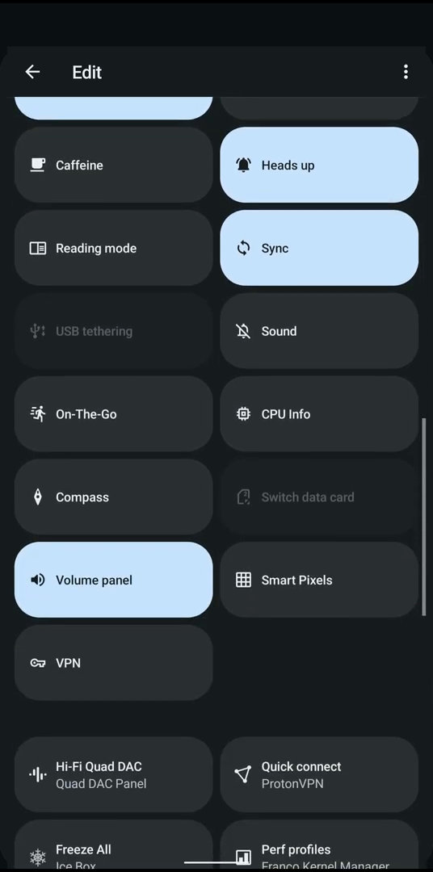
Finish tile editing and close the panel back to the home screen.
{"action": "left_click", "coordinate": [32, 71]}
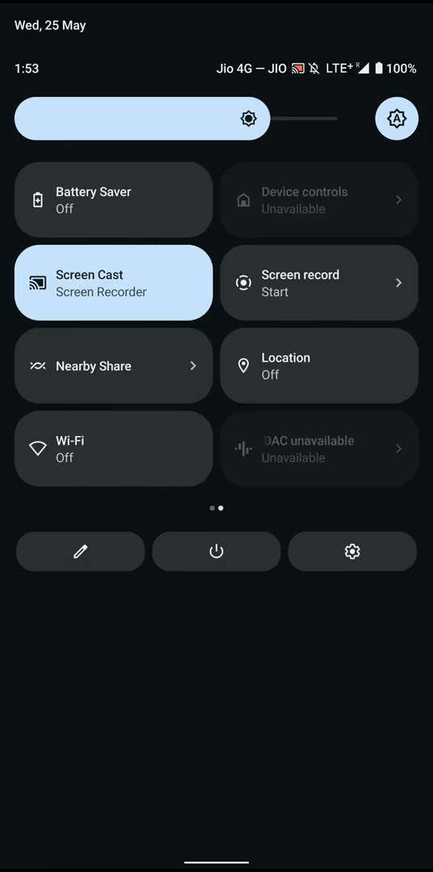
{"action": "left_click", "coordinate": [320, 449]}
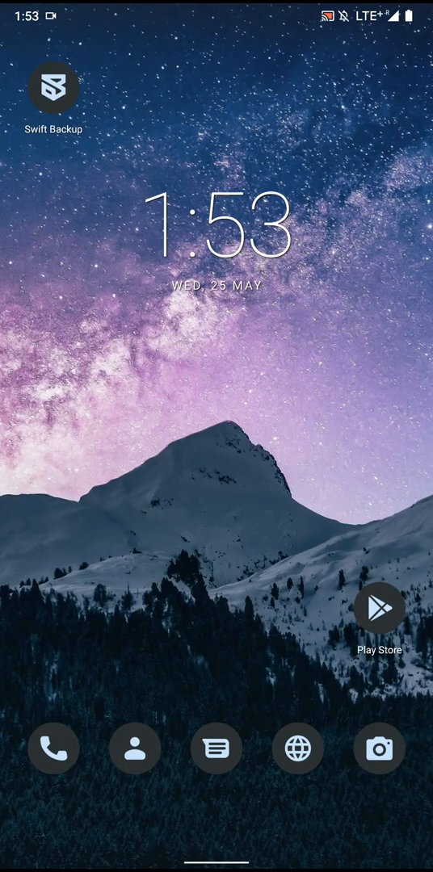
Reach the System navigation page via Settings > System > Gestures.
{"action": "scroll", "scroll_direction": "down", "scroll_amount": 3}
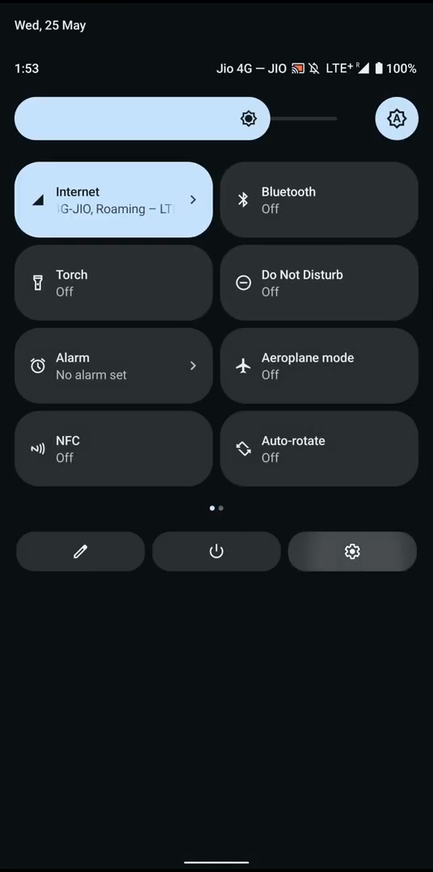
{"action": "left_click", "coordinate": [352, 553]}
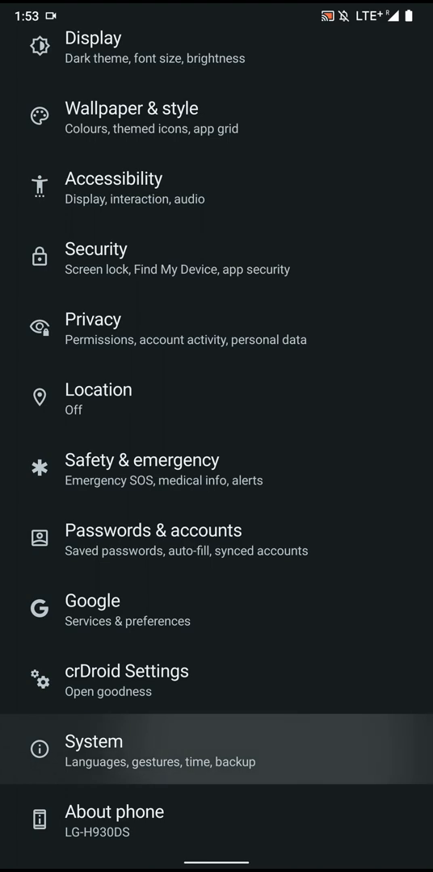
{"action": "left_click", "coordinate": [93, 742]}
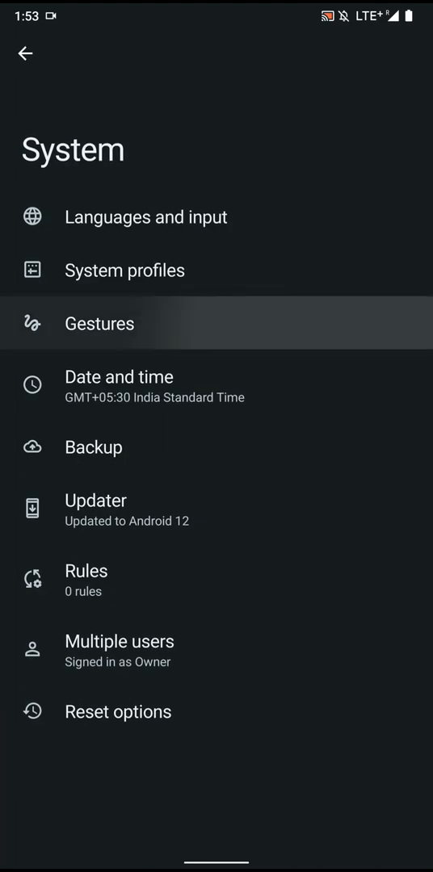
{"action": "left_click", "coordinate": [98, 324]}
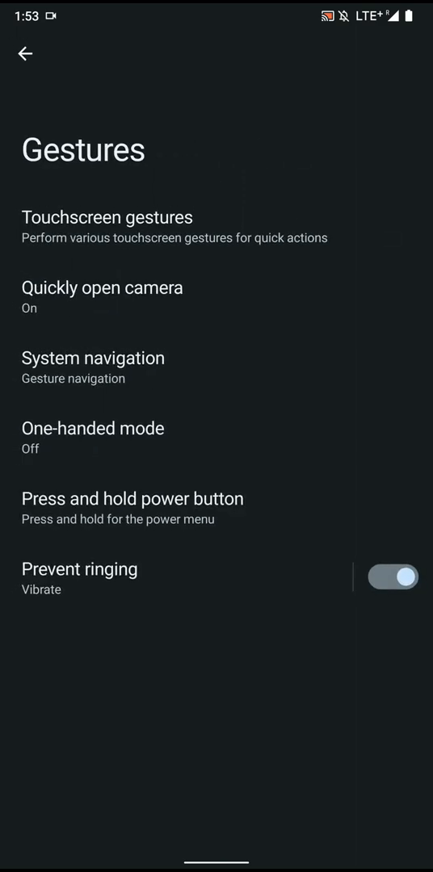
{"action": "left_click", "coordinate": [102, 288]}
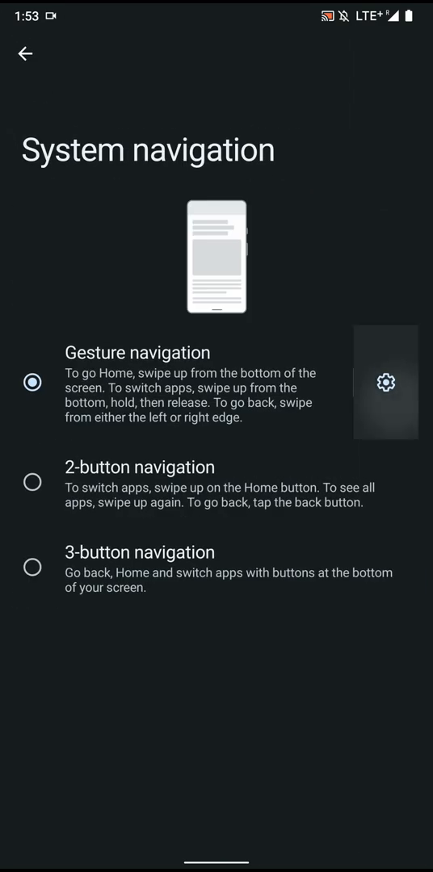
In gesture navigation settings, toggle the navigation hint bar off and back on.
{"action": "left_click", "coordinate": [385, 383]}
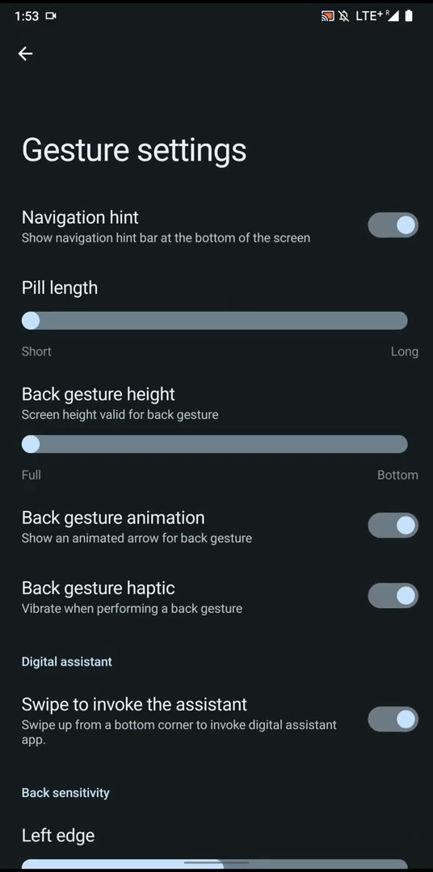
{"action": "left_click", "coordinate": [393, 225]}
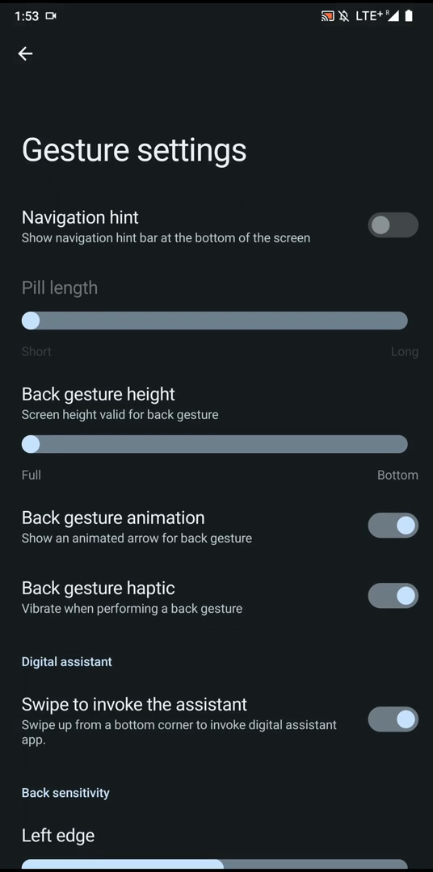
{"action": "left_click", "coordinate": [392, 226]}
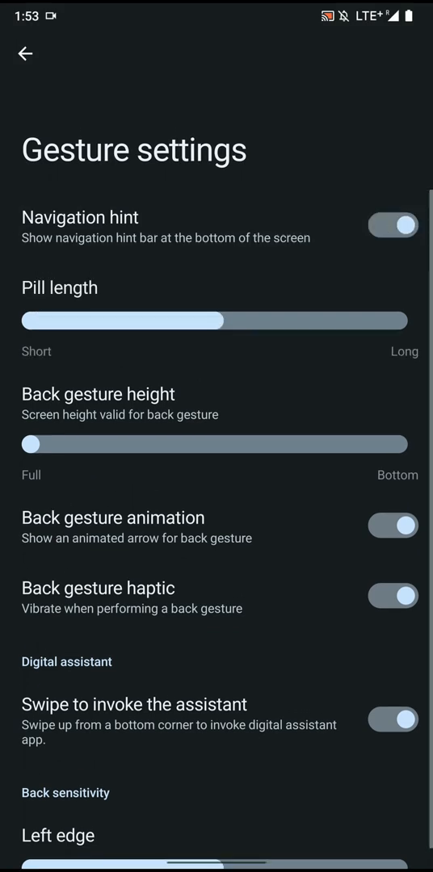
Lengthen the pill and move back gesture height toward Bottom, then return to System navigation.
{"action": "scroll", "scroll_direction": "down", "scroll_amount": 3}
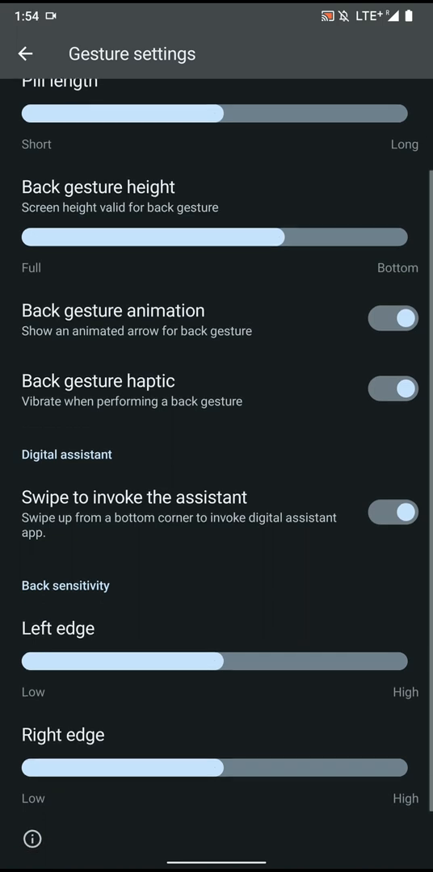
{"action": "scroll", "scroll_direction": "down", "scroll_amount": 3}
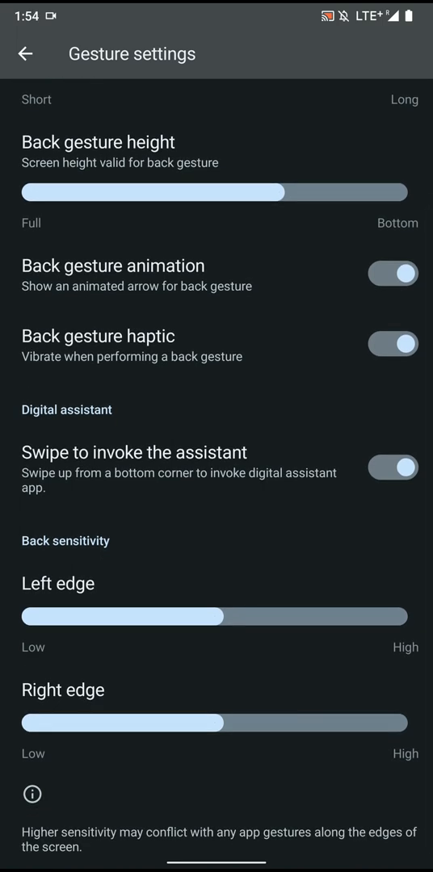
{"action": "scroll", "scroll_direction": "down", "scroll_amount": 3}
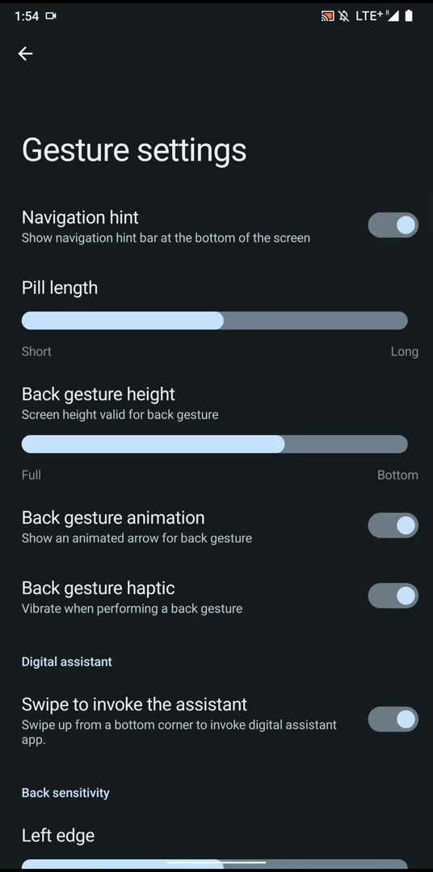
{"action": "left_click", "coordinate": [24, 55]}
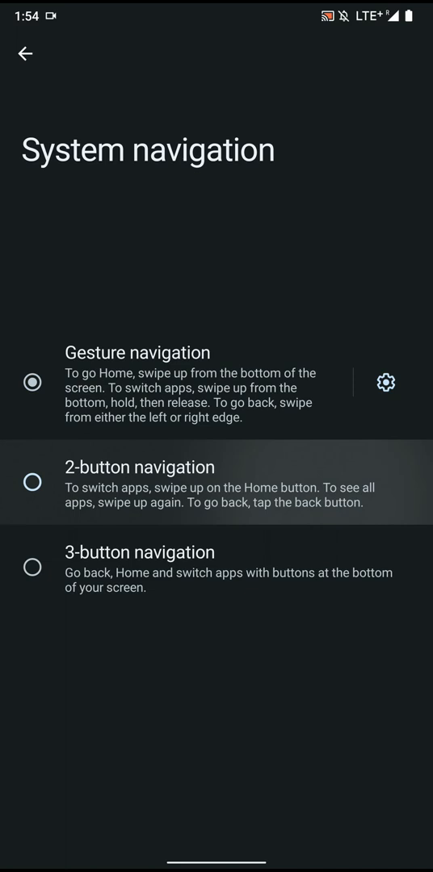
Try 2-button and 3-button navigation, keep gesture navigation, and return to Gestures.
{"action": "left_click", "coordinate": [32, 485]}
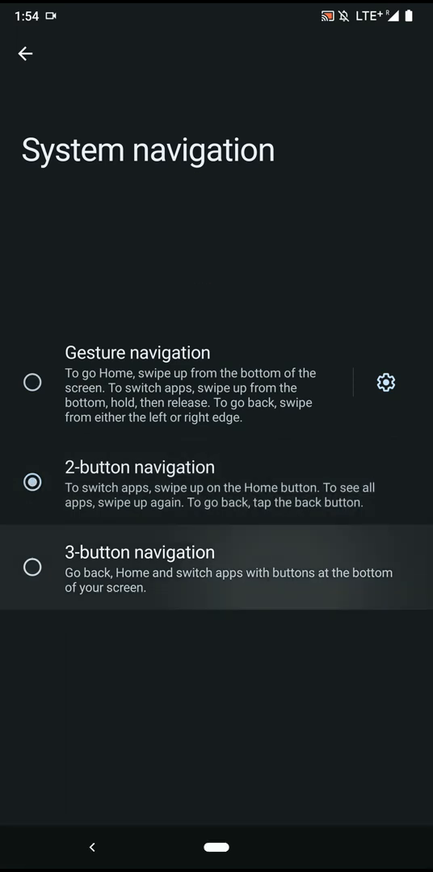
{"action": "left_click", "coordinate": [33, 568]}
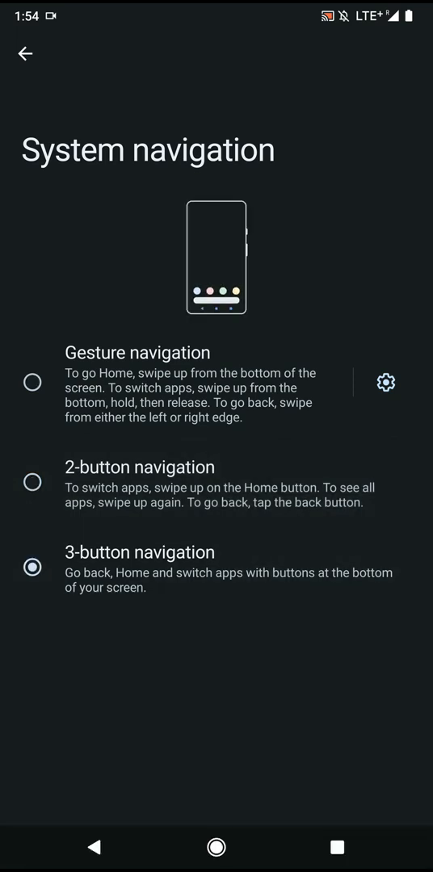
{"action": "left_click", "coordinate": [32, 381]}
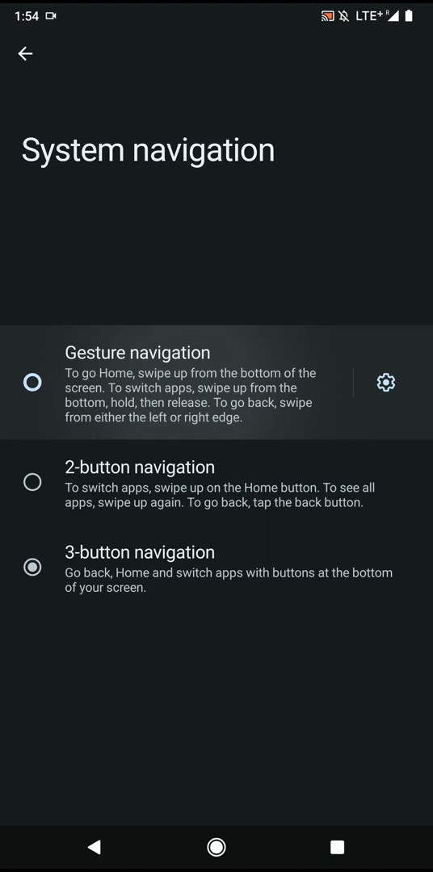
{"action": "left_click", "coordinate": [26, 52]}
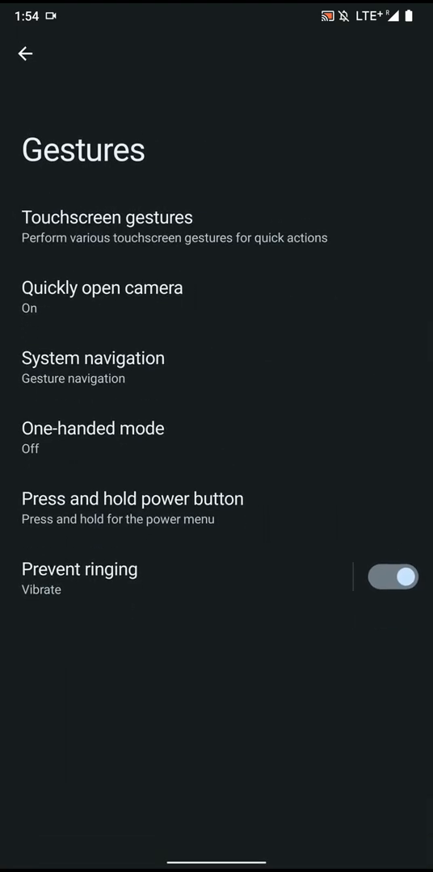
Enable one-handed mode, trying its shortcut on and off, then return to Gestures.
{"action": "left_click", "coordinate": [92, 428]}
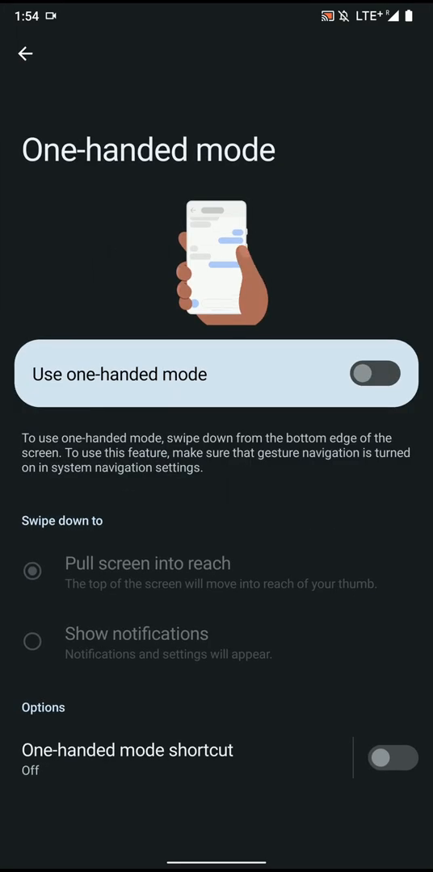
{"action": "left_click", "coordinate": [377, 374]}
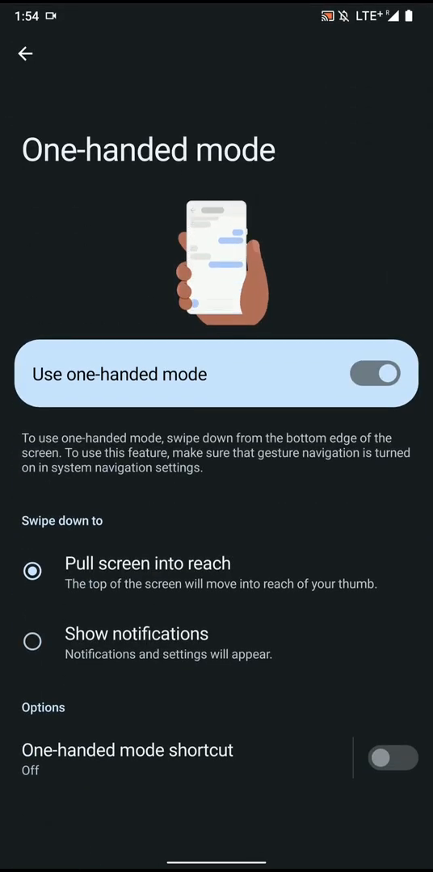
{"action": "left_click", "coordinate": [395, 758]}
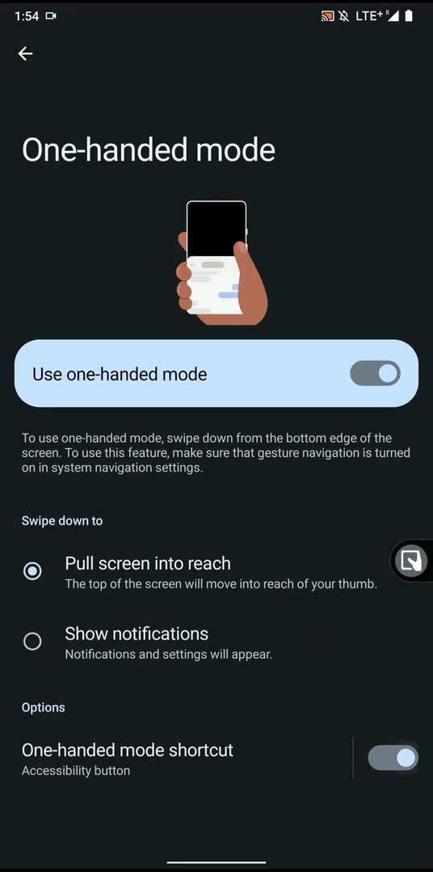
{"action": "left_click", "coordinate": [393, 758]}
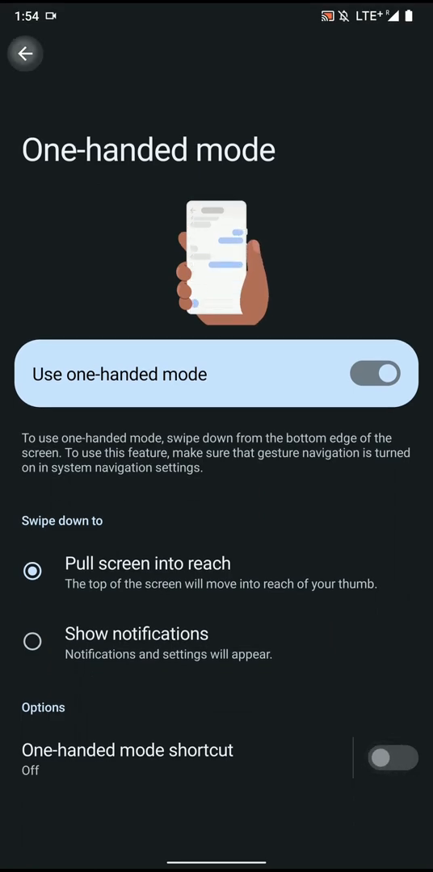
{"action": "left_click", "coordinate": [26, 54]}
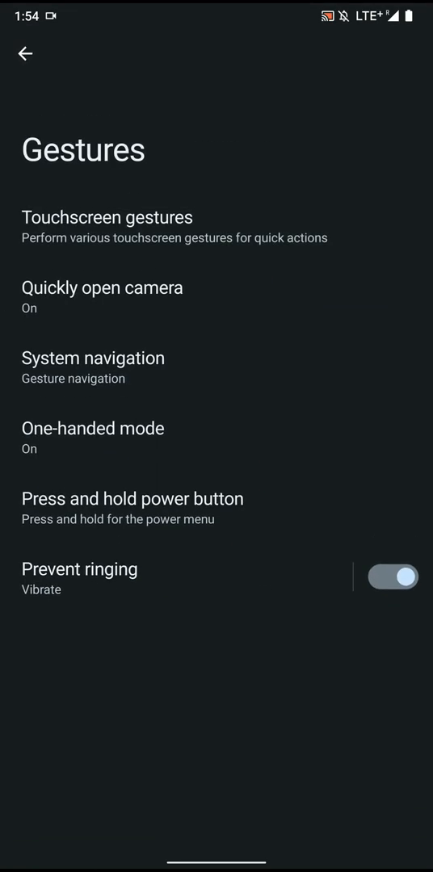
View the Press and hold power button options and go back to the main settings list.
{"action": "left_click", "coordinate": [136, 498]}
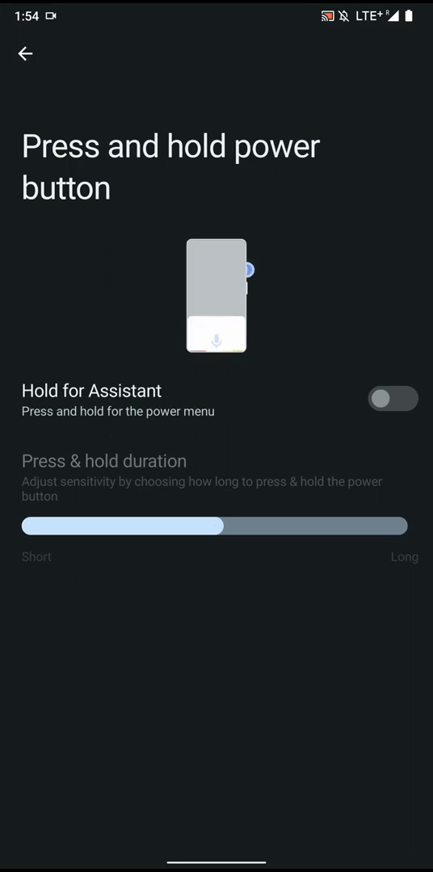
{"action": "left_click", "coordinate": [26, 54]}
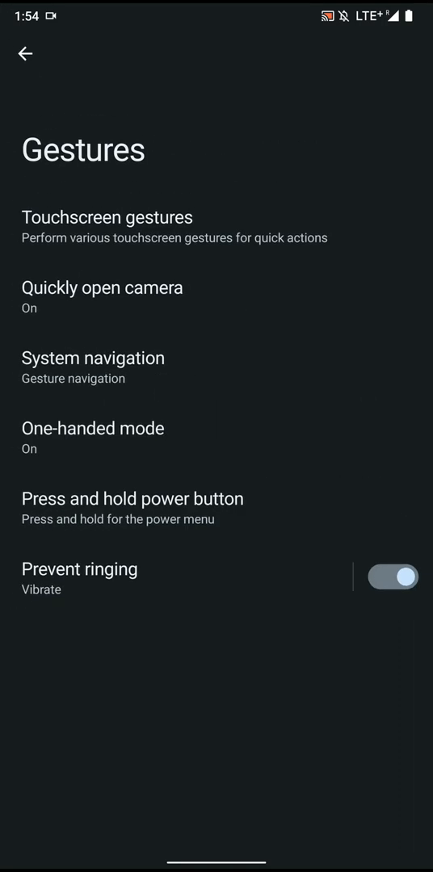
{"action": "left_click", "coordinate": [26, 52]}
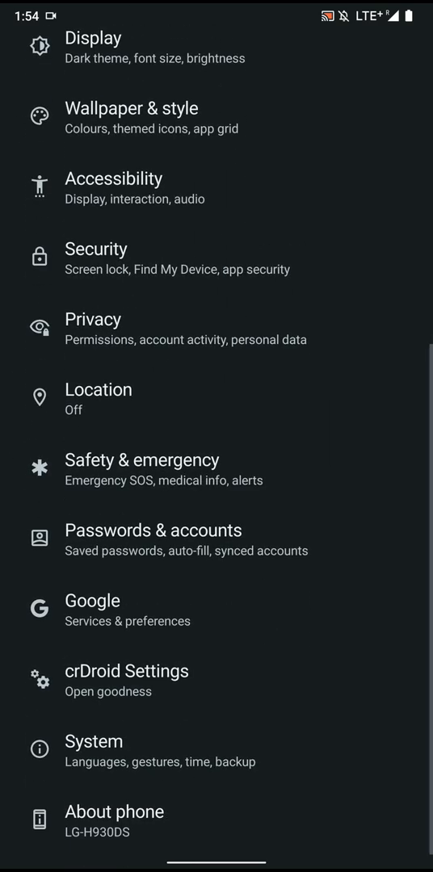
In Display > Lock screen, turn on Always show time and info and return to Display.
{"action": "scroll", "scroll_direction": "down", "scroll_amount": 3}
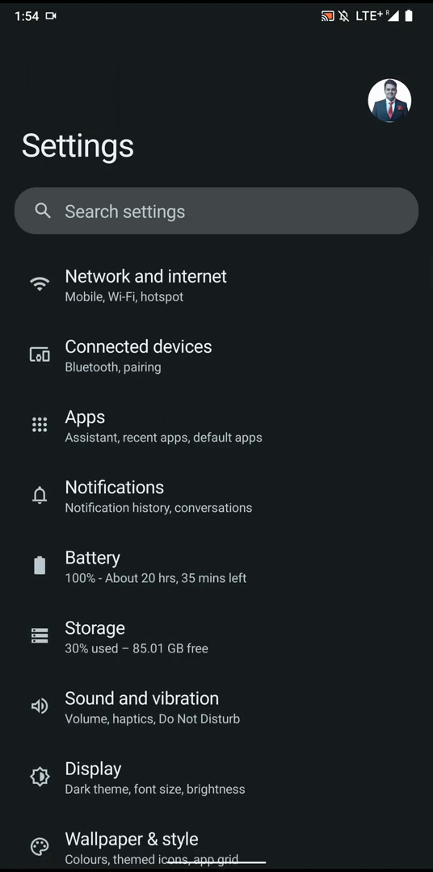
{"action": "left_click", "coordinate": [93, 769]}
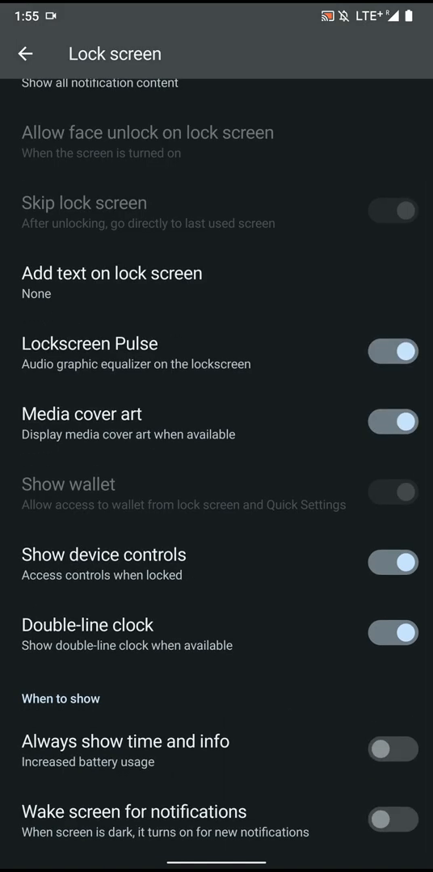
{"action": "left_click", "coordinate": [394, 750]}
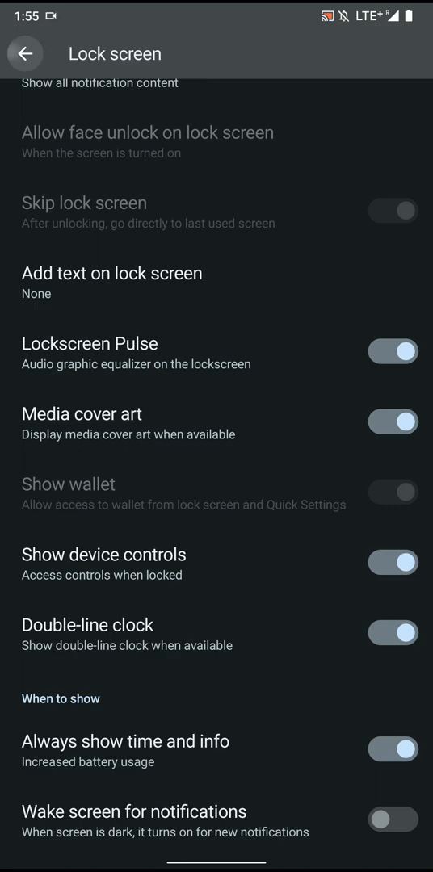
{"action": "left_click", "coordinate": [26, 54]}
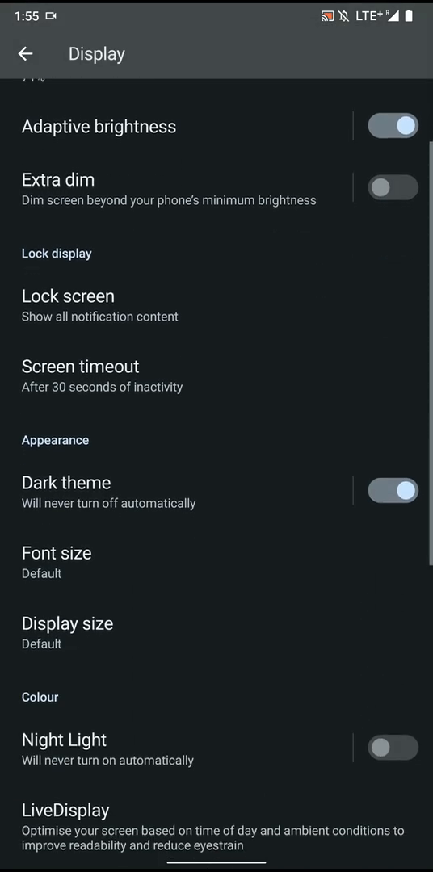
In LiveDisplay try reading mode and the Game profile, settle on the Photos colour profile, and go back to Display.
{"action": "left_click", "coordinate": [68, 811]}
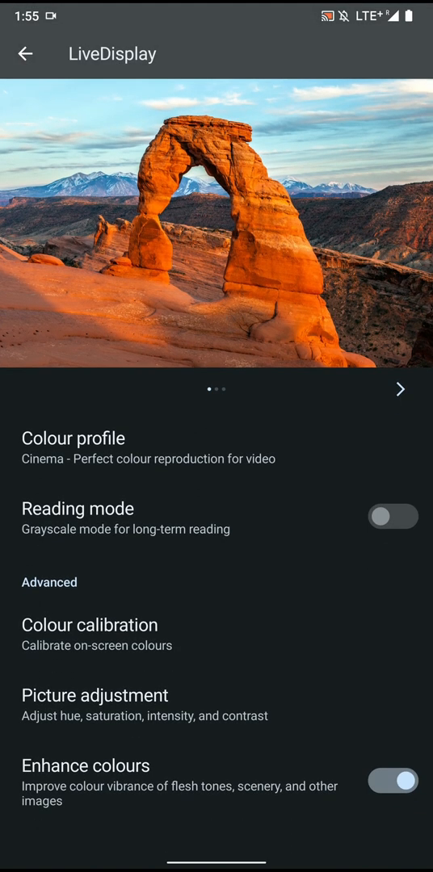
{"action": "left_click", "coordinate": [394, 517]}
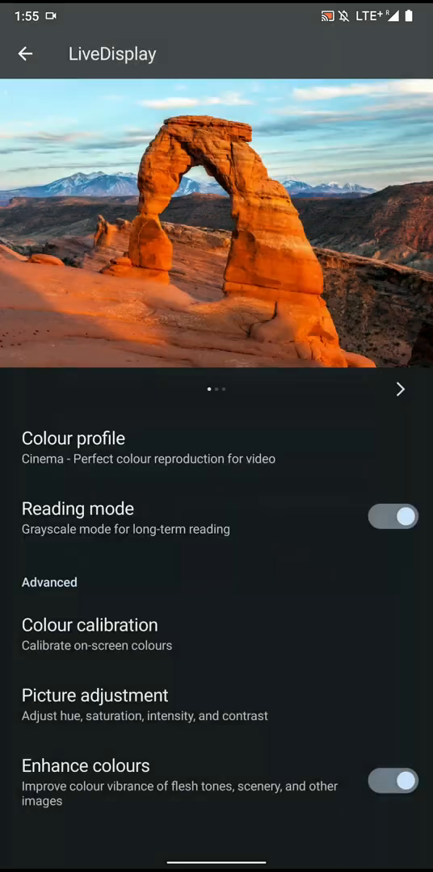
{"action": "left_click", "coordinate": [393, 517]}
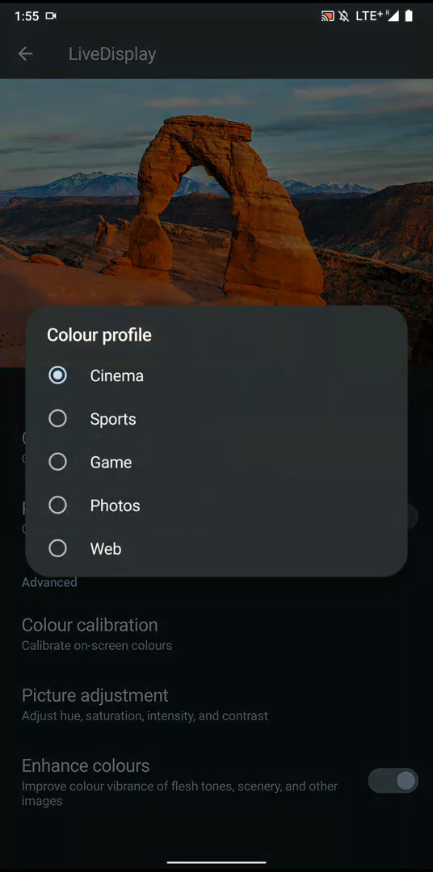
{"action": "left_click", "coordinate": [58, 462]}
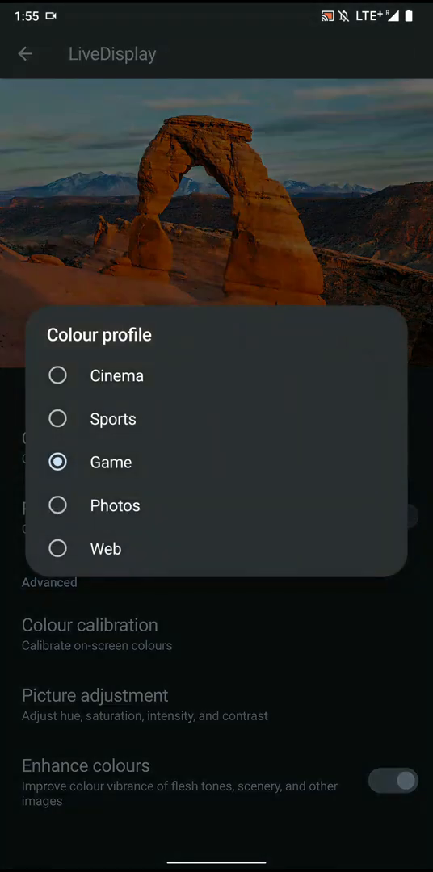
{"action": "left_click", "coordinate": [115, 504]}
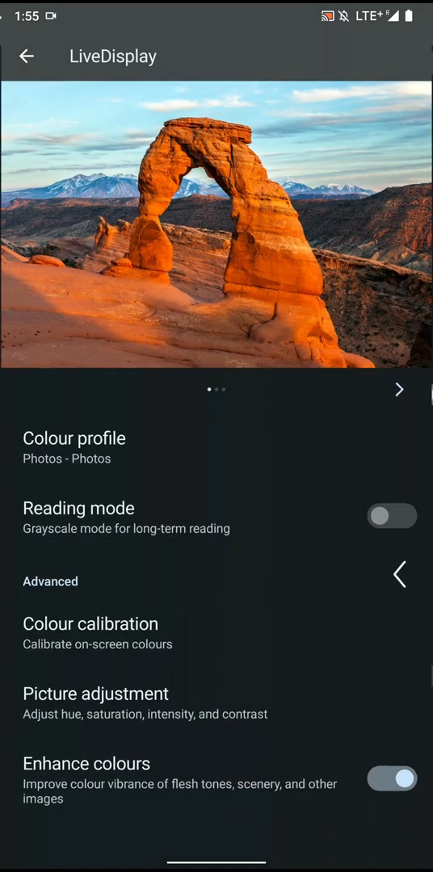
{"action": "left_click", "coordinate": [26, 55]}
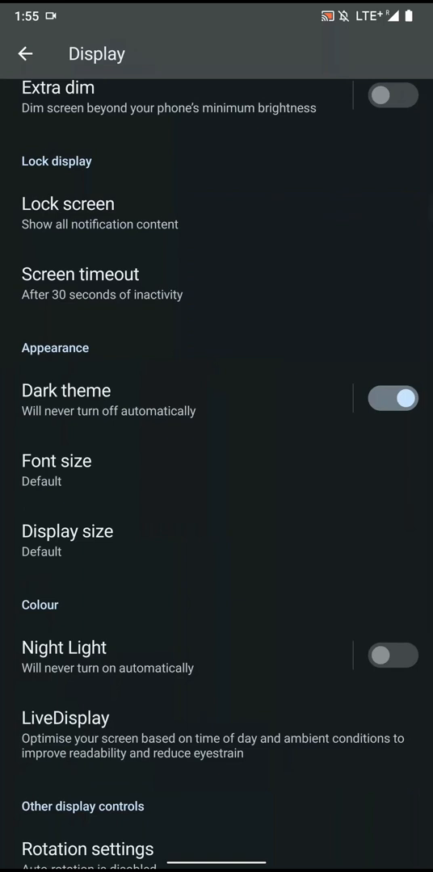
Browse the rest of Display, view Night Light's schedule choices without enabling it, and return to the main list.
{"action": "scroll", "scroll_direction": "down", "scroll_amount": 3}
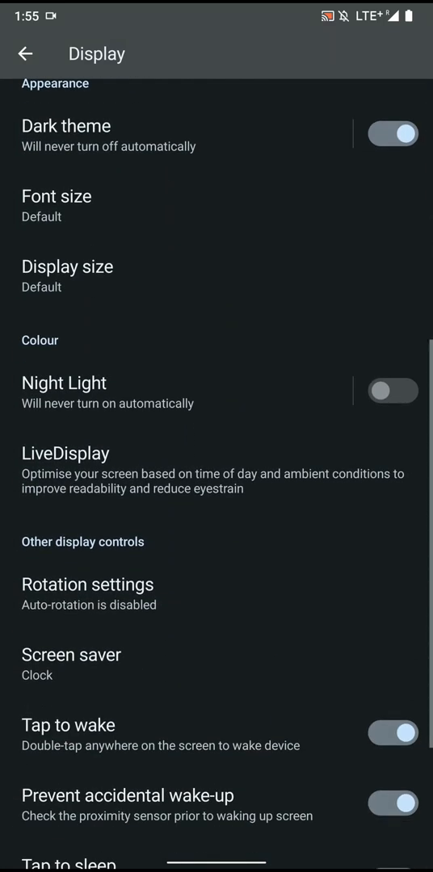
{"action": "scroll", "scroll_direction": "down", "scroll_amount": 3}
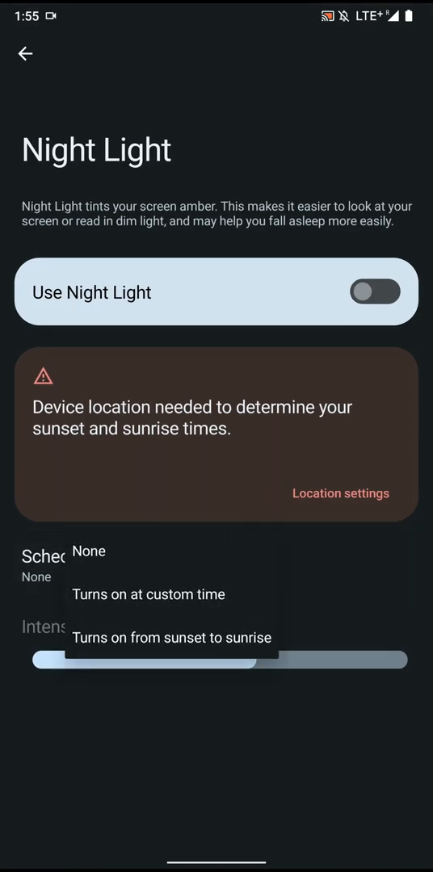
{"action": "left_click", "coordinate": [26, 54]}
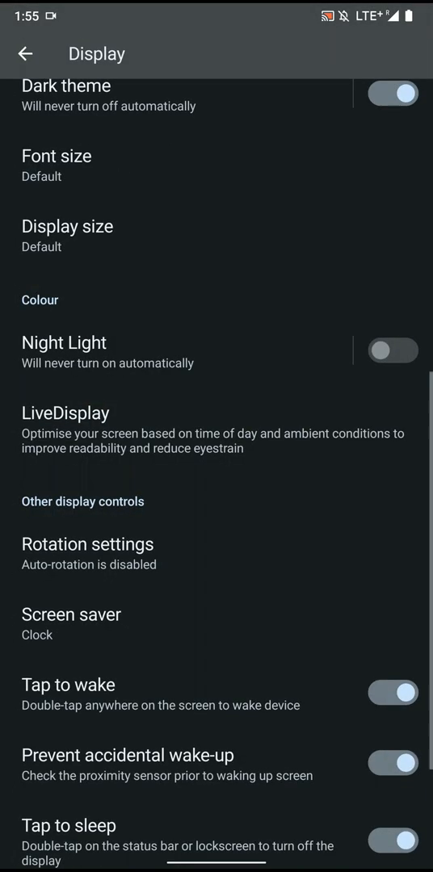
{"action": "scroll", "scroll_direction": "down", "scroll_amount": 3}
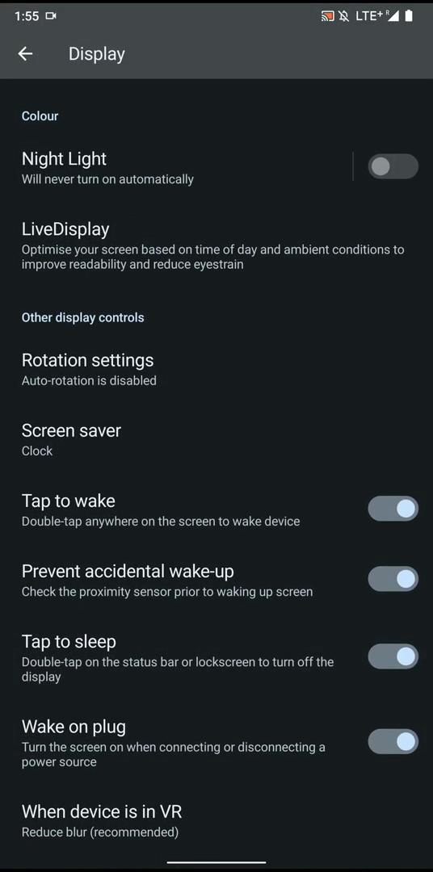
{"action": "left_click", "coordinate": [26, 53]}
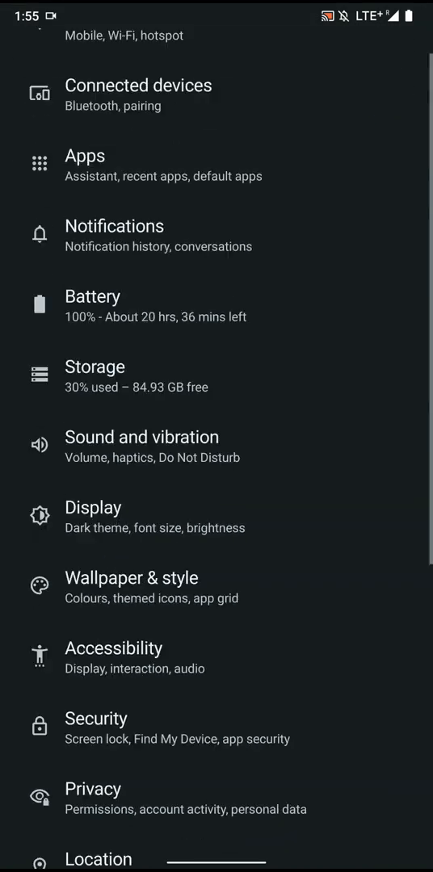
Set the status bar clock position to Right and keep the traffic monitor units at bytes per second.
{"action": "scroll", "scroll_direction": "down", "scroll_amount": 3}
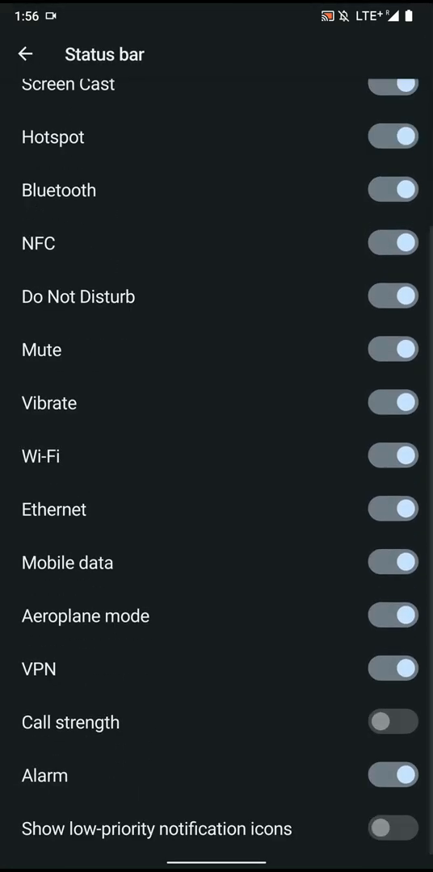
{"action": "left_click", "coordinate": [26, 55]}
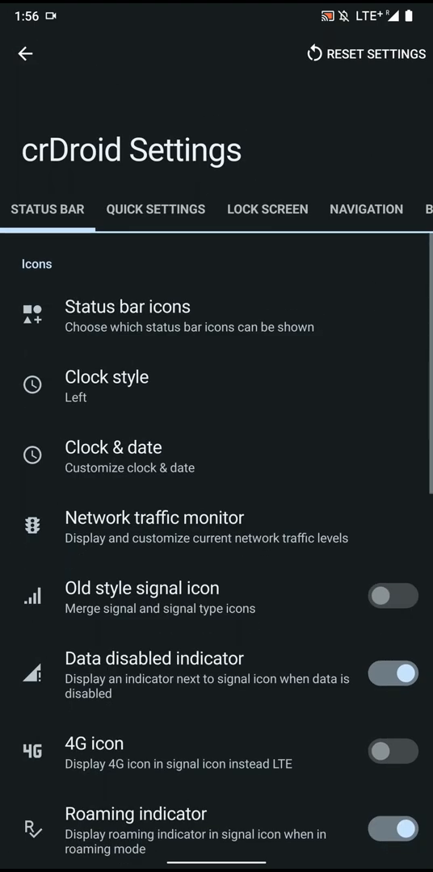
{"action": "left_click", "coordinate": [106, 377]}
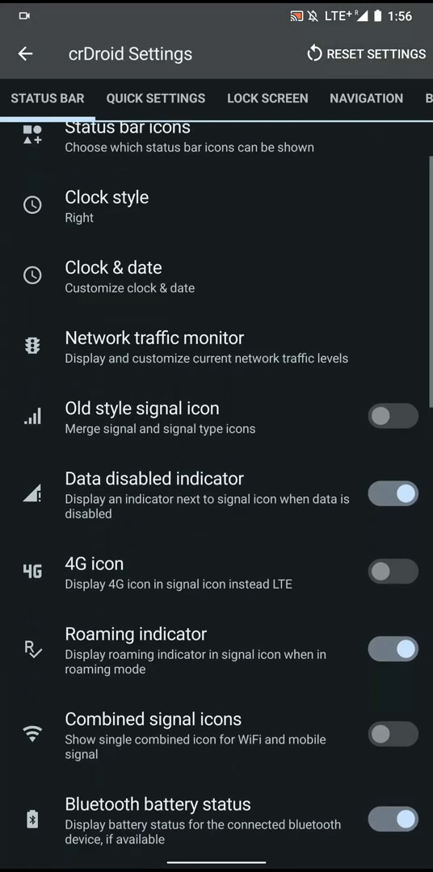
{"action": "left_click", "coordinate": [155, 338]}
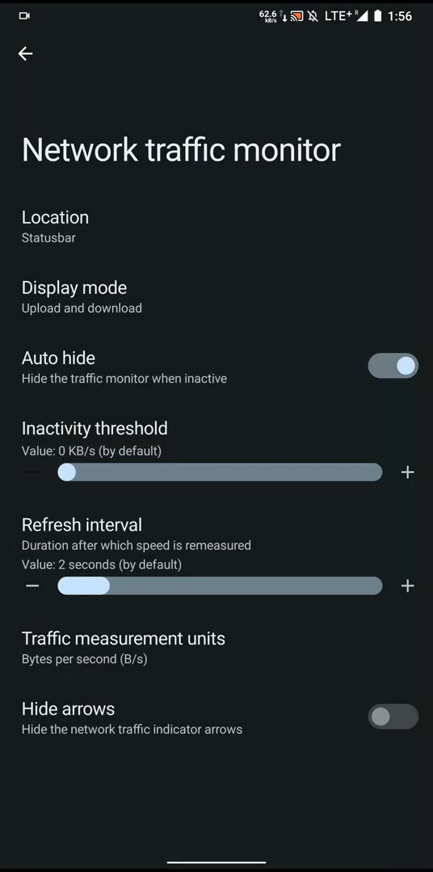
{"action": "left_click", "coordinate": [123, 646]}
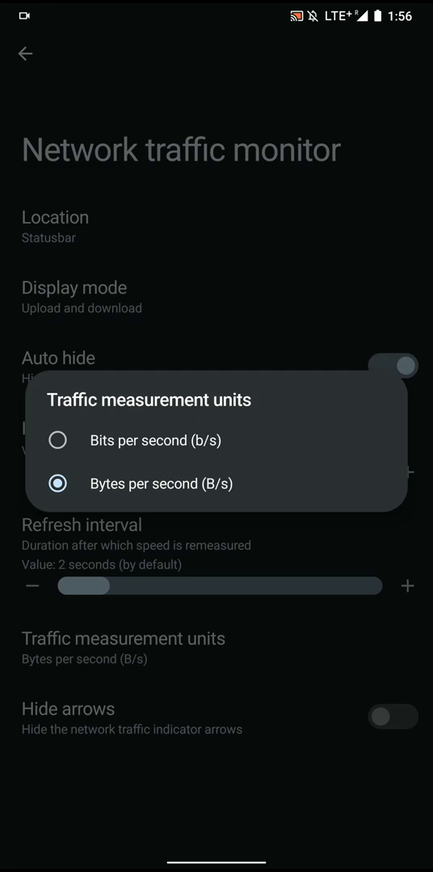
{"action": "left_click", "coordinate": [58, 440]}
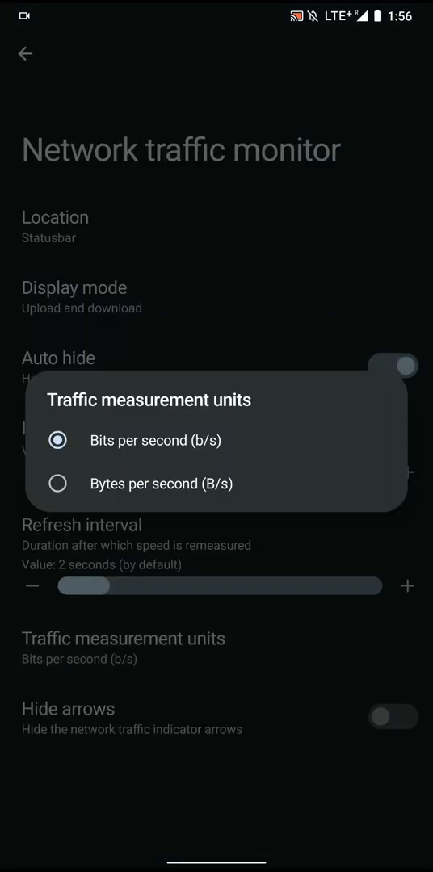
{"action": "left_click", "coordinate": [58, 485]}
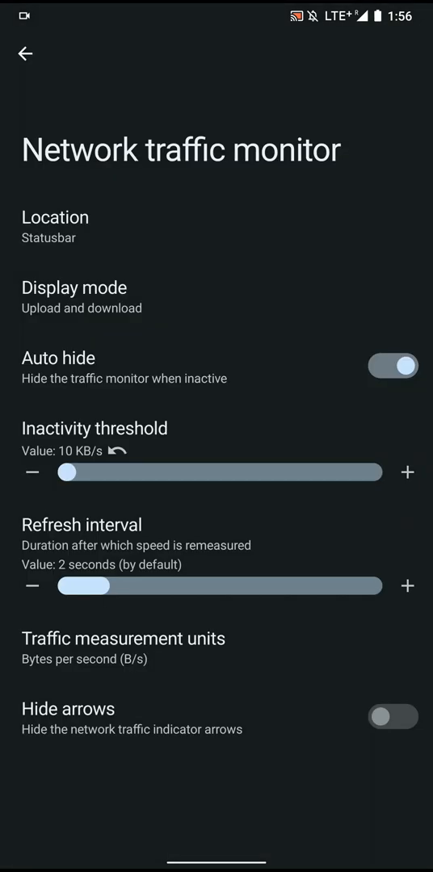
{"action": "left_click", "coordinate": [26, 53]}
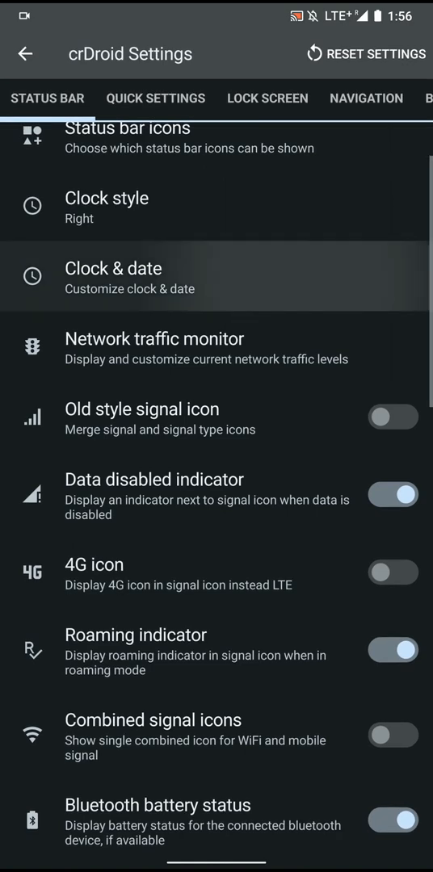
In Clock & date choose small AM/PM, a lowercase date style and the date right of the time.
{"action": "left_click", "coordinate": [113, 275]}
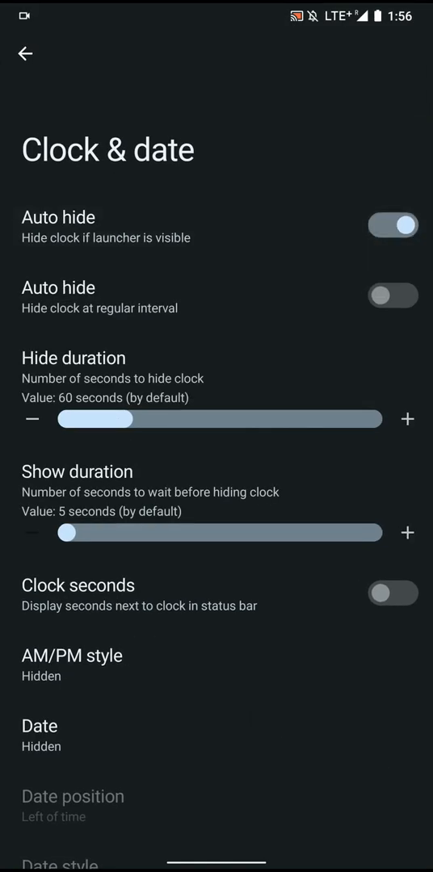
{"action": "left_click", "coordinate": [71, 656]}
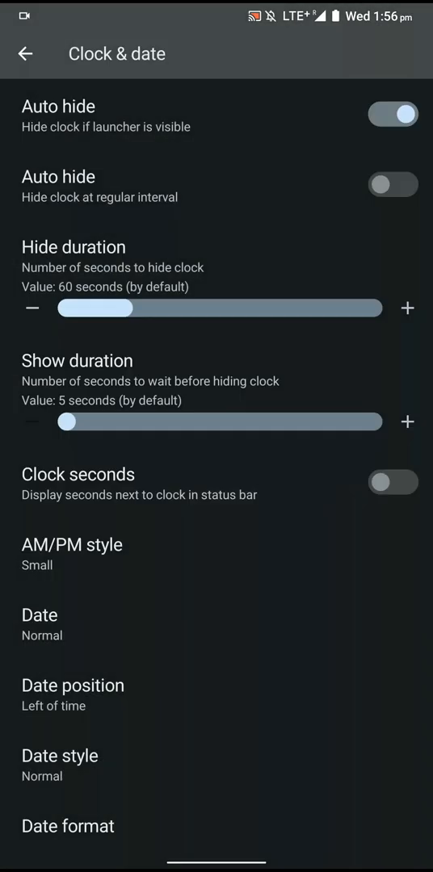
{"action": "left_click", "coordinate": [60, 756]}
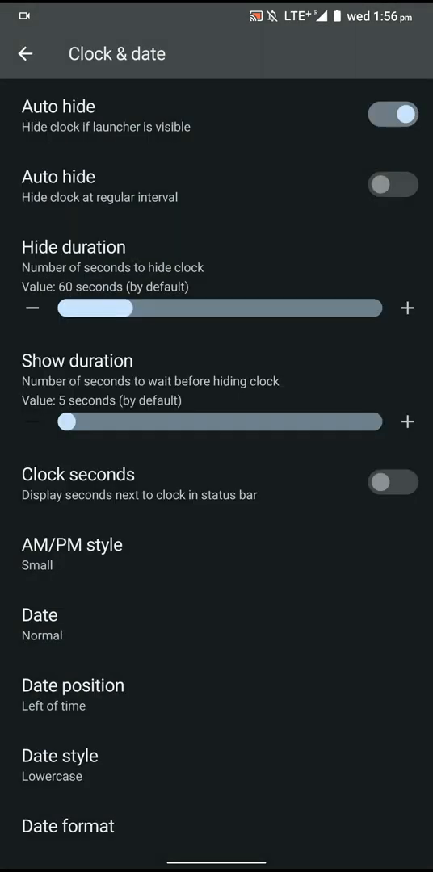
{"action": "left_click", "coordinate": [68, 825]}
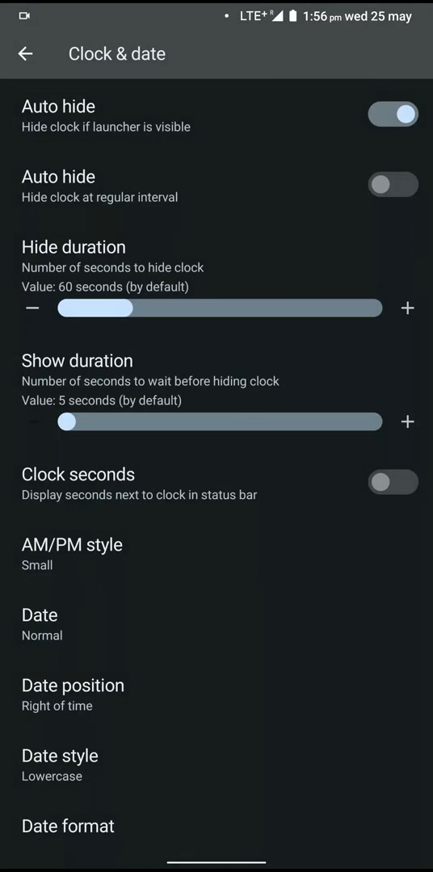
{"action": "left_click", "coordinate": [26, 54]}
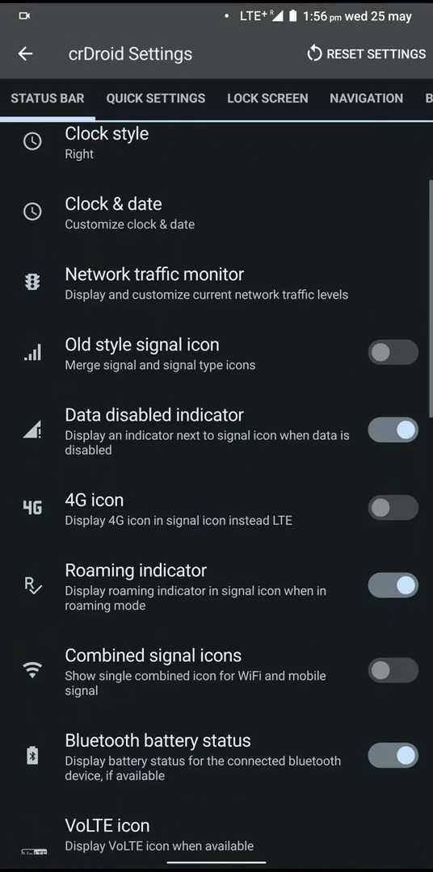
Hide the traffic monitor arrows and enable the old-style signal and 4G status bar icons.
{"action": "left_click", "coordinate": [154, 275]}
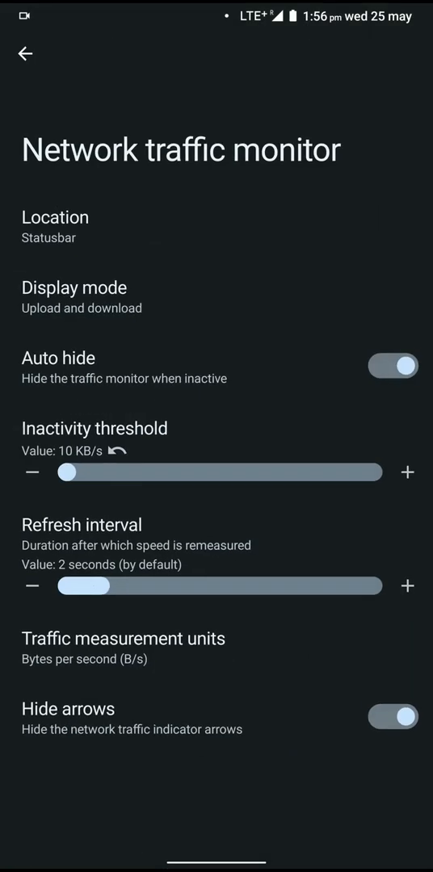
{"action": "left_click", "coordinate": [26, 55]}
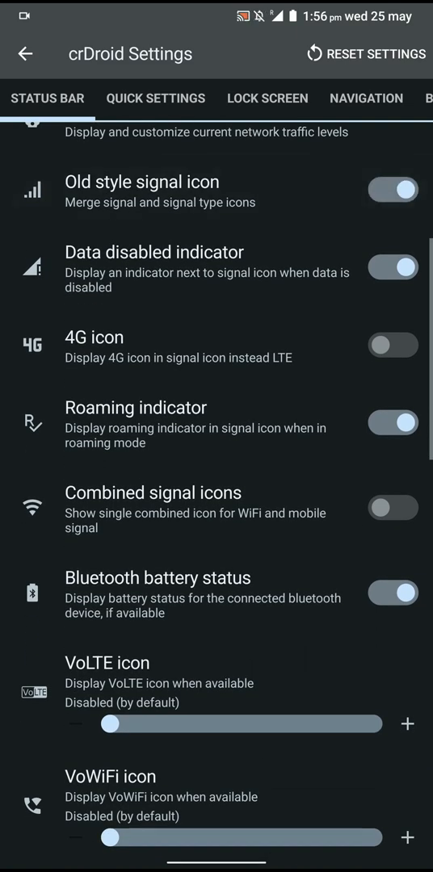
{"action": "scroll", "scroll_direction": "down", "scroll_amount": 3}
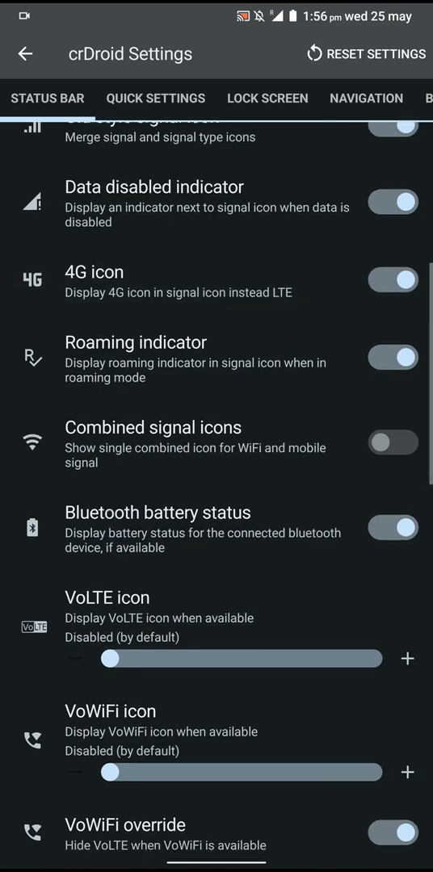
{"action": "scroll", "scroll_direction": "down", "scroll_amount": 3}
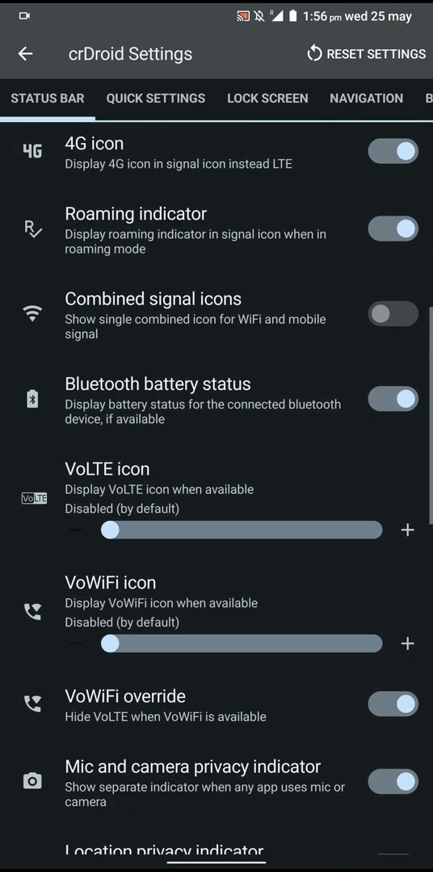
{"action": "left_click", "coordinate": [407, 530]}
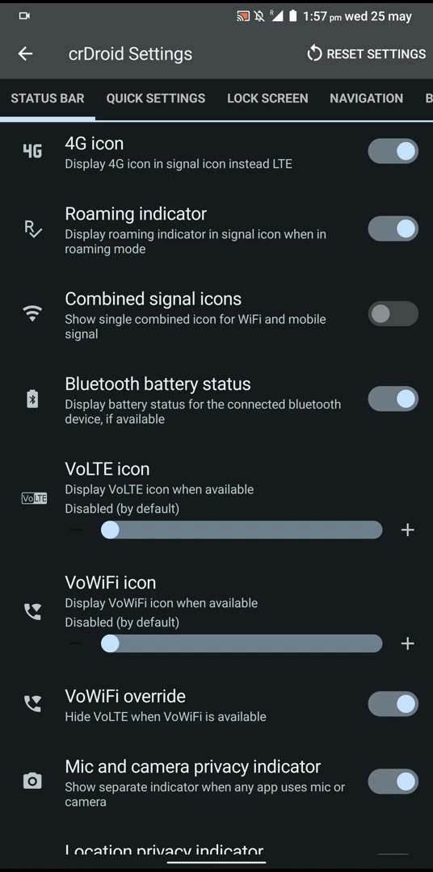
Turn on app-coloured notification icons and continue down to the battery options.
{"action": "scroll", "scroll_direction": "down", "scroll_amount": 3}
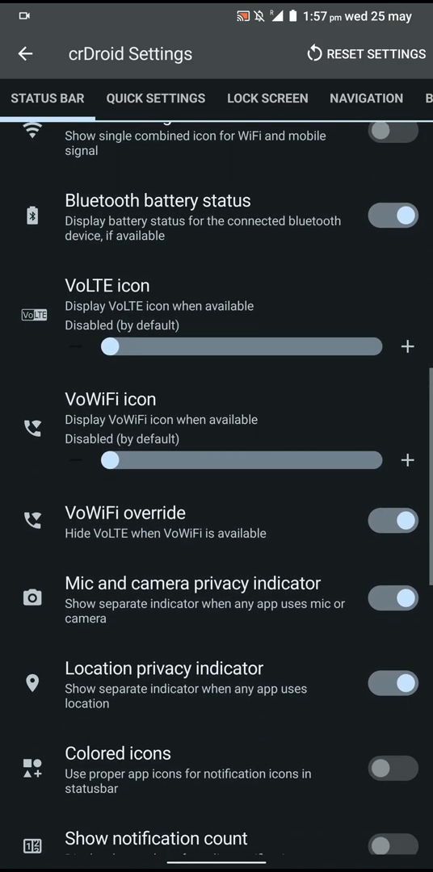
{"action": "scroll", "scroll_direction": "down", "scroll_amount": 3}
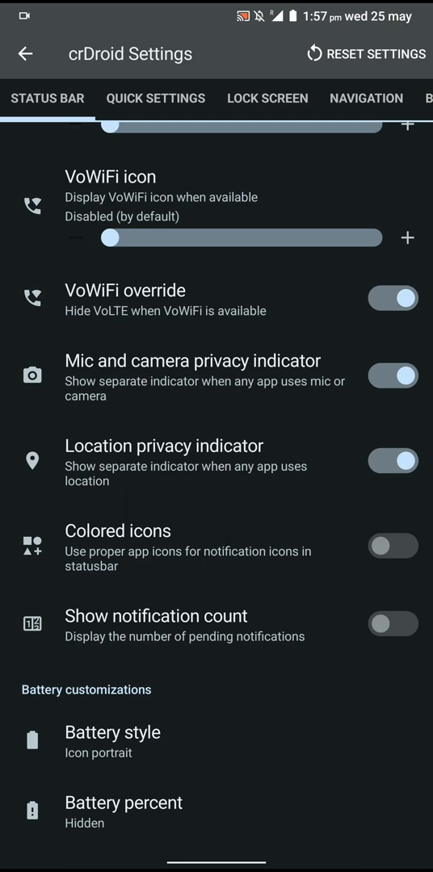
{"action": "scroll", "scroll_direction": "down", "scroll_amount": 3}
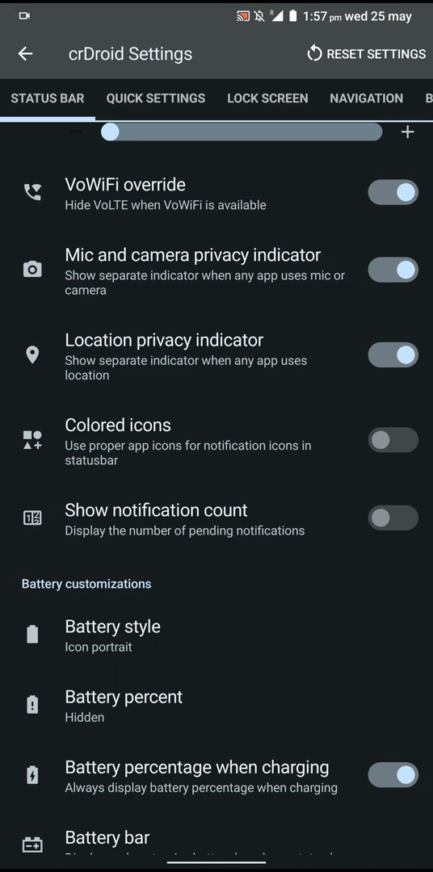
{"action": "scroll", "scroll_direction": "down", "scroll_amount": 3}
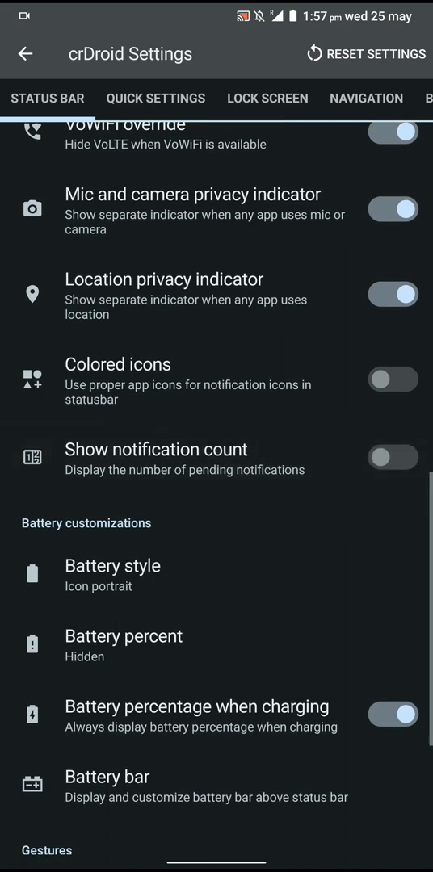
{"action": "left_click", "coordinate": [395, 378]}
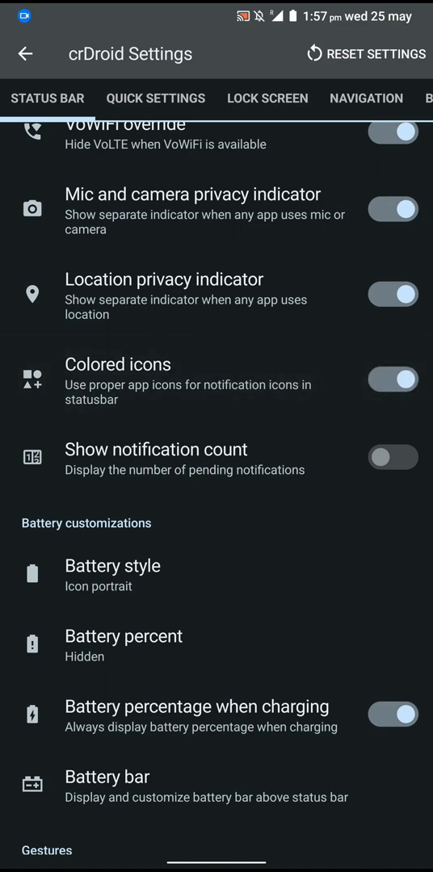
{"action": "scroll", "scroll_direction": "down", "scroll_amount": 3}
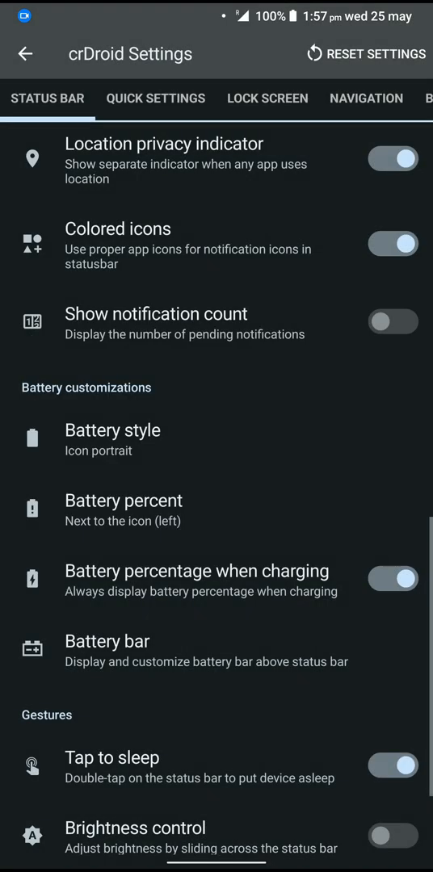
Set the battery bar colour to dark red #ff32181c after trying a green preset, then return to the status bar list.
{"action": "left_click", "coordinate": [113, 430]}
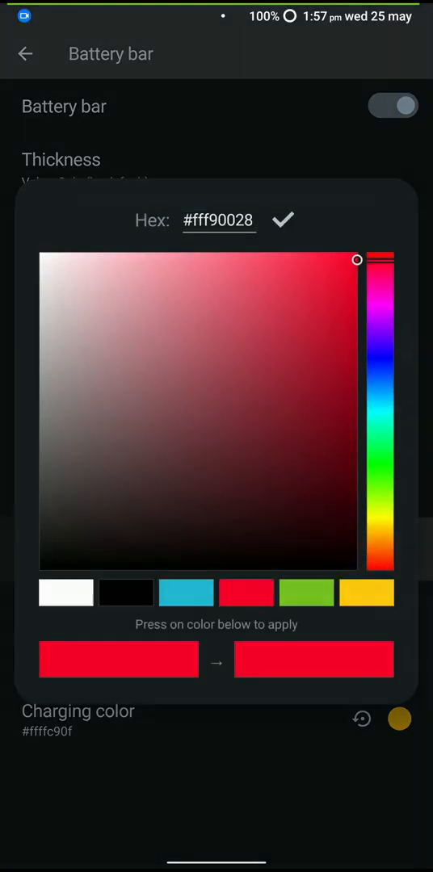
{"action": "left_click", "coordinate": [283, 220]}
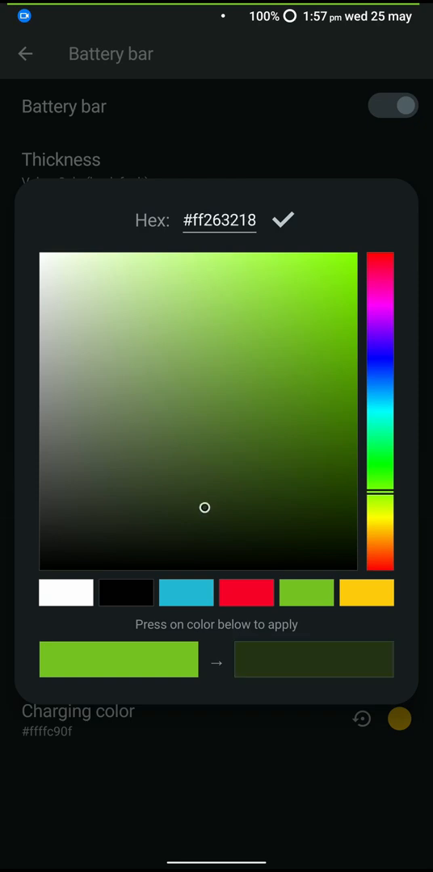
{"action": "left_click", "coordinate": [282, 220]}
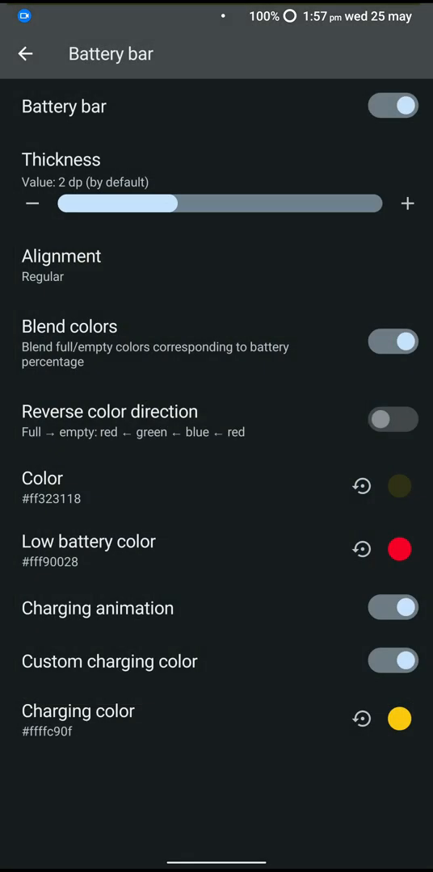
{"action": "left_click", "coordinate": [397, 484]}
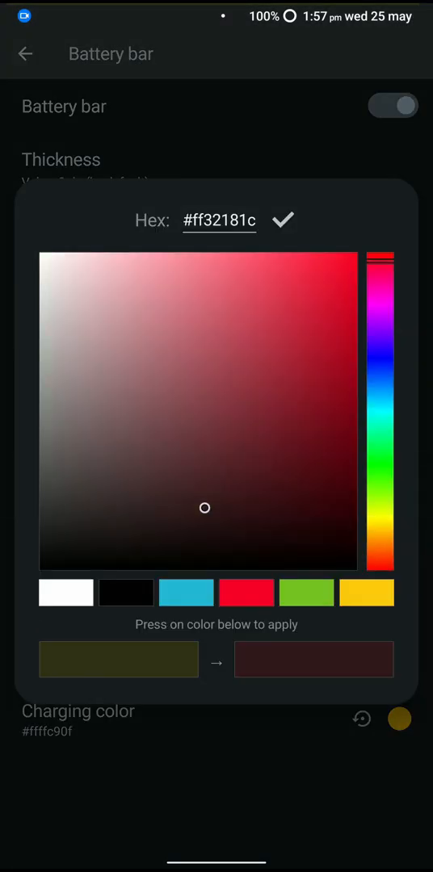
{"action": "left_click", "coordinate": [283, 219]}
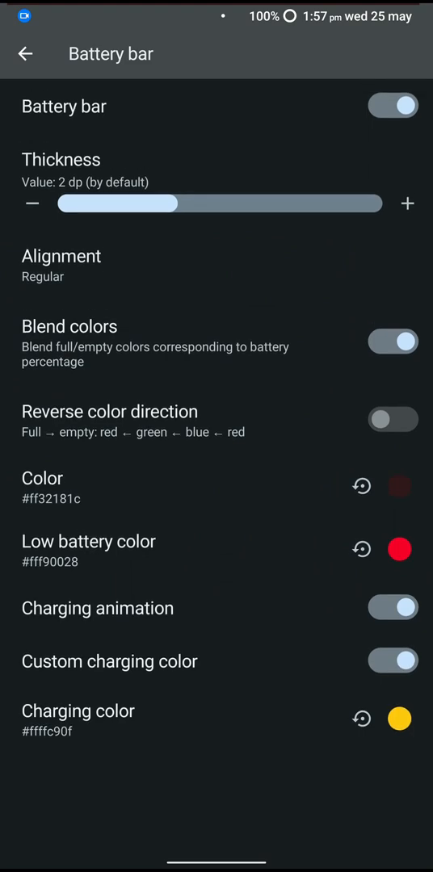
{"action": "left_click", "coordinate": [26, 53]}
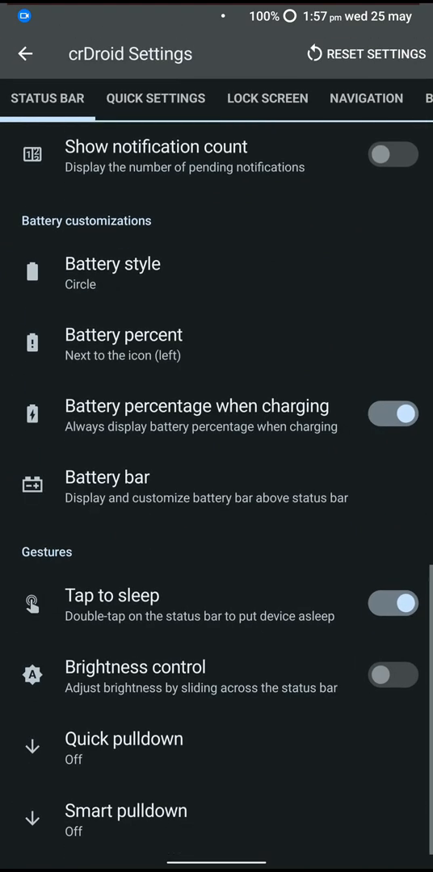
Enable status-bar brightness control, quick pulldown on the right edge, and smart pulldown with no dismissible notifications.
{"action": "left_click", "coordinate": [395, 677]}
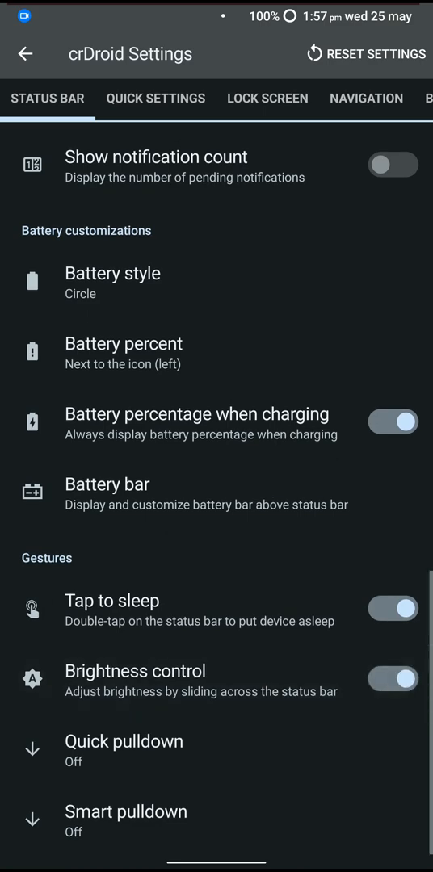
{"action": "left_click", "coordinate": [123, 742]}
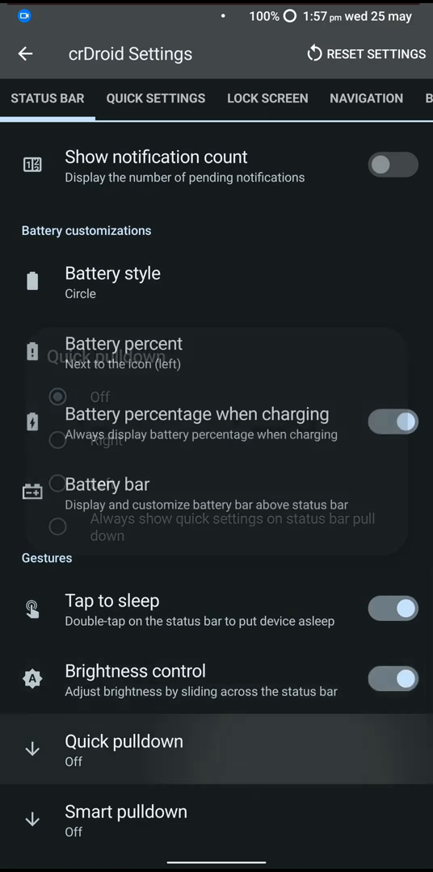
{"action": "scroll", "scroll_direction": "down", "scroll_amount": 3}
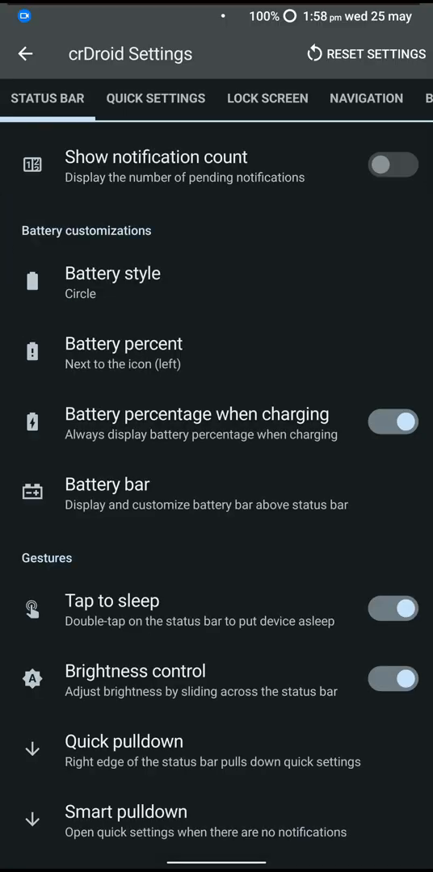
{"action": "left_click", "coordinate": [126, 811]}
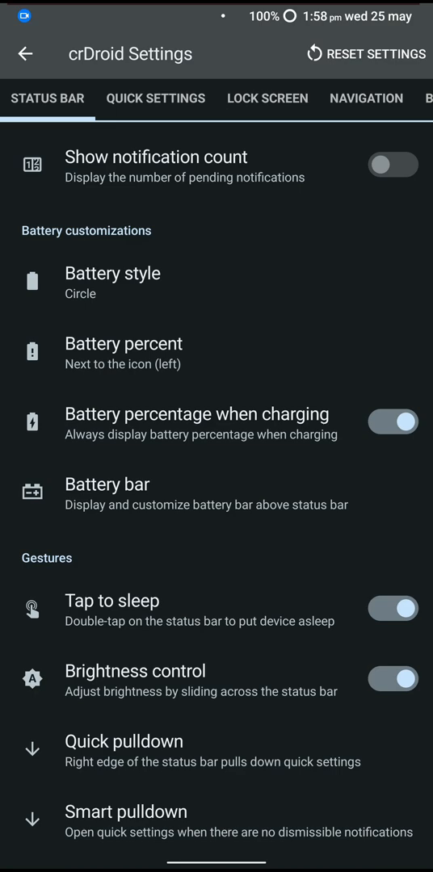
{"action": "left_click", "coordinate": [155, 97]}
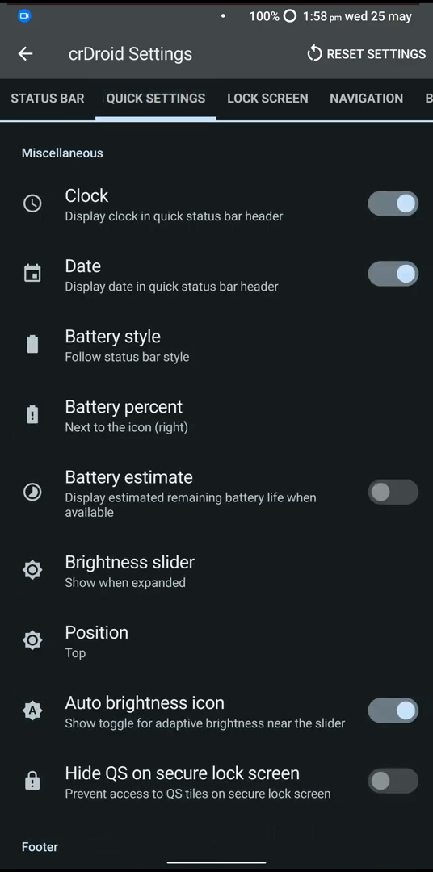
Use the left landscape battery icon with battery estimate and an always-shown bottom brightness slider in Quick Settings.
{"action": "left_click", "coordinate": [113, 336]}
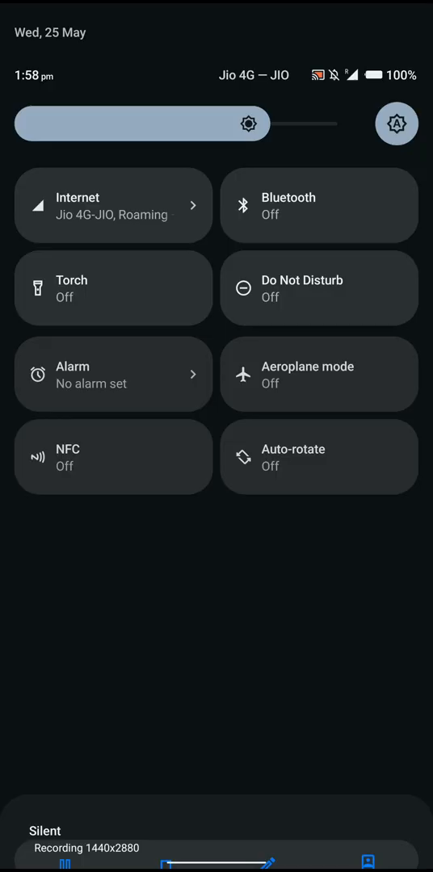
{"action": "left_click", "coordinate": [396, 123]}
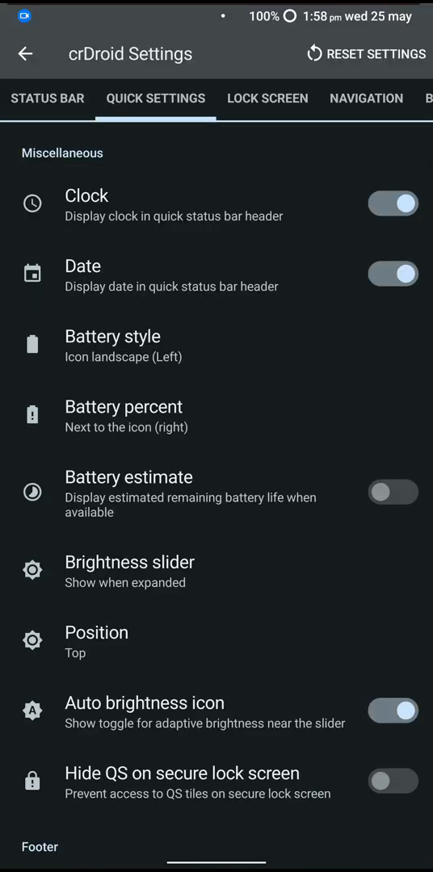
{"action": "left_click", "coordinate": [394, 492]}
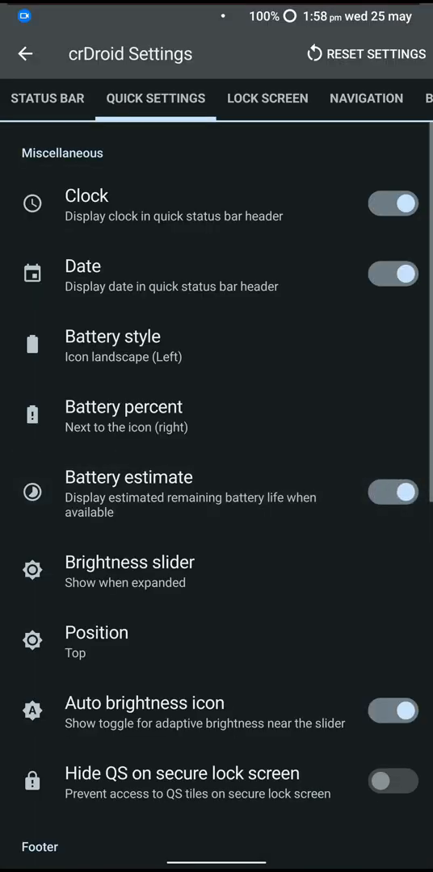
{"action": "left_click", "coordinate": [129, 572]}
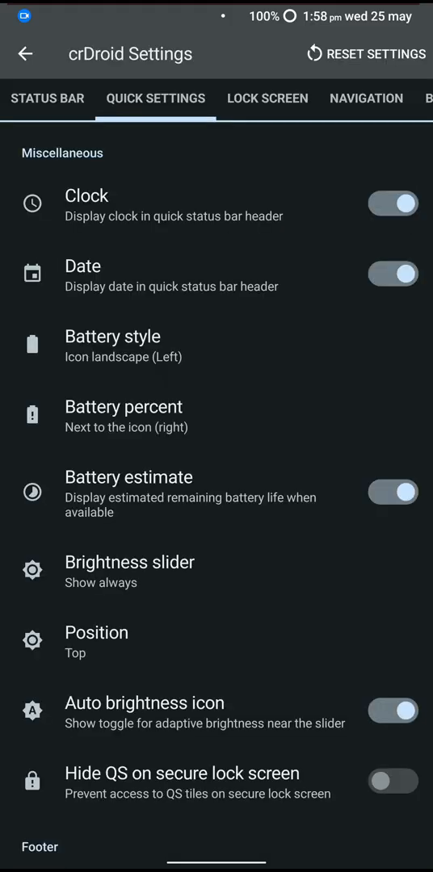
{"action": "scroll", "scroll_direction": "down", "scroll_amount": 3}
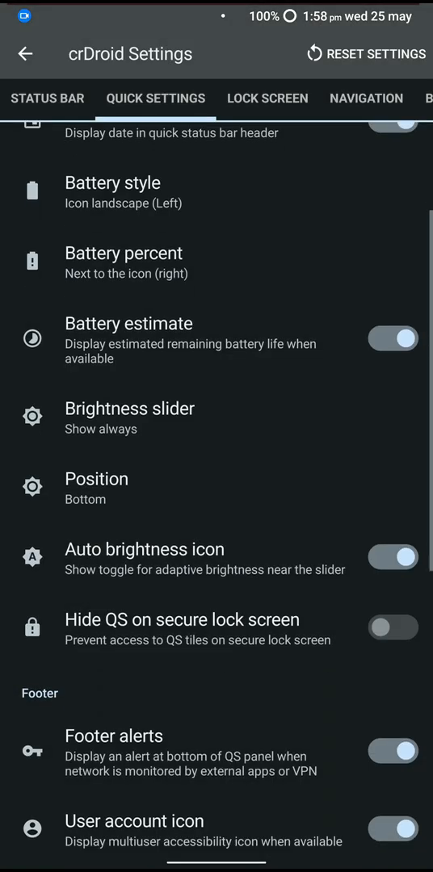
{"action": "scroll", "scroll_direction": "down", "scroll_amount": 3}
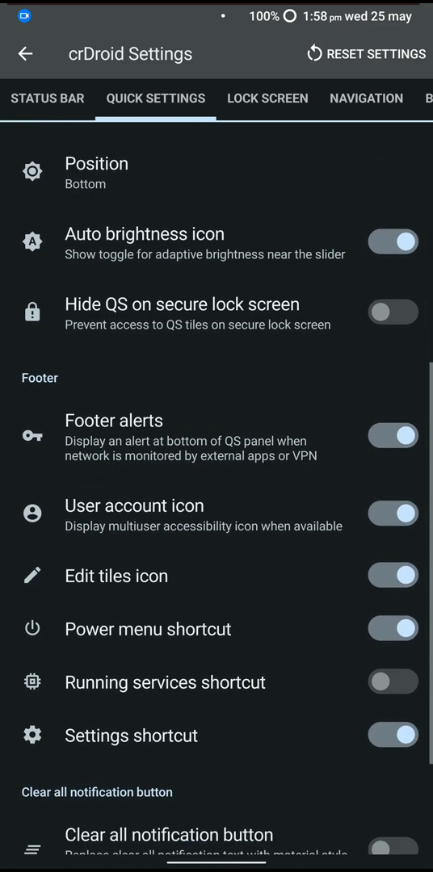
{"action": "scroll", "scroll_direction": "down", "scroll_amount": 3}
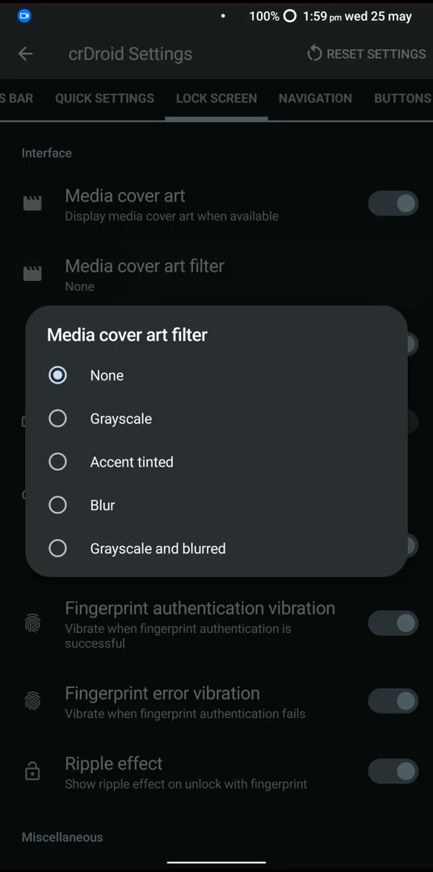
Apply the Grayscale cover-art filter, force the small clock, keep fingerprint vibration on and disable the secure-lockscreen power menu.
{"action": "left_click", "coordinate": [120, 418]}
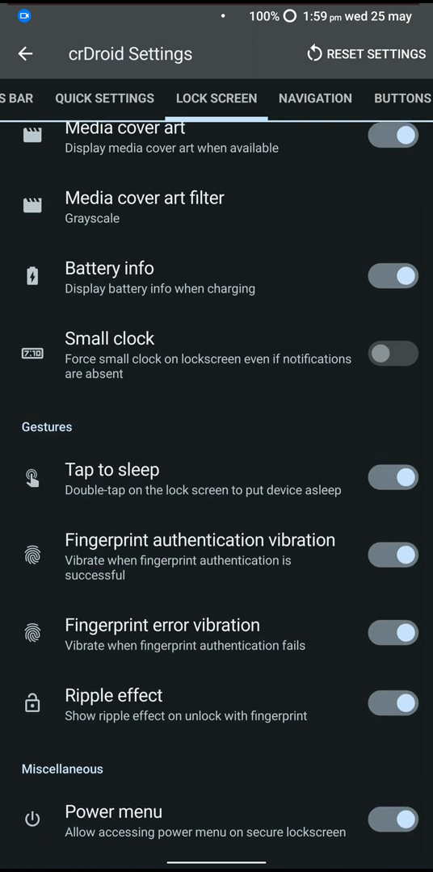
{"action": "left_click", "coordinate": [395, 354]}
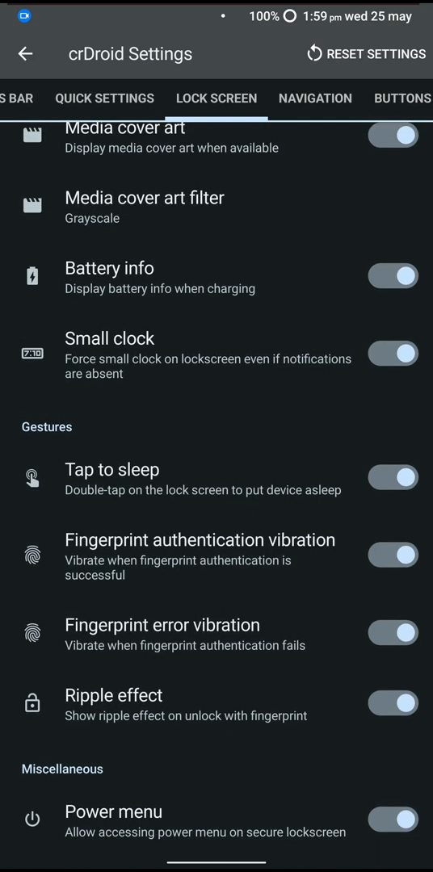
{"action": "left_click", "coordinate": [392, 556]}
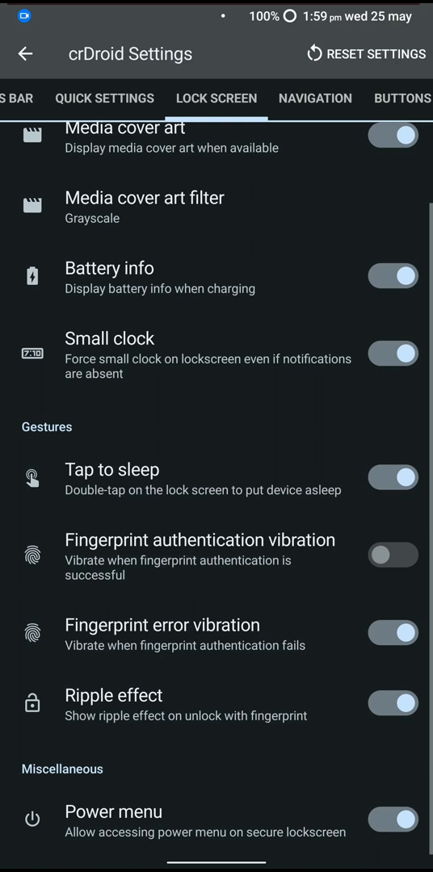
{"action": "left_click", "coordinate": [395, 556]}
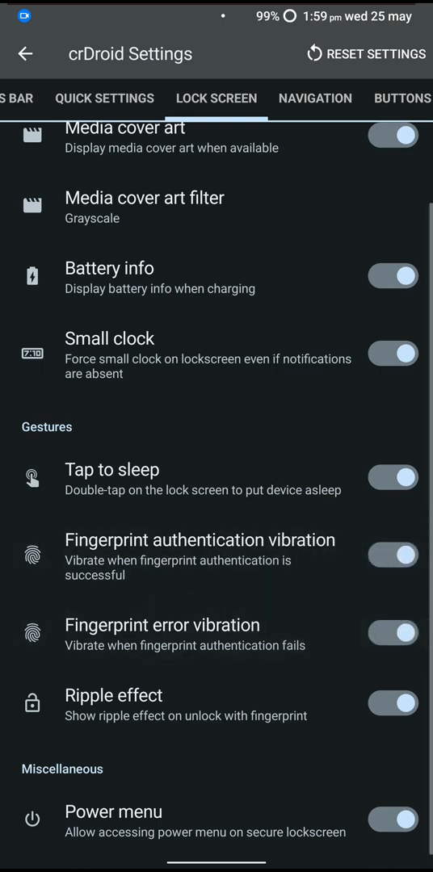
{"action": "left_click", "coordinate": [393, 816]}
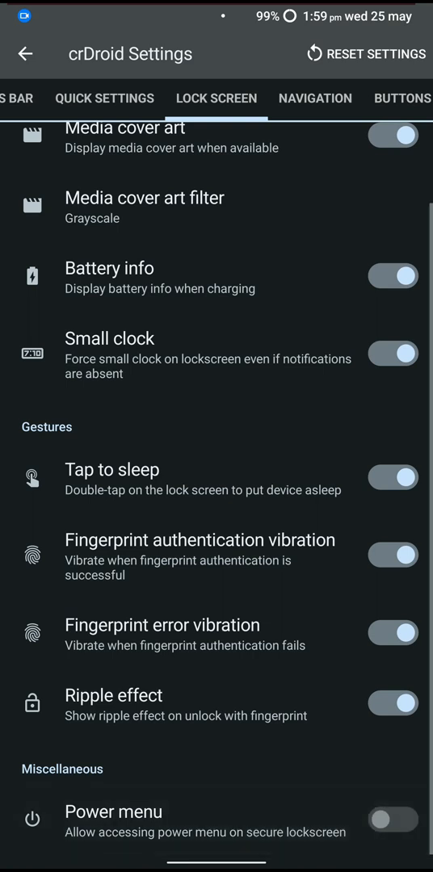
{"action": "left_click", "coordinate": [393, 821]}
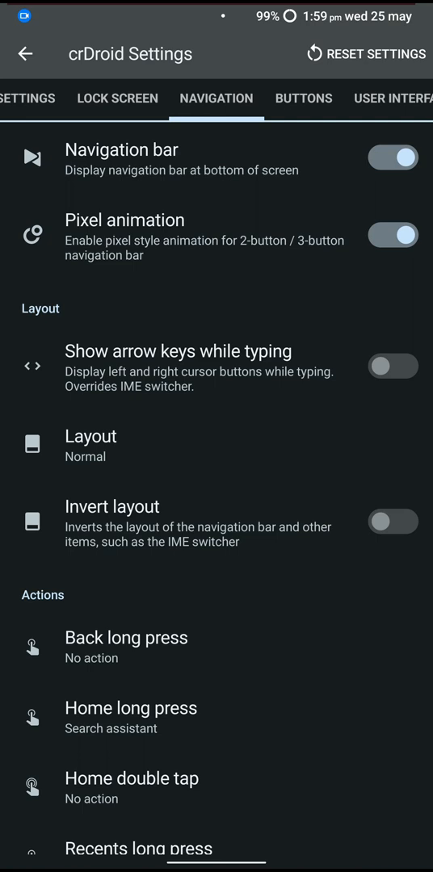
Enable Show arrow keys while typing in Navigation and move to the Buttons section.
{"action": "scroll", "scroll_direction": "down", "scroll_amount": 3}
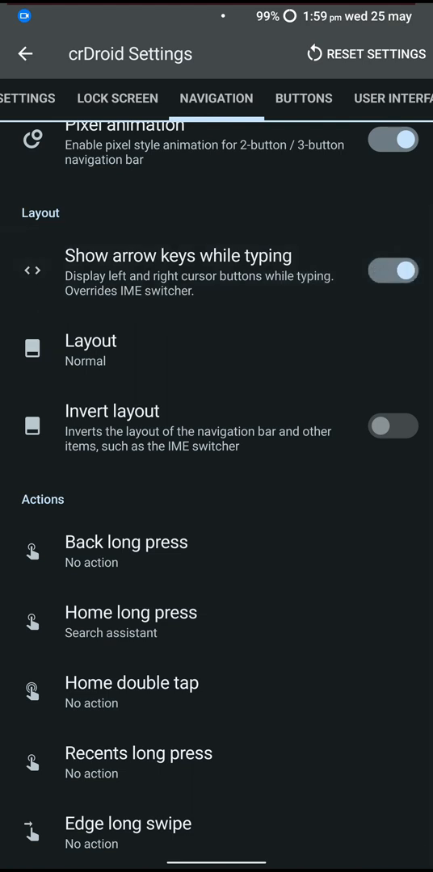
{"action": "scroll", "scroll_direction": "down", "scroll_amount": 3}
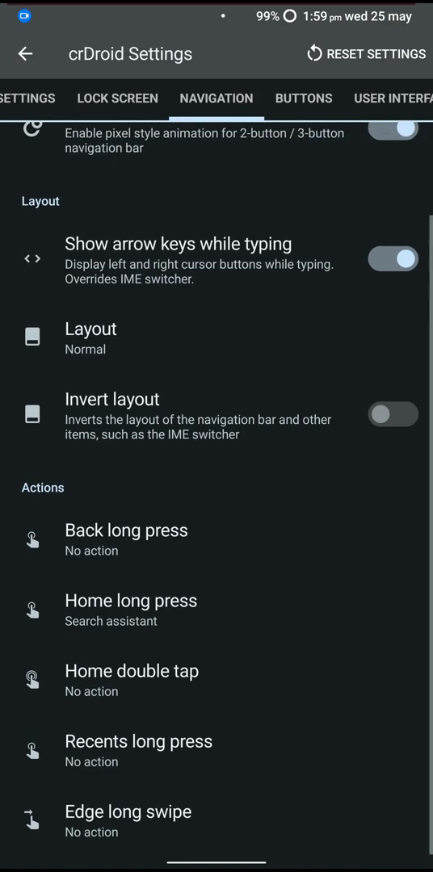
{"action": "left_click", "coordinate": [126, 530]}
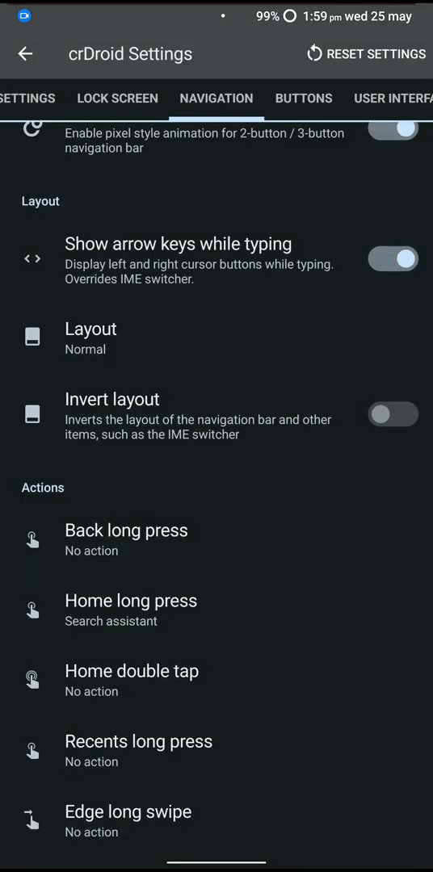
{"action": "left_click", "coordinate": [133, 672]}
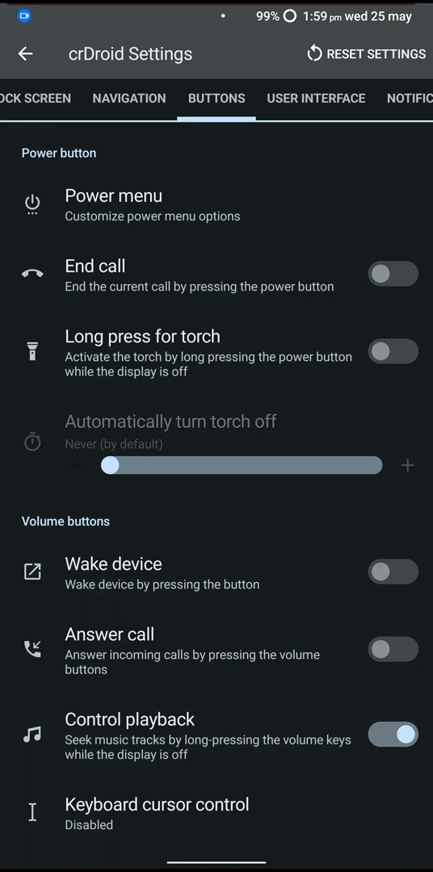
Review the Power menu options page and back out to the User Interface section.
{"action": "left_click", "coordinate": [127, 97]}
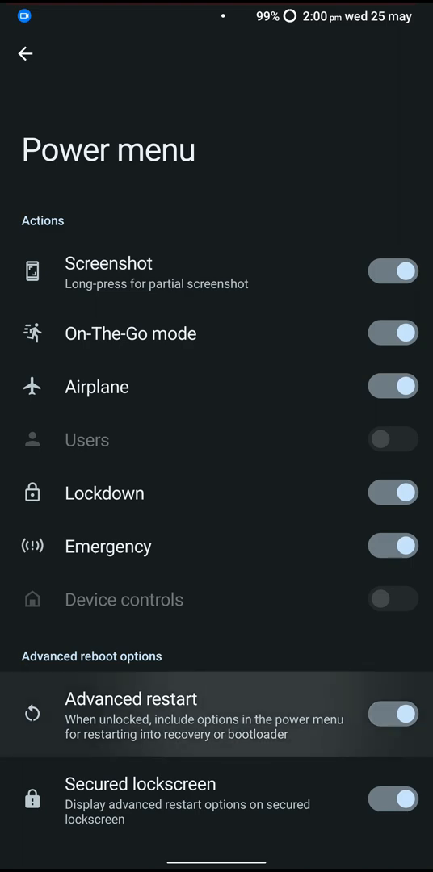
{"action": "left_click", "coordinate": [25, 53]}
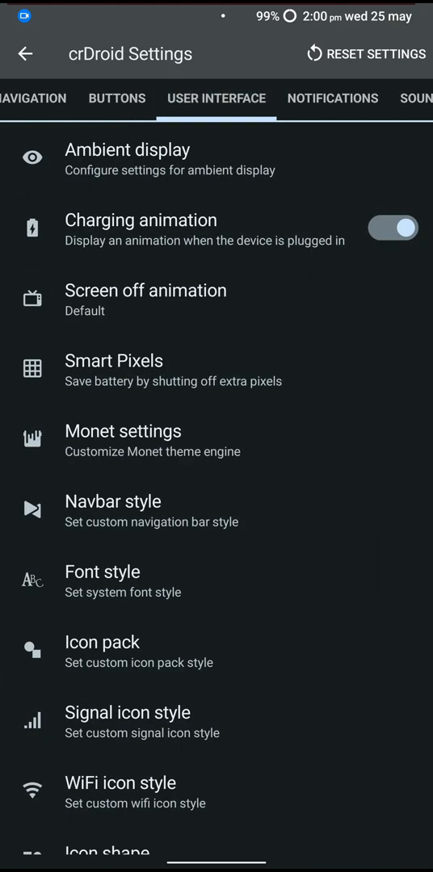
In Ambient display, switch on wake for notifications, edge lighting and the music ticker.
{"action": "left_click", "coordinate": [126, 149]}
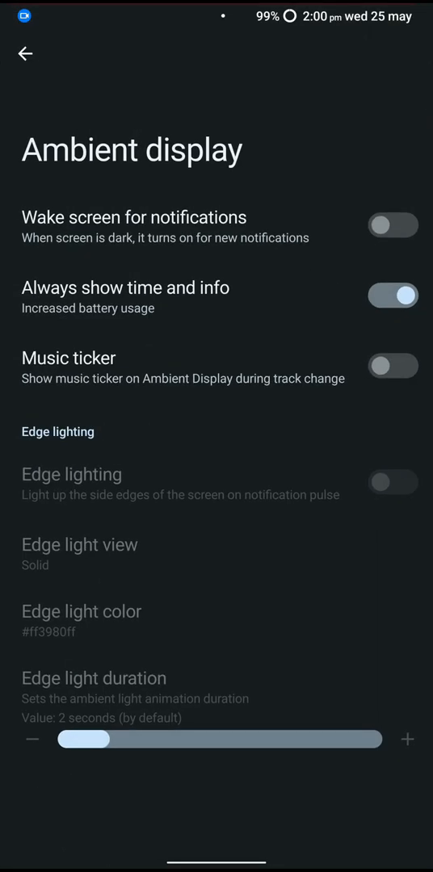
{"action": "left_click", "coordinate": [393, 226]}
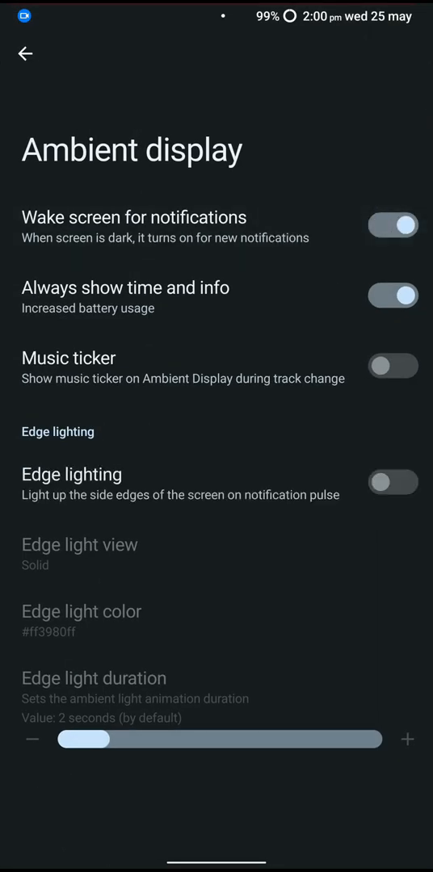
{"action": "left_click", "coordinate": [392, 481]}
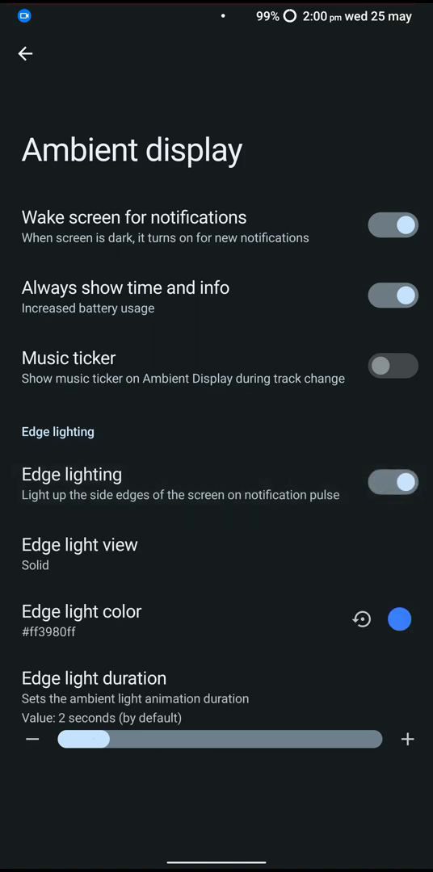
{"action": "left_click", "coordinate": [394, 365]}
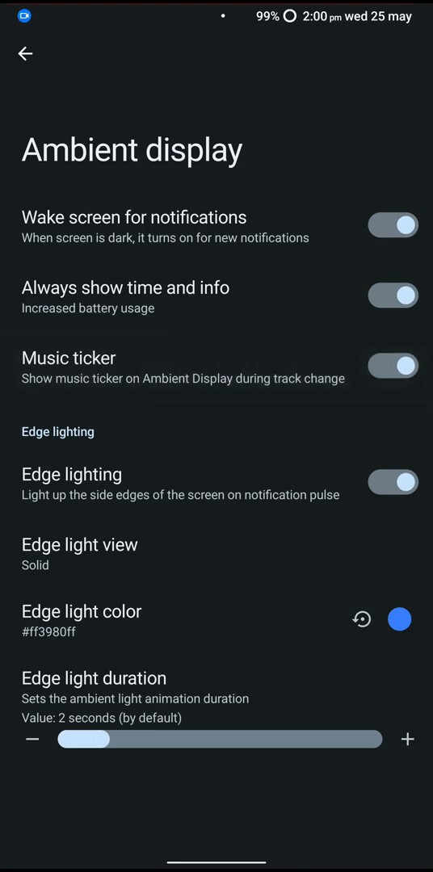
{"action": "left_click", "coordinate": [23, 55]}
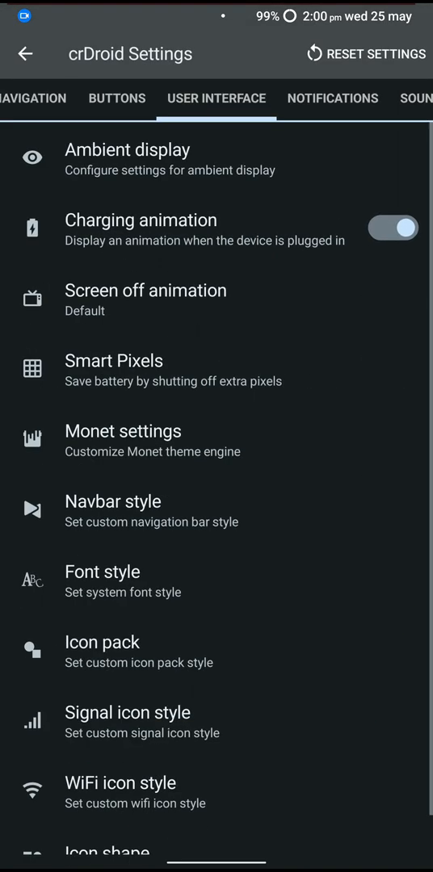
{"action": "left_click", "coordinate": [113, 361]}
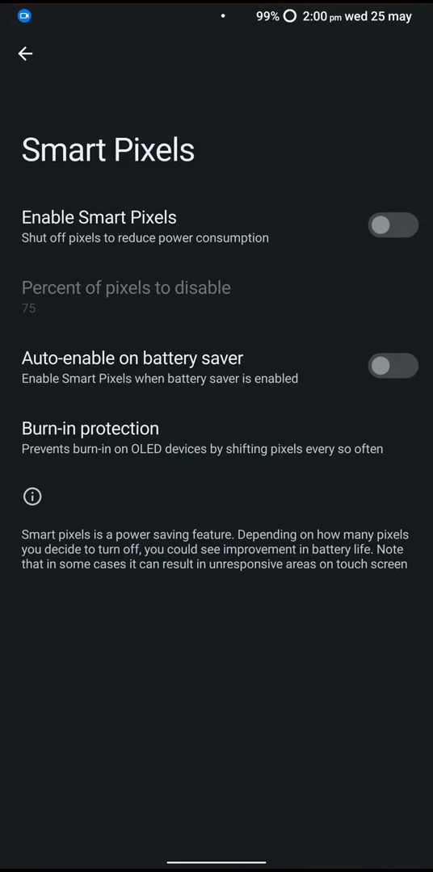
{"action": "left_click", "coordinate": [394, 226]}
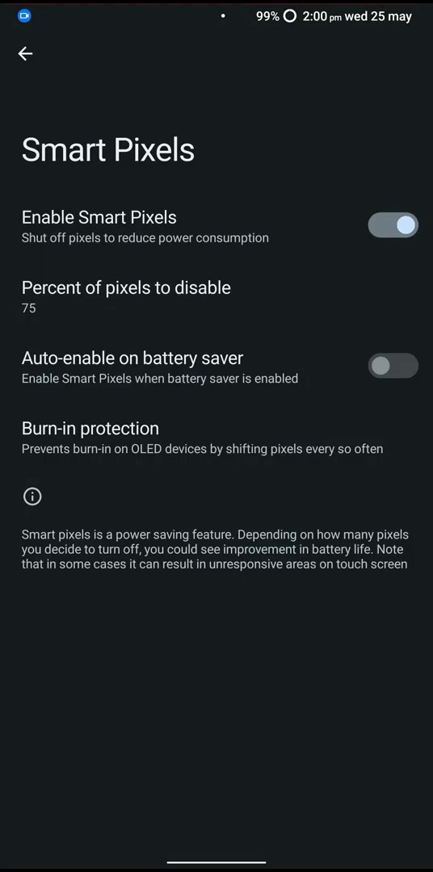
{"action": "left_click", "coordinate": [91, 428]}
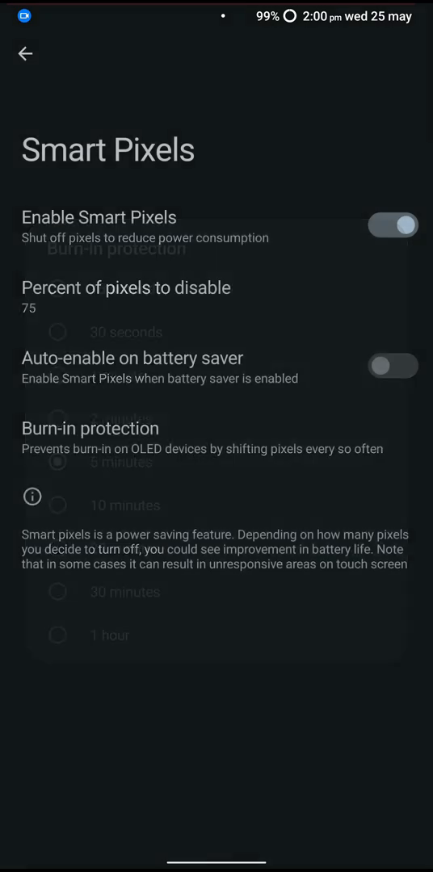
{"action": "left_click", "coordinate": [394, 226]}
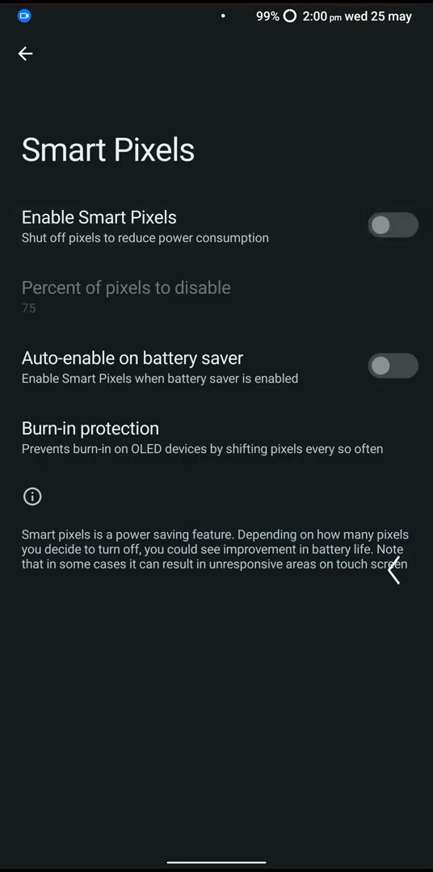
{"action": "left_click", "coordinate": [26, 55]}
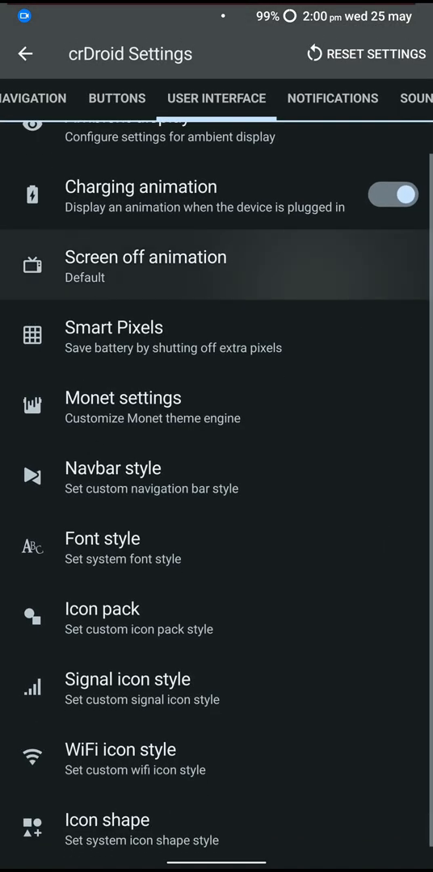
{"action": "left_click", "coordinate": [146, 267]}
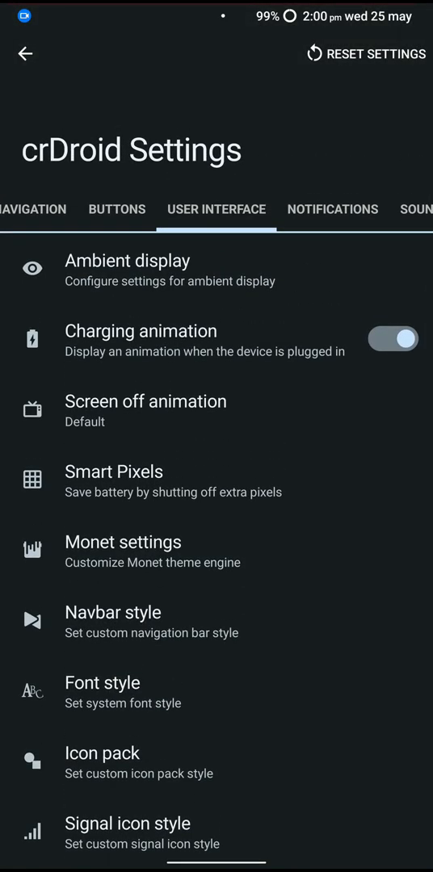
Enable a custom Monet colour and first confirm a red one in the picker.
{"action": "left_click", "coordinate": [123, 541]}
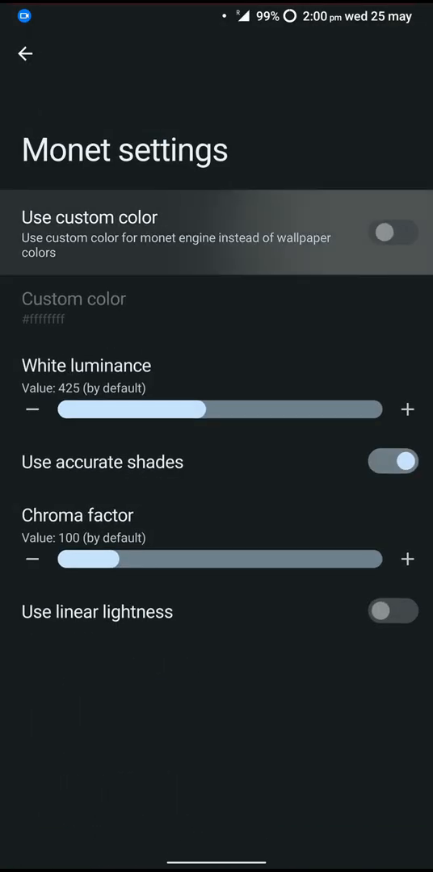
{"action": "left_click", "coordinate": [395, 232]}
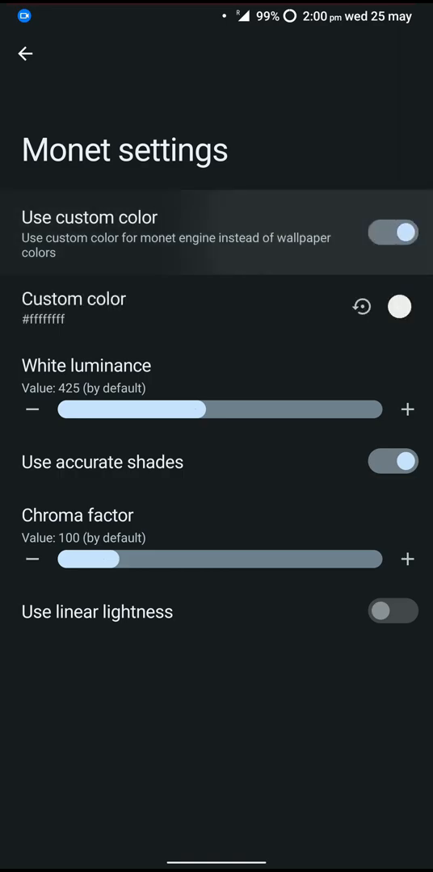
{"action": "left_click", "coordinate": [398, 307]}
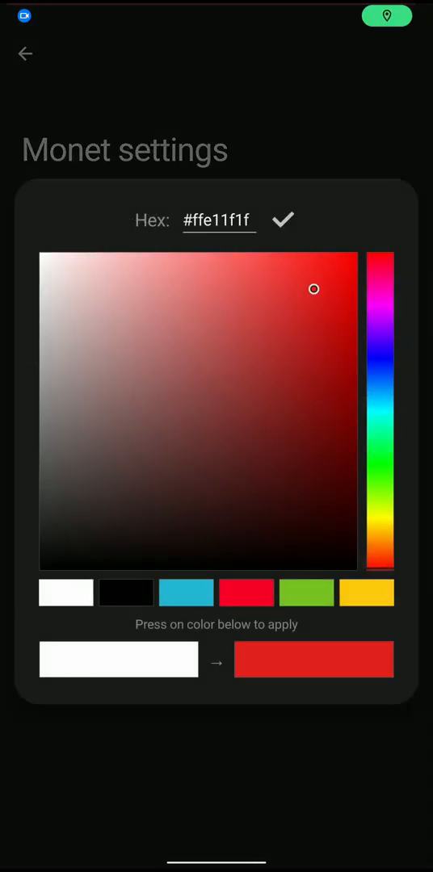
{"action": "left_click", "coordinate": [282, 220]}
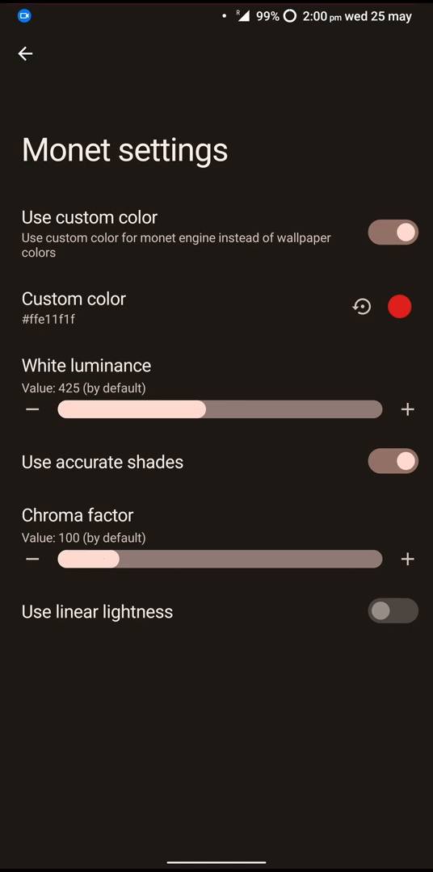
Reopen the picker and confirm green (#ff63e11f) as the Monet colour, then return.
{"action": "left_click", "coordinate": [397, 307]}
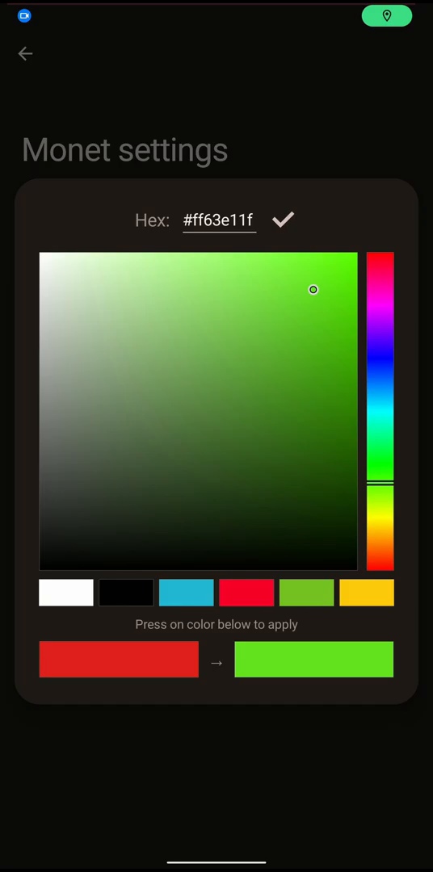
{"action": "left_click", "coordinate": [282, 220]}
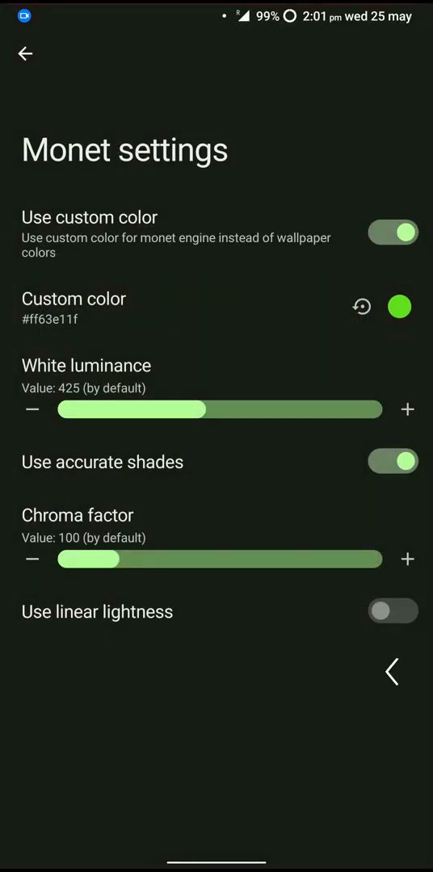
{"action": "left_click", "coordinate": [26, 53]}
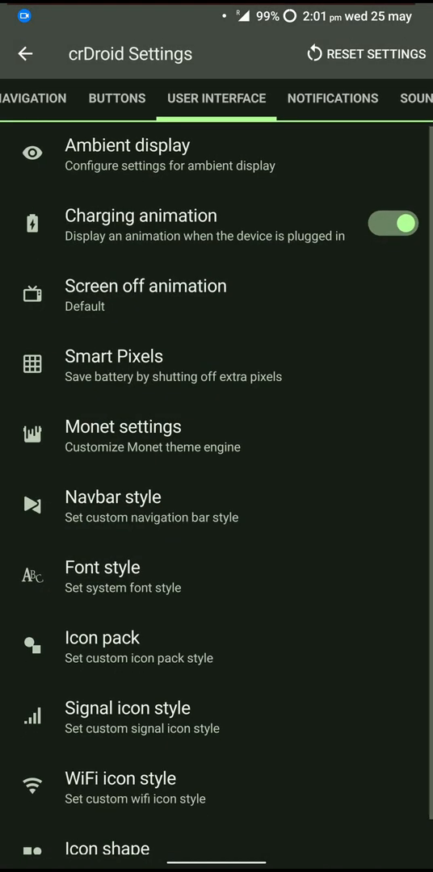
Browse the Navbar style choices, then go to Font style for a decorative script typeface.
{"action": "scroll", "scroll_direction": "down", "scroll_amount": 3}
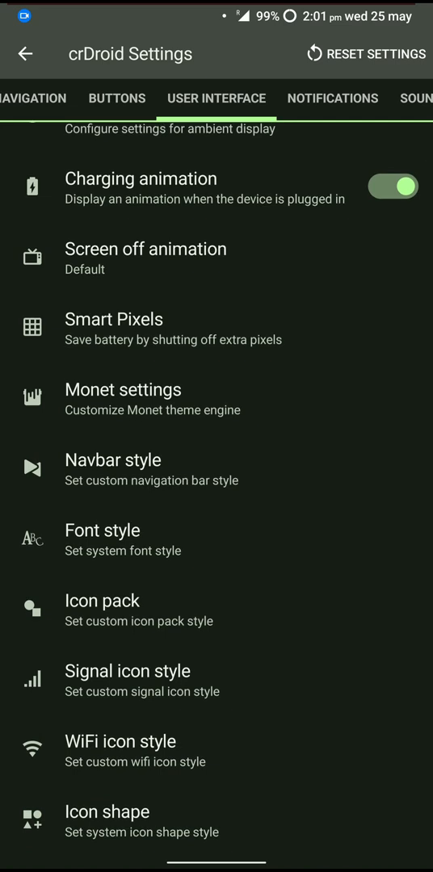
{"action": "left_click", "coordinate": [113, 459]}
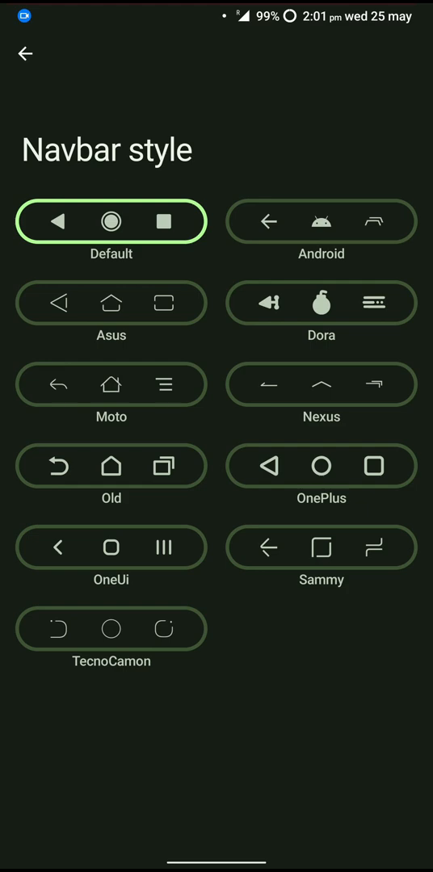
{"action": "left_click", "coordinate": [26, 55]}
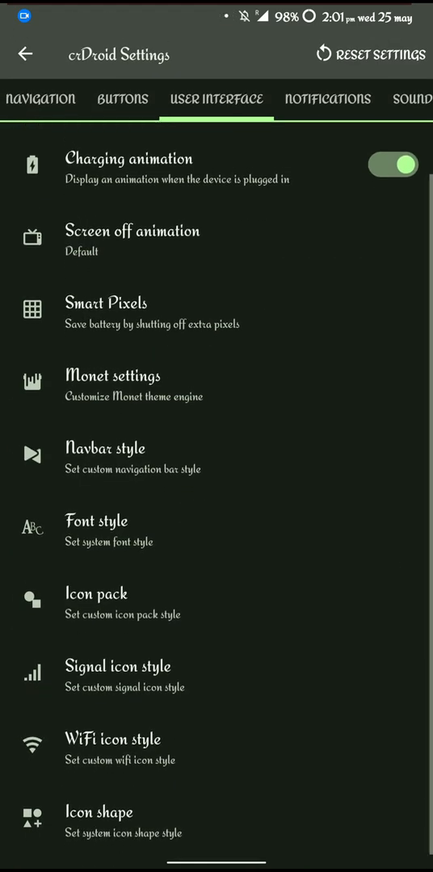
{"action": "left_click", "coordinate": [107, 520]}
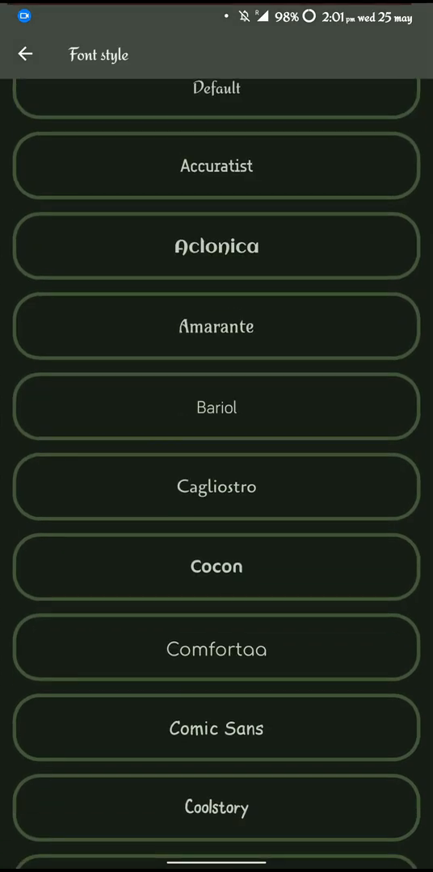
Apply a rounded sans-serif system font in place of the script one.
{"action": "left_click", "coordinate": [216, 648]}
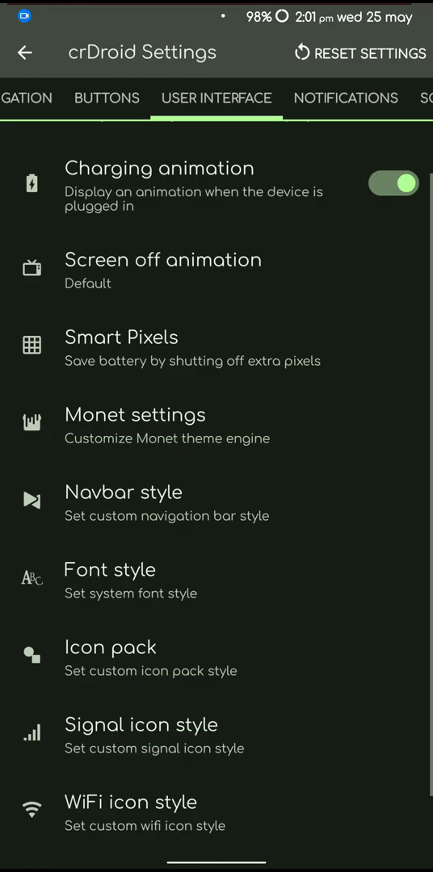
{"action": "scroll", "scroll_direction": "down", "scroll_amount": 3}
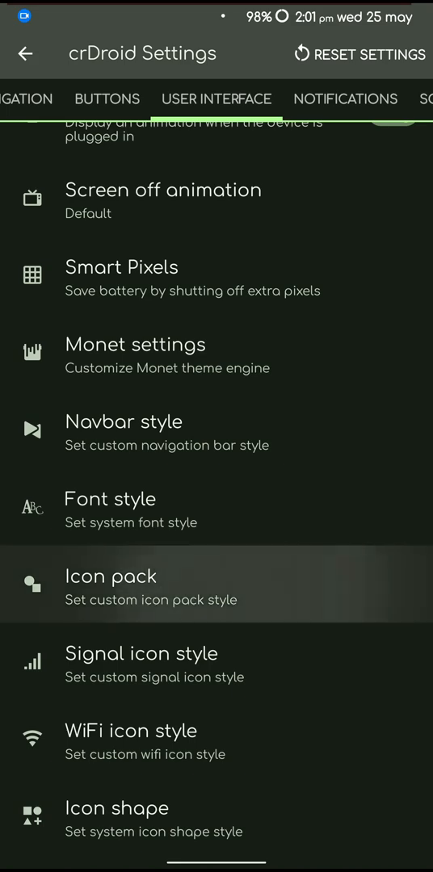
In Icon pack, try Pavlova UI then settle on the Outline icon pack.
{"action": "left_click", "coordinate": [110, 575]}
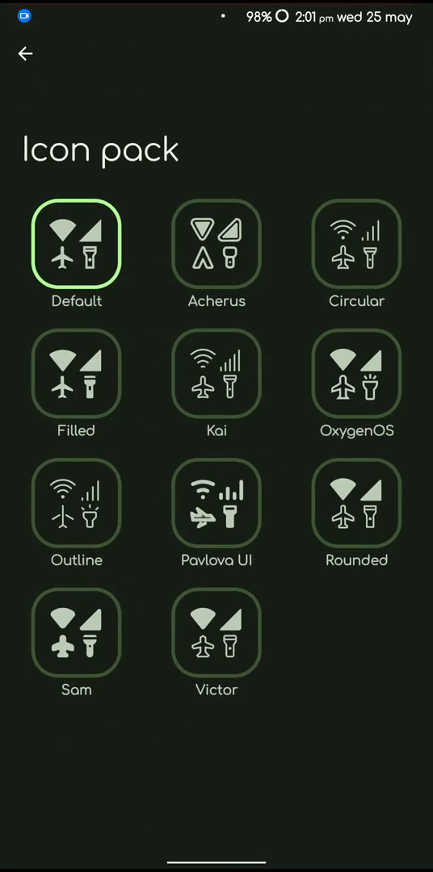
{"action": "left_click", "coordinate": [216, 504]}
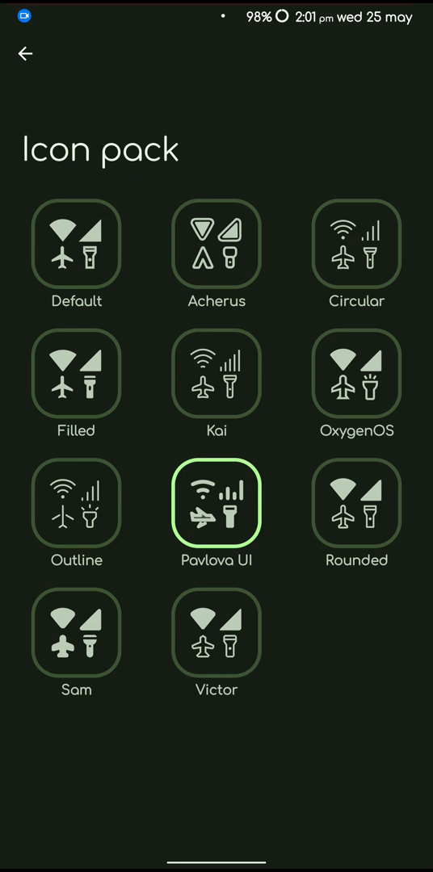
{"action": "left_click", "coordinate": [77, 504]}
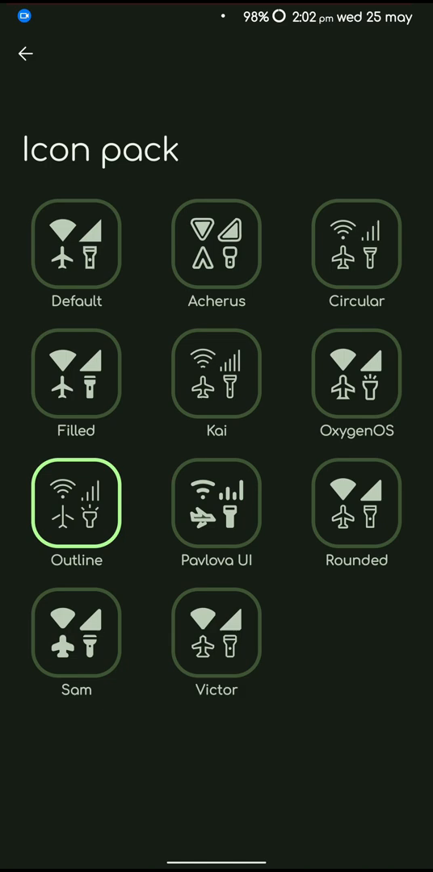
{"action": "left_click", "coordinate": [26, 53]}
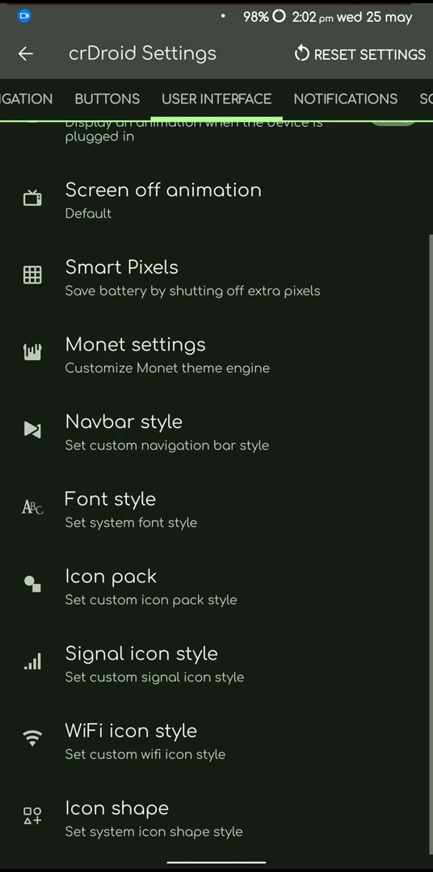
{"action": "left_click", "coordinate": [155, 652]}
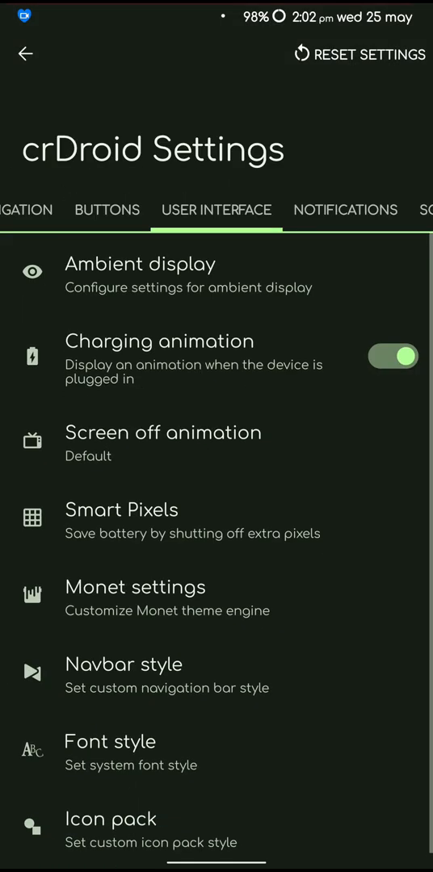
Look through the Status Bar options, then move to the Buttons section.
{"action": "scroll", "scroll_direction": "left", "scroll_amount": 3}
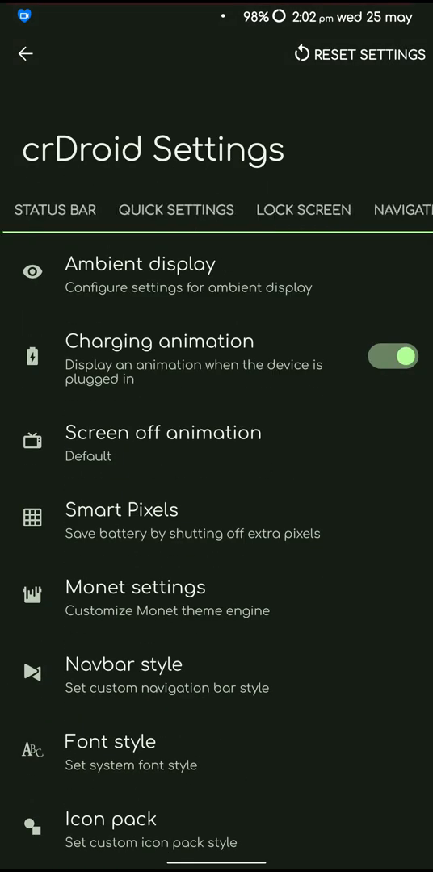
{"action": "left_click", "coordinate": [52, 210]}
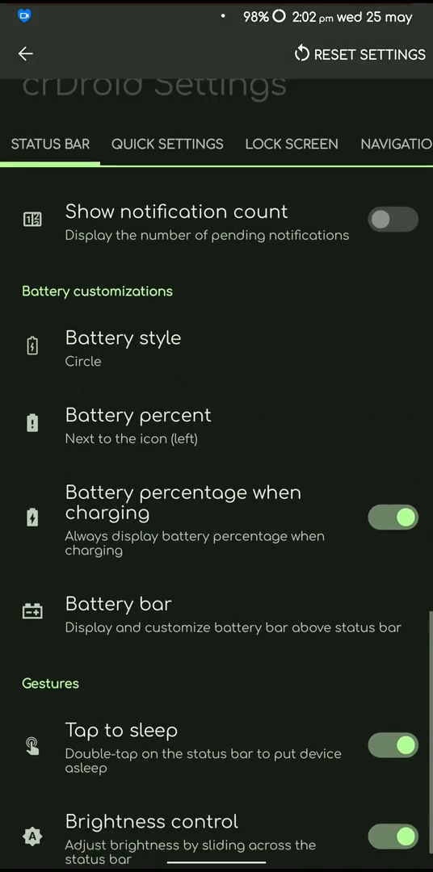
{"action": "scroll", "scroll_direction": "down", "scroll_amount": 3}
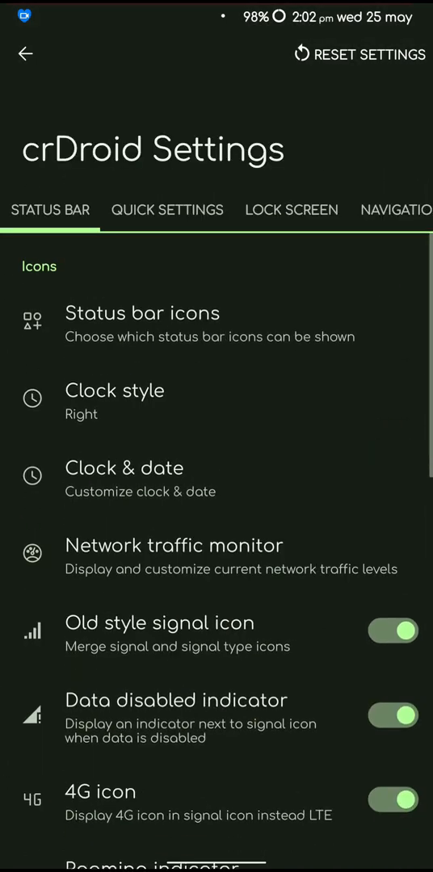
{"action": "left_click", "coordinate": [114, 391]}
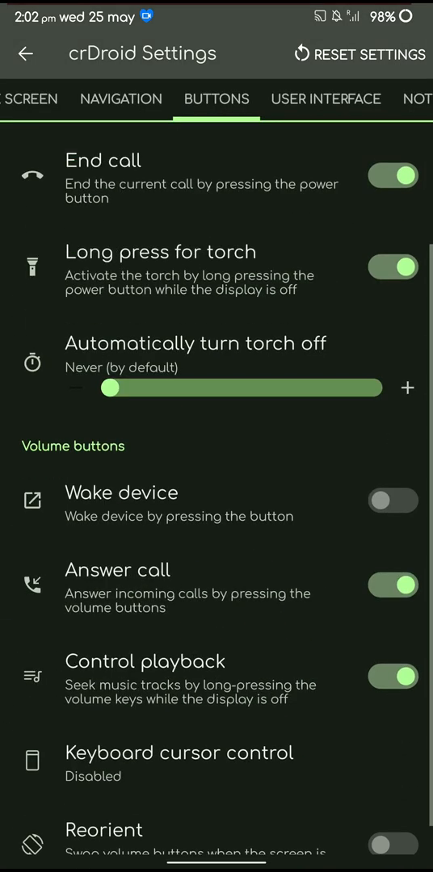
Set Keyboard cursor control to 'Volume up/down moves cursor left/right'.
{"action": "scroll", "scroll_direction": "down", "scroll_amount": 3}
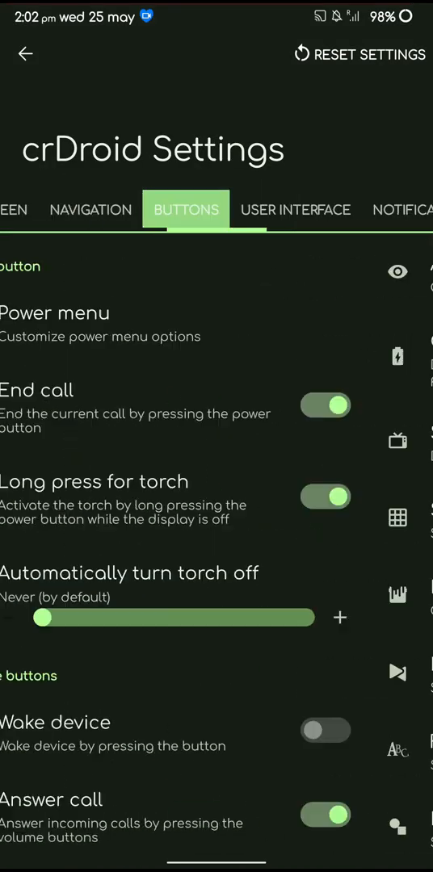
{"action": "scroll", "scroll_direction": "down", "scroll_amount": 3}
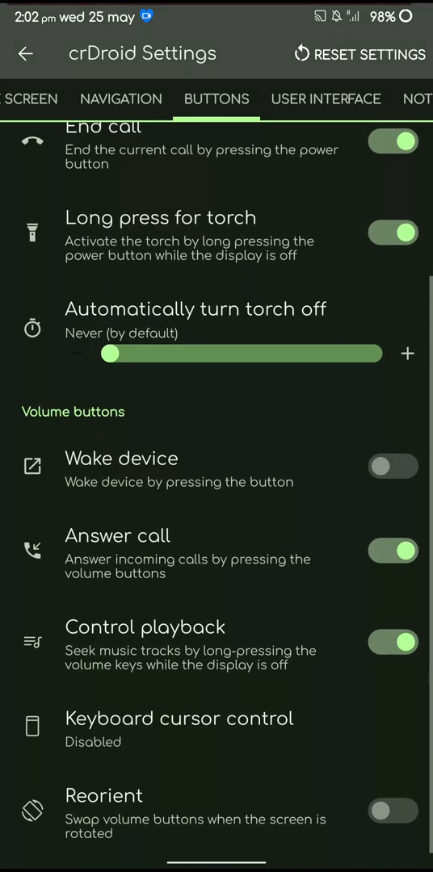
{"action": "left_click", "coordinate": [179, 717]}
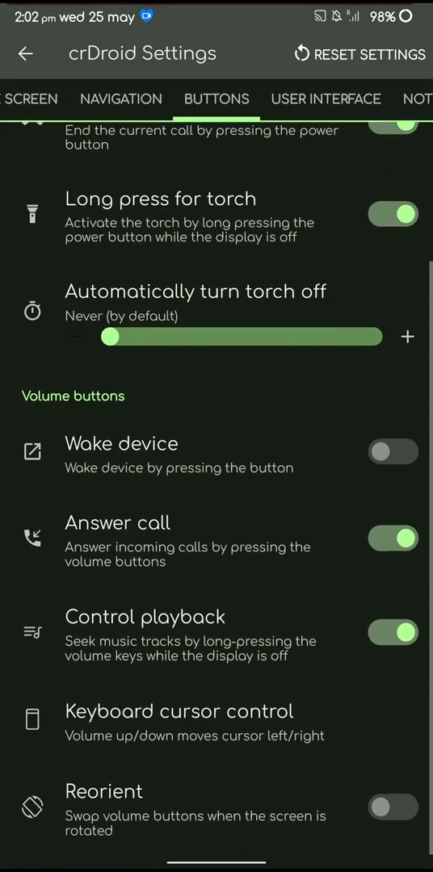
{"action": "scroll", "scroll_direction": "down", "scroll_amount": 3}
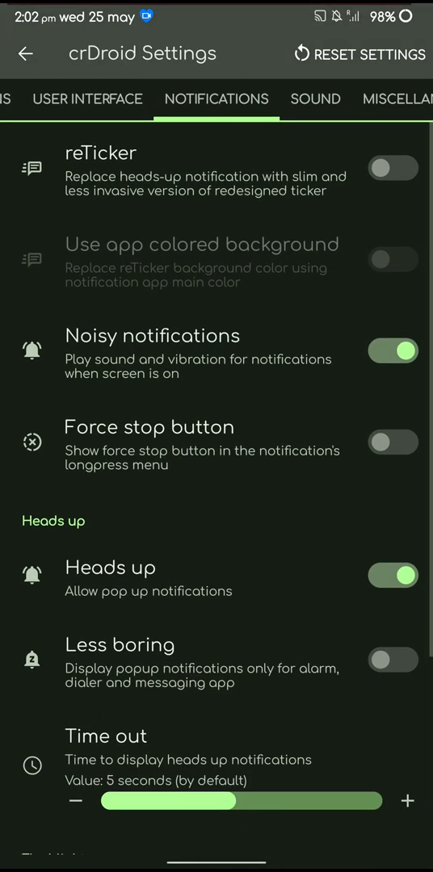
Set incoming-call flashlight blink to When ringing, then go to Pulse under Sound.
{"action": "left_click", "coordinate": [394, 168]}
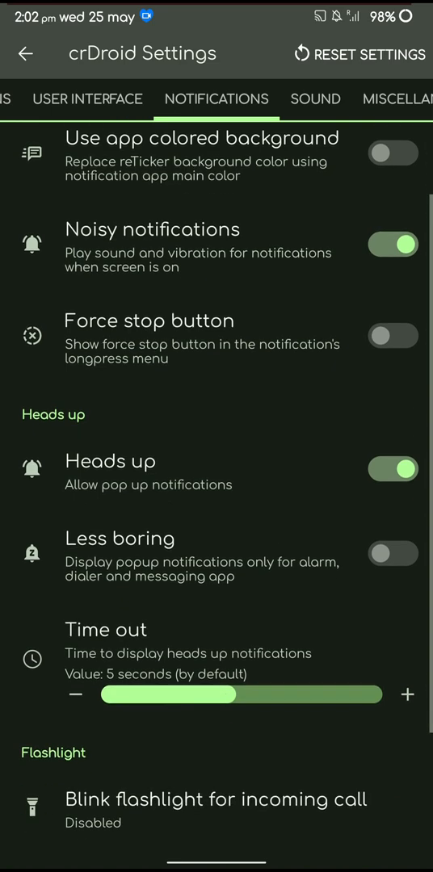
{"action": "scroll", "scroll_direction": "down", "scroll_amount": 3}
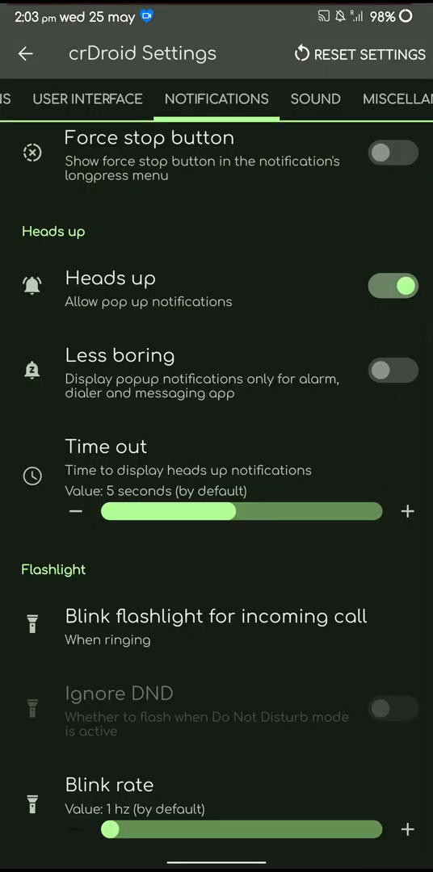
{"action": "left_click", "coordinate": [315, 98]}
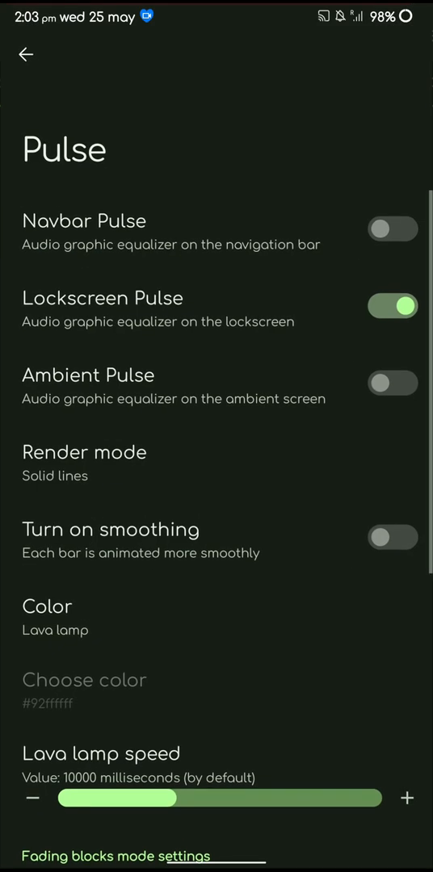
Raise Music volume steps to 60, place the volume panel on the left, then head to Miscellaneous.
{"action": "left_click", "coordinate": [26, 55]}
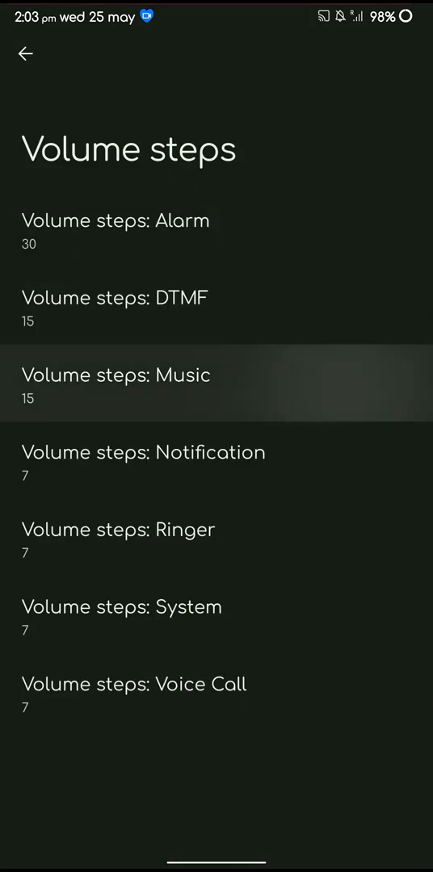
{"action": "left_click", "coordinate": [117, 375]}
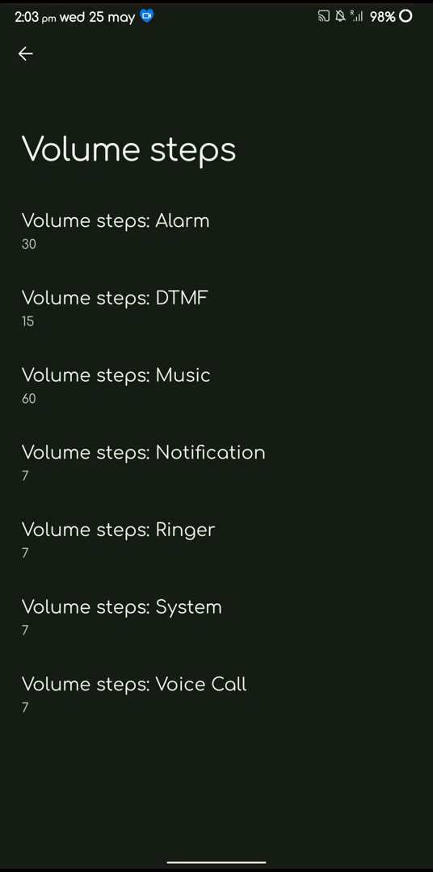
{"action": "left_click", "coordinate": [26, 55]}
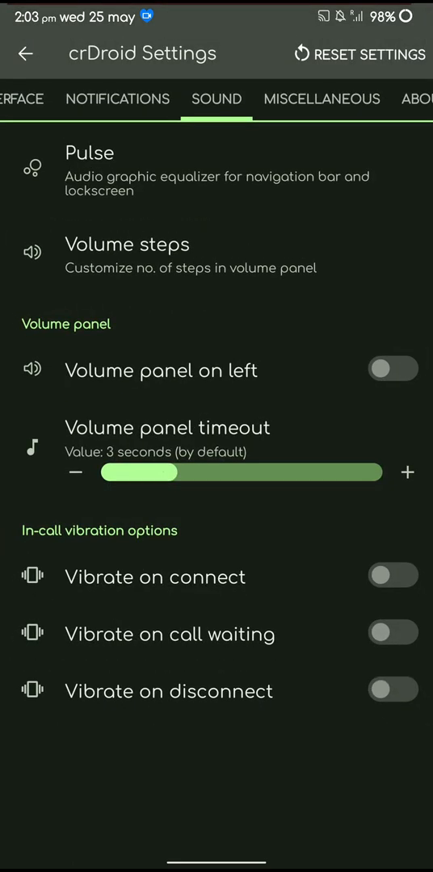
{"action": "left_click", "coordinate": [394, 368]}
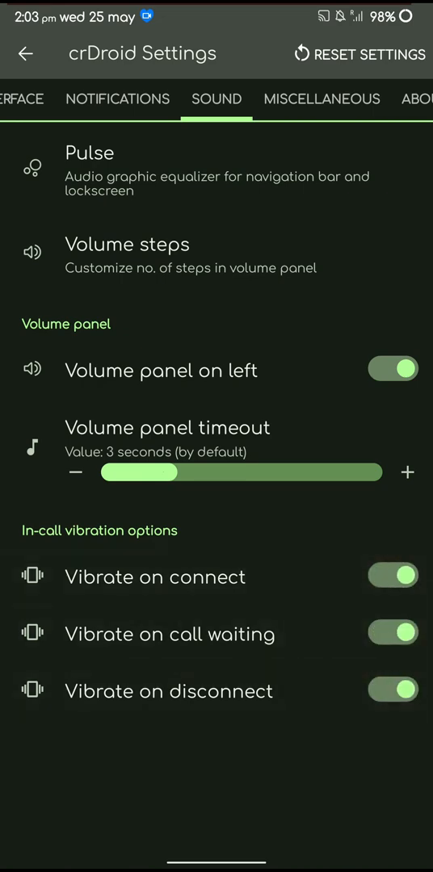
{"action": "left_click", "coordinate": [321, 98]}
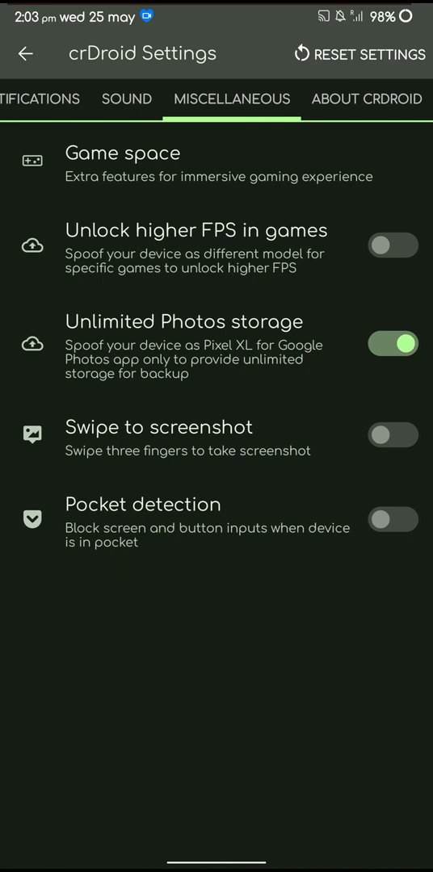
In Game space, turn on gaming mode with No ringing.
{"action": "left_click", "coordinate": [394, 246]}
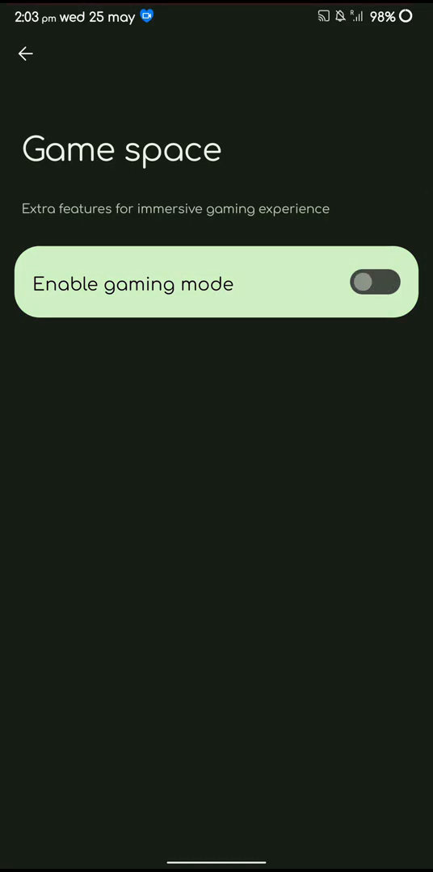
{"action": "left_click", "coordinate": [379, 283]}
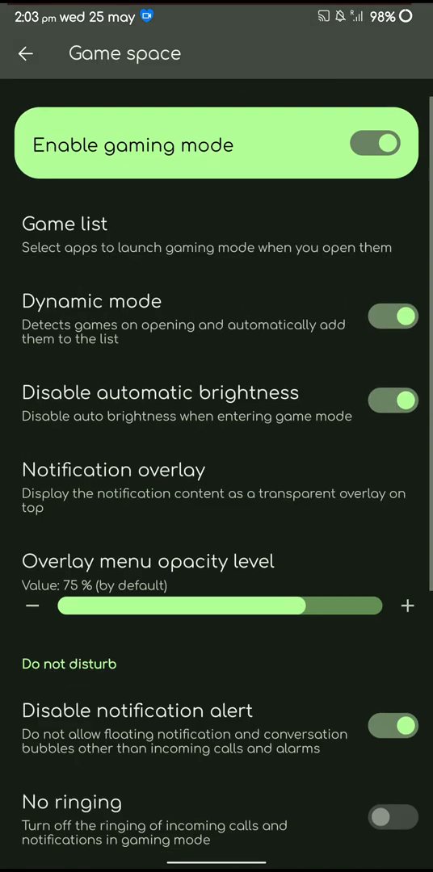
{"action": "scroll", "scroll_direction": "down", "scroll_amount": 3}
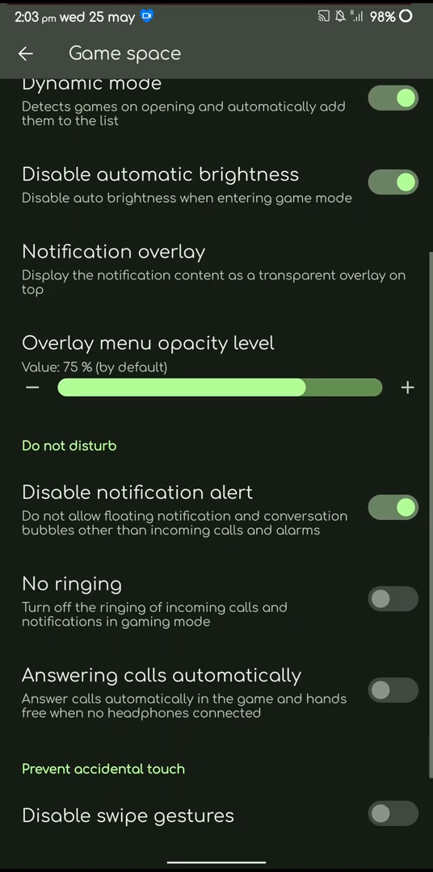
{"action": "left_click", "coordinate": [392, 598]}
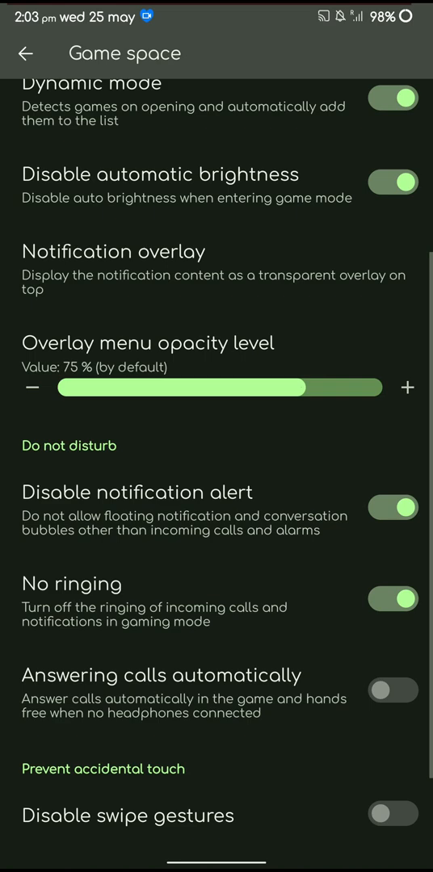
Enable Unlock higher FPS and three-finger swipe screenshots, then move to About crDroid.
{"action": "left_click", "coordinate": [28, 53]}
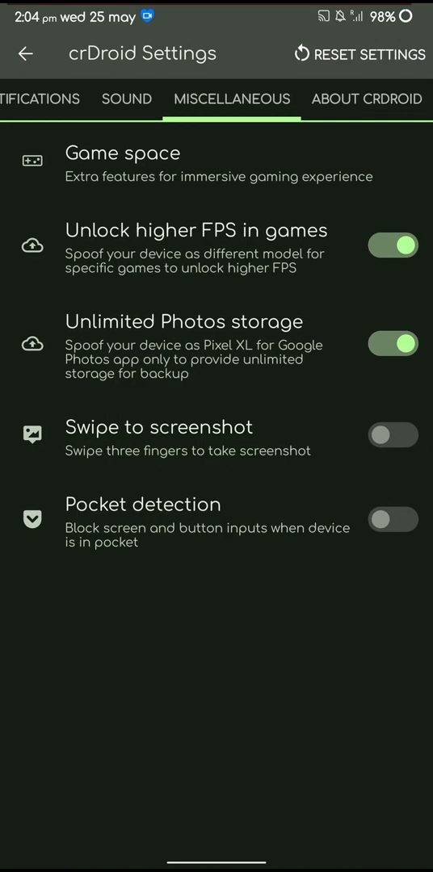
{"action": "left_click", "coordinate": [394, 435]}
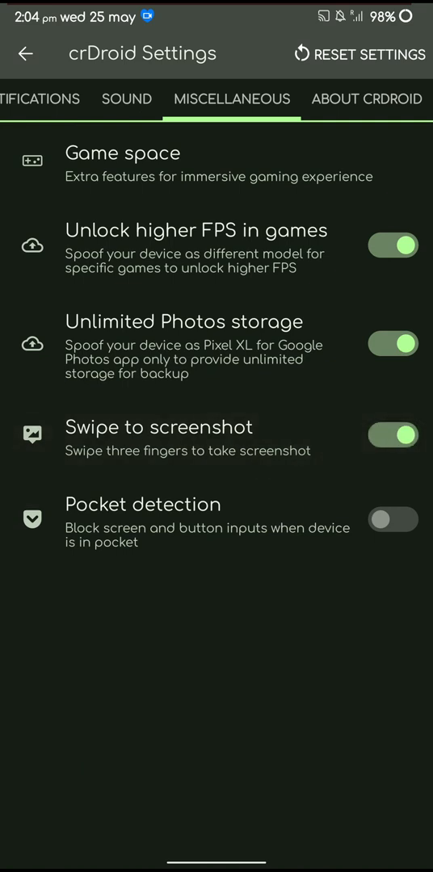
{"action": "left_click", "coordinate": [394, 520]}
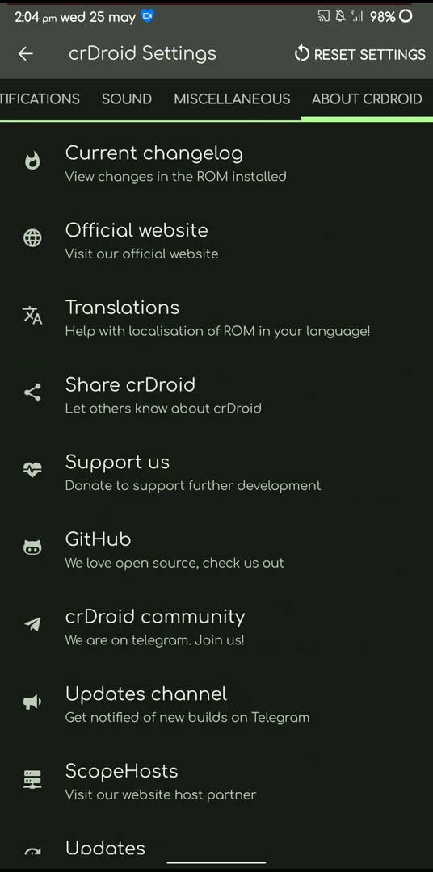
Return to the main Settings list and go into the Accessibility page.
{"action": "left_click", "coordinate": [26, 53]}
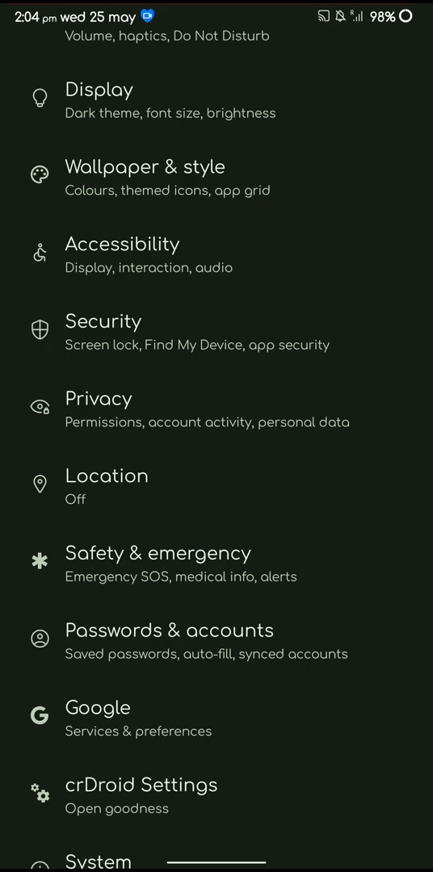
{"action": "scroll", "scroll_direction": "down", "scroll_amount": 3}
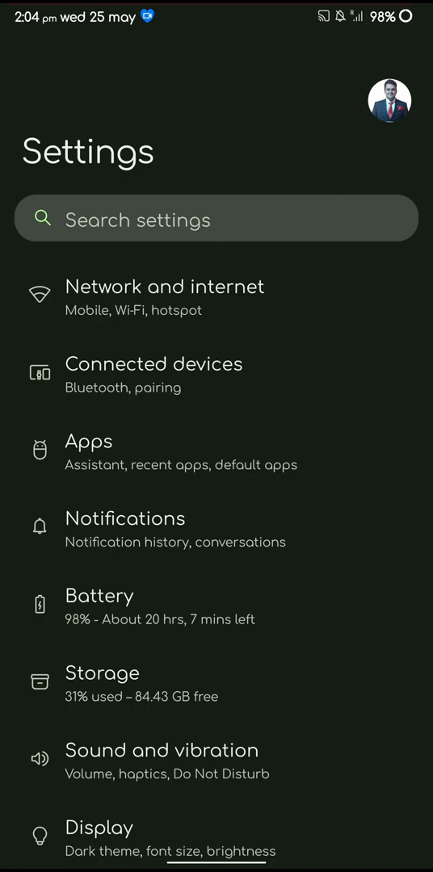
{"action": "scroll", "scroll_direction": "down", "scroll_amount": 3}
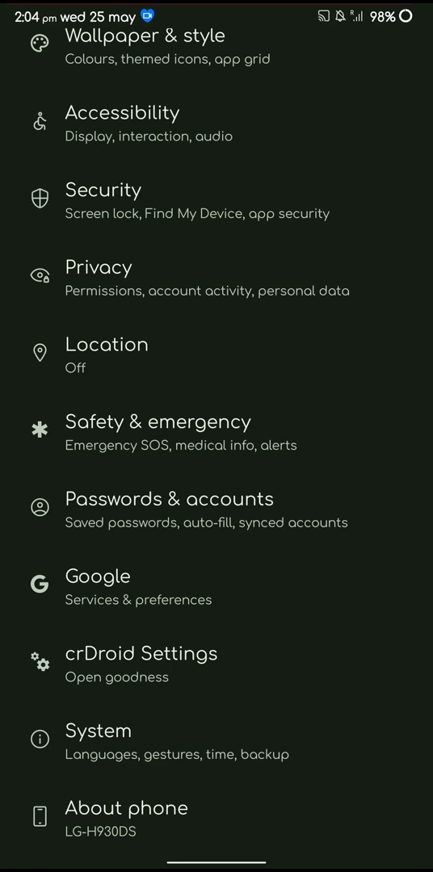
{"action": "scroll", "scroll_direction": "down", "scroll_amount": 3}
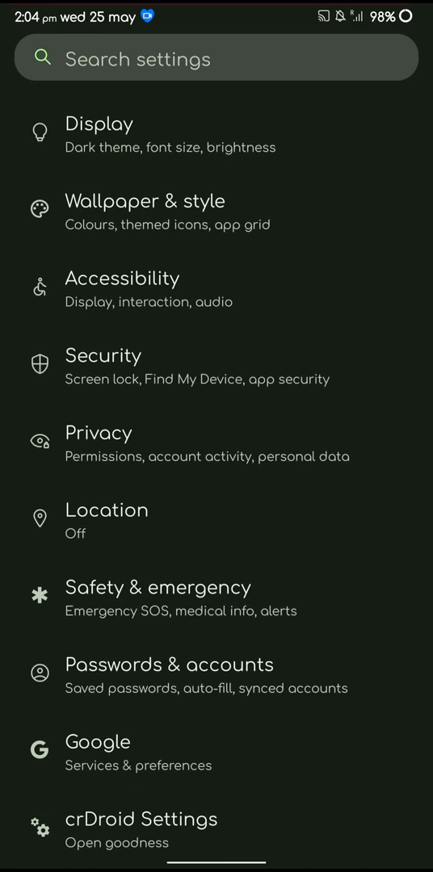
{"action": "scroll", "scroll_direction": "down", "scroll_amount": 3}
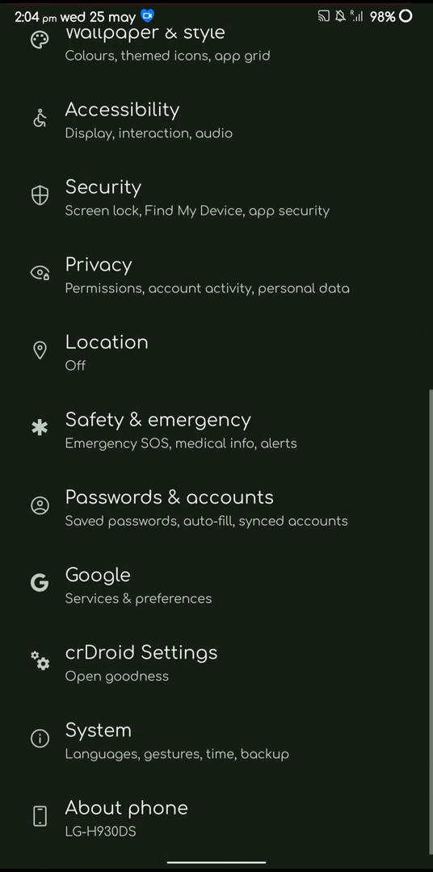
{"action": "scroll", "scroll_direction": "down", "scroll_amount": 3}
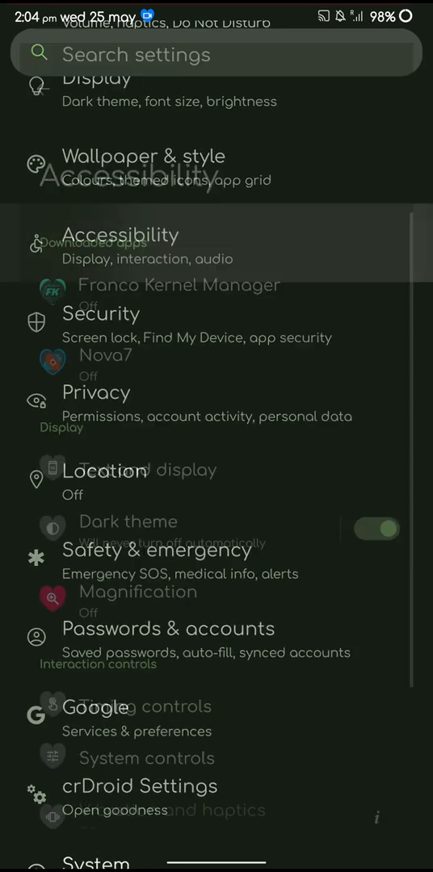
{"action": "left_click", "coordinate": [119, 236]}
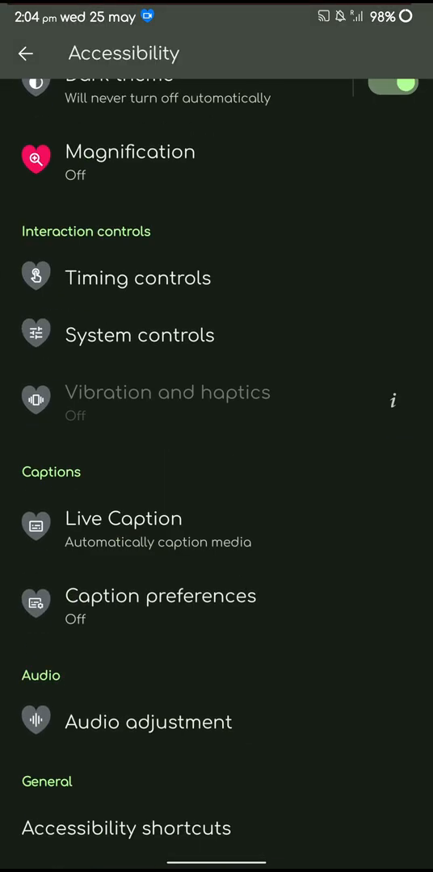